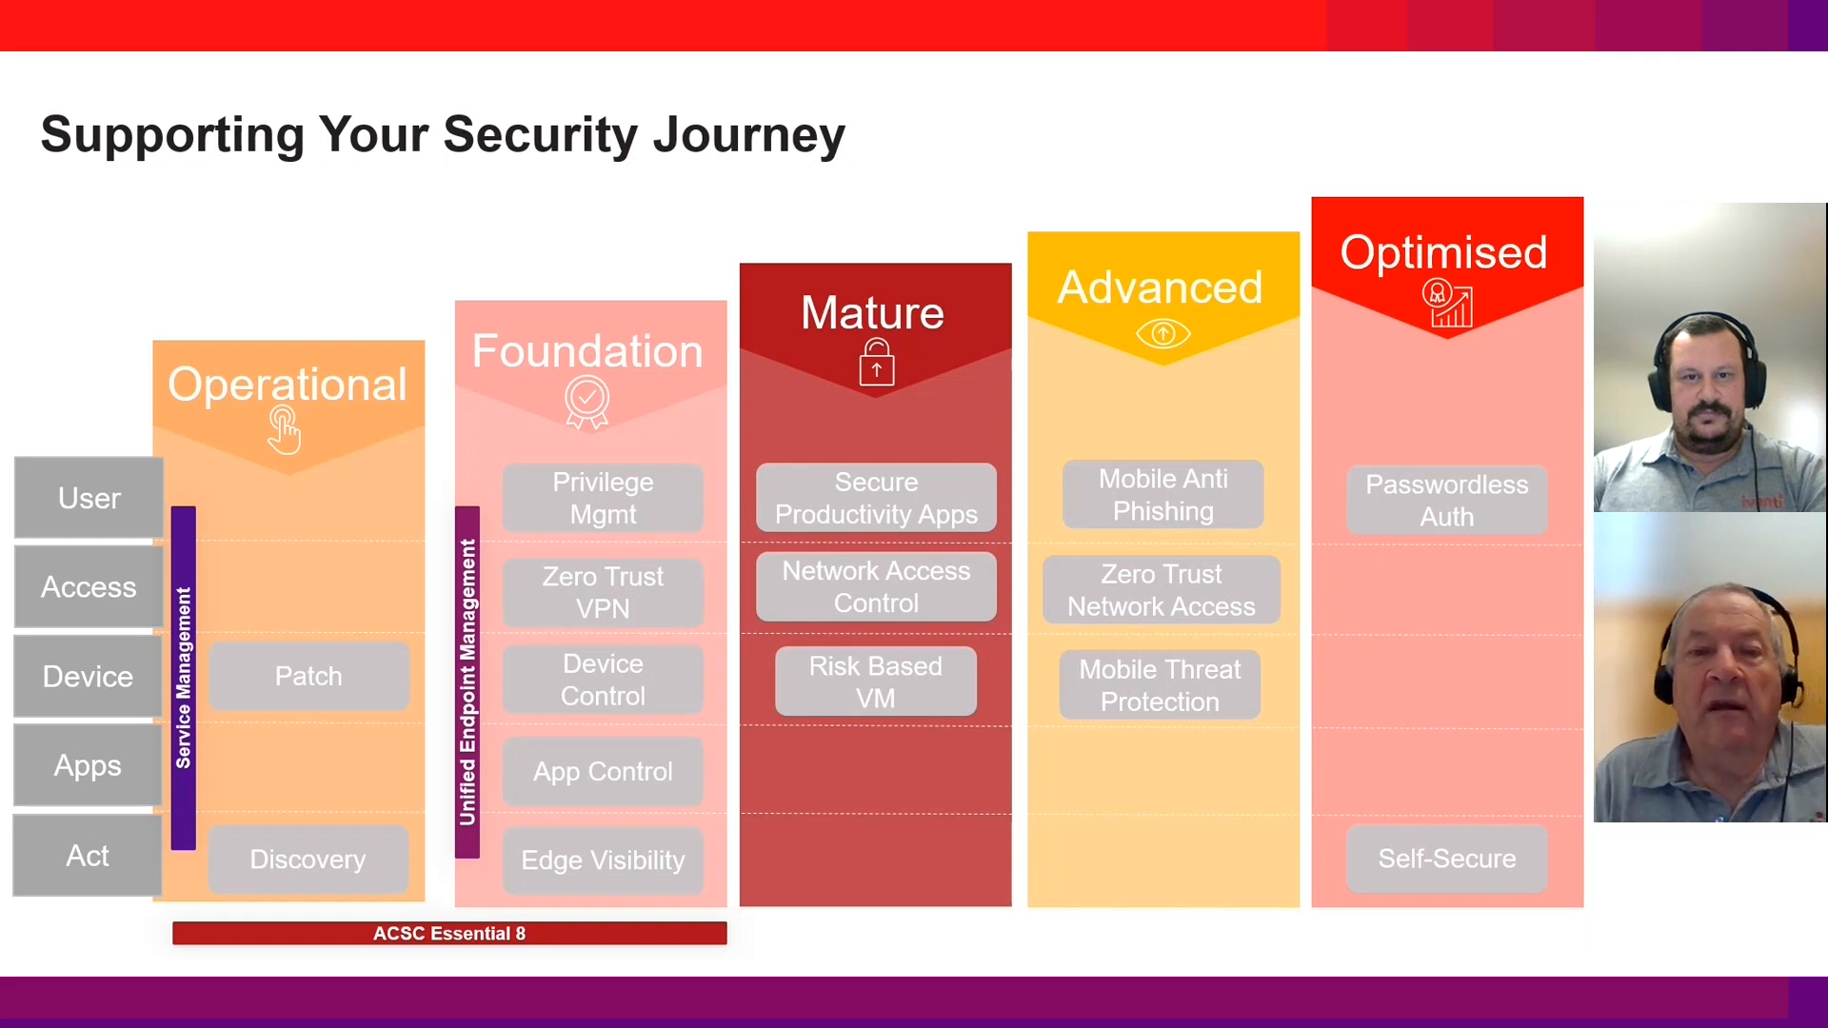
Step: Replace the shared security journey slide with the remote UEM server desktop in Teams
{"action": "right_click", "coordinate": [326, 452]}
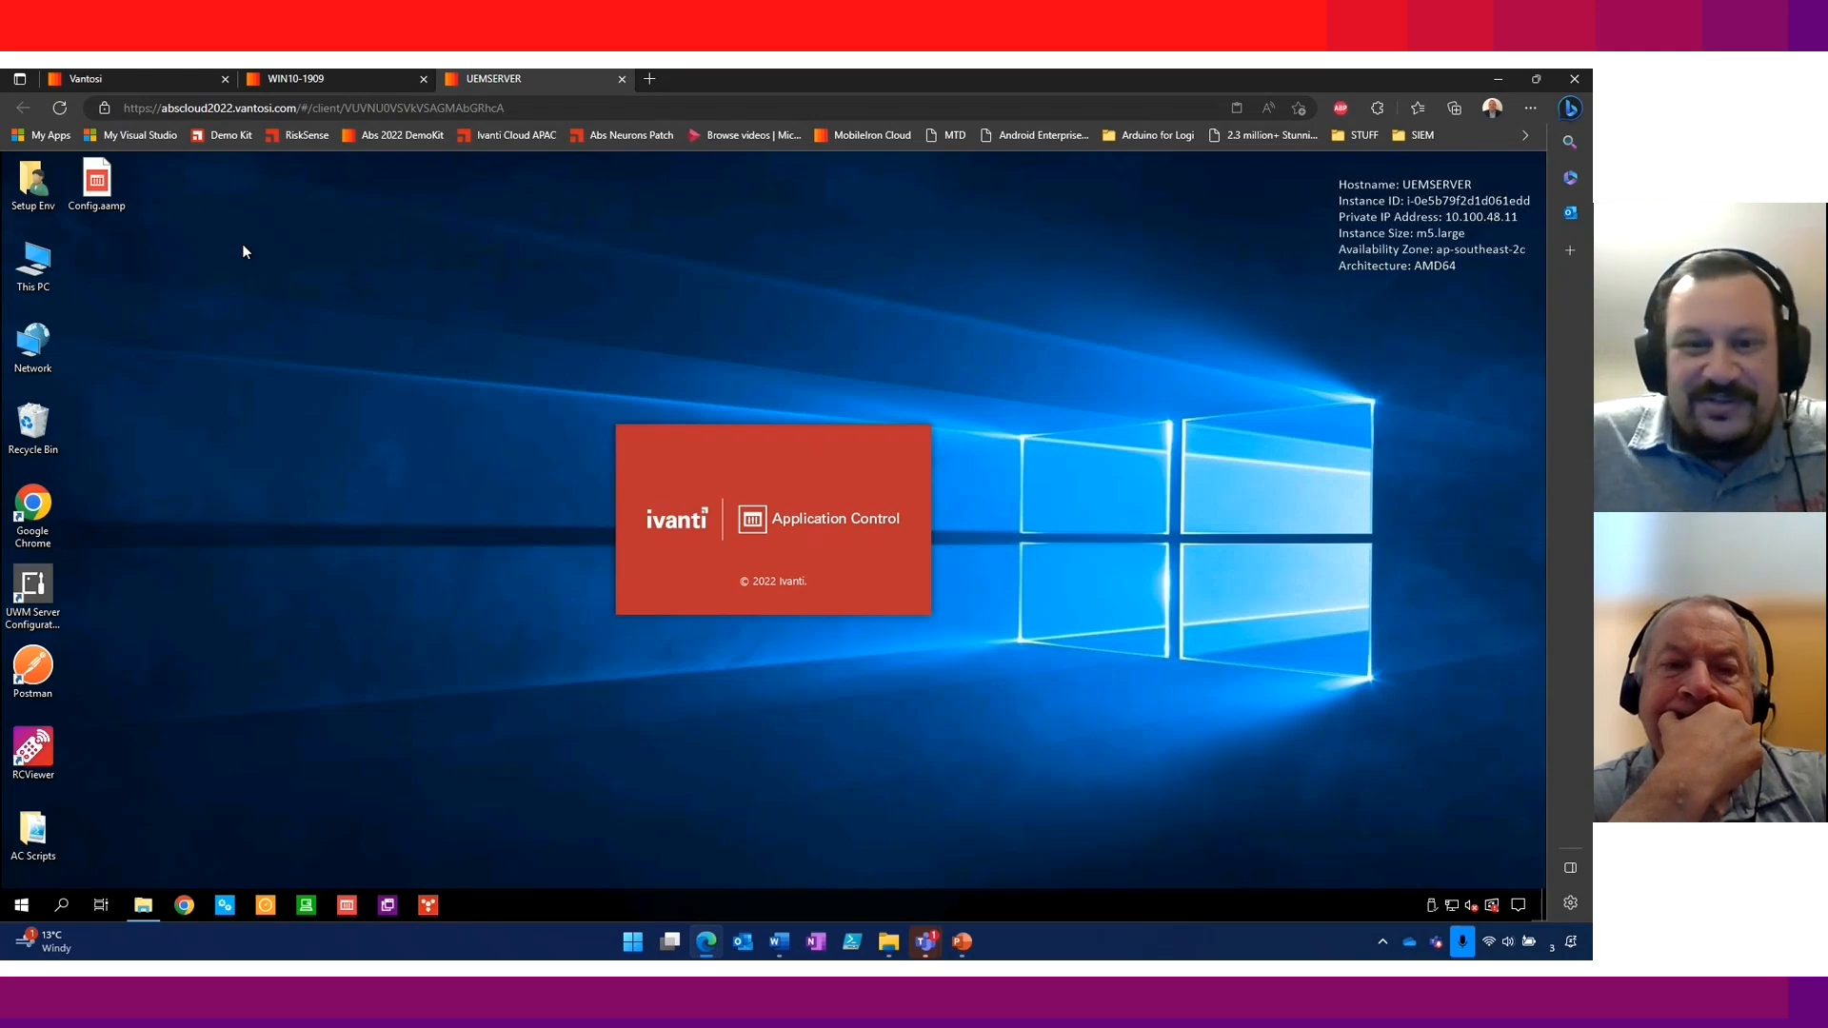
Step: Browse Library > Group Management, then open the Everyone rule showing its Restricted security level
{"action": "left_click", "coordinate": [345, 906]}
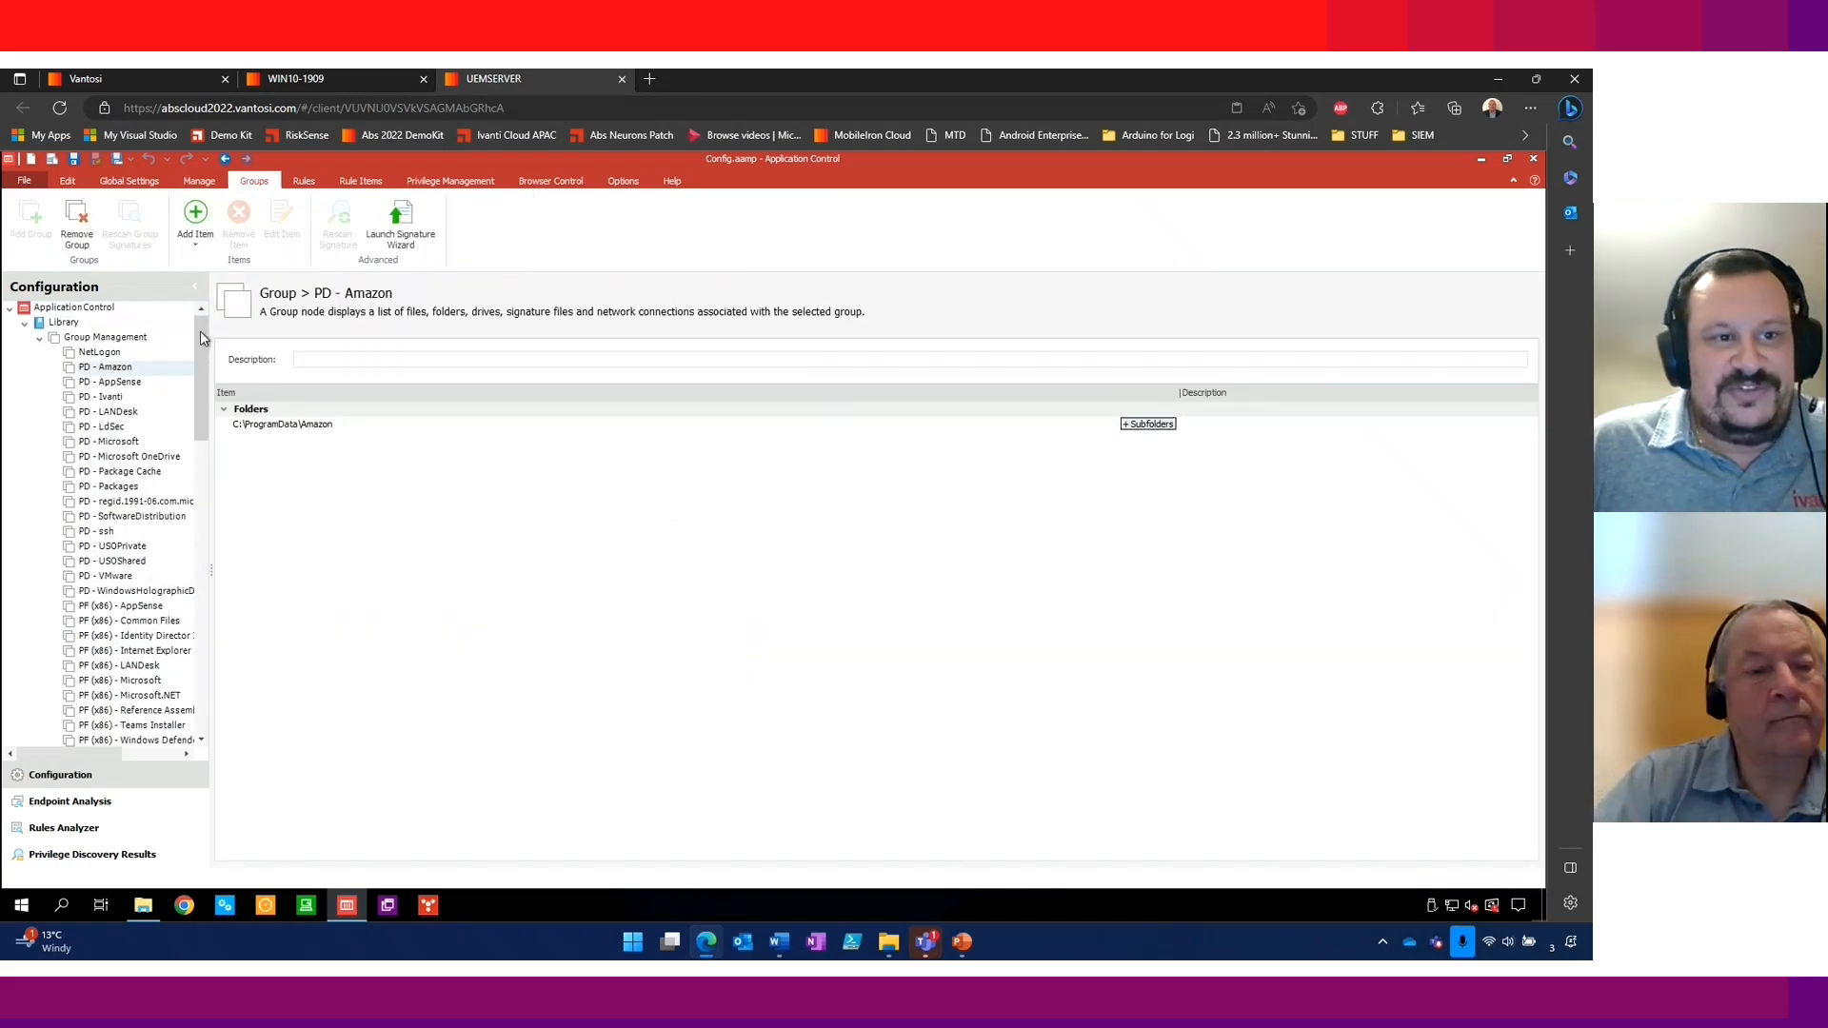
{"action": "left_click", "coordinate": [104, 337]}
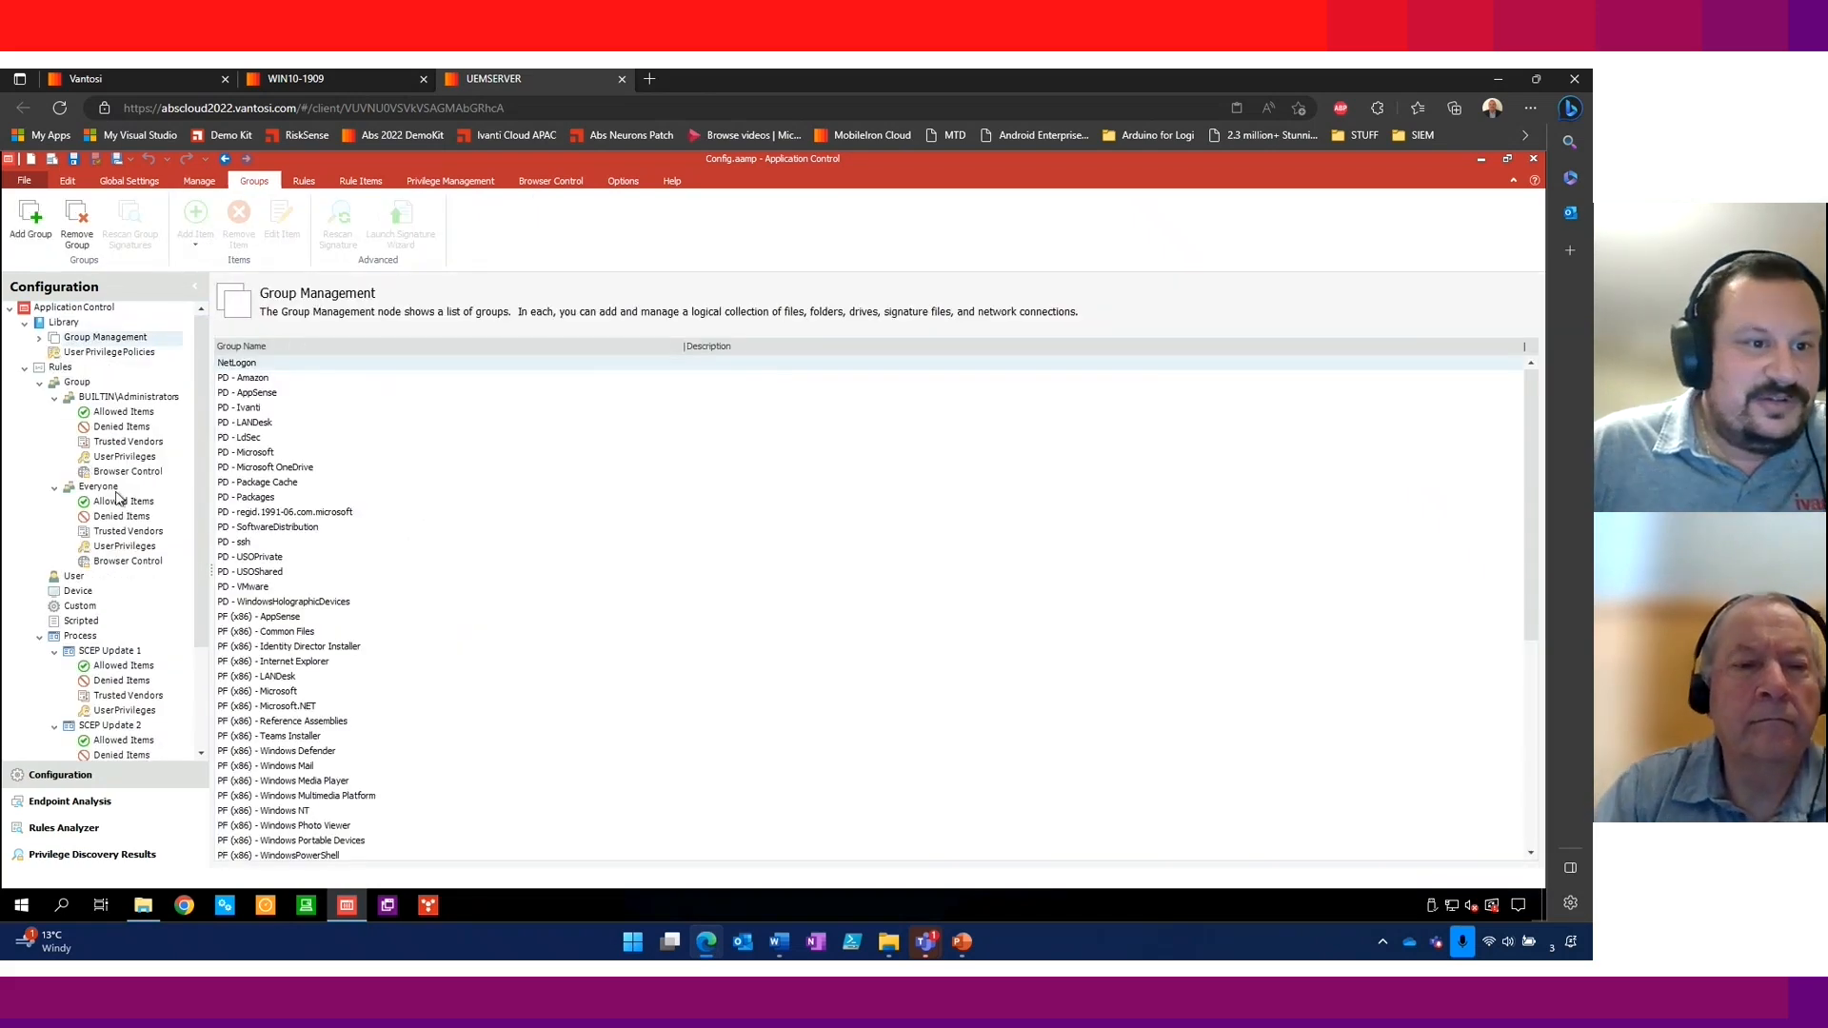
{"action": "left_click", "coordinate": [123, 501]}
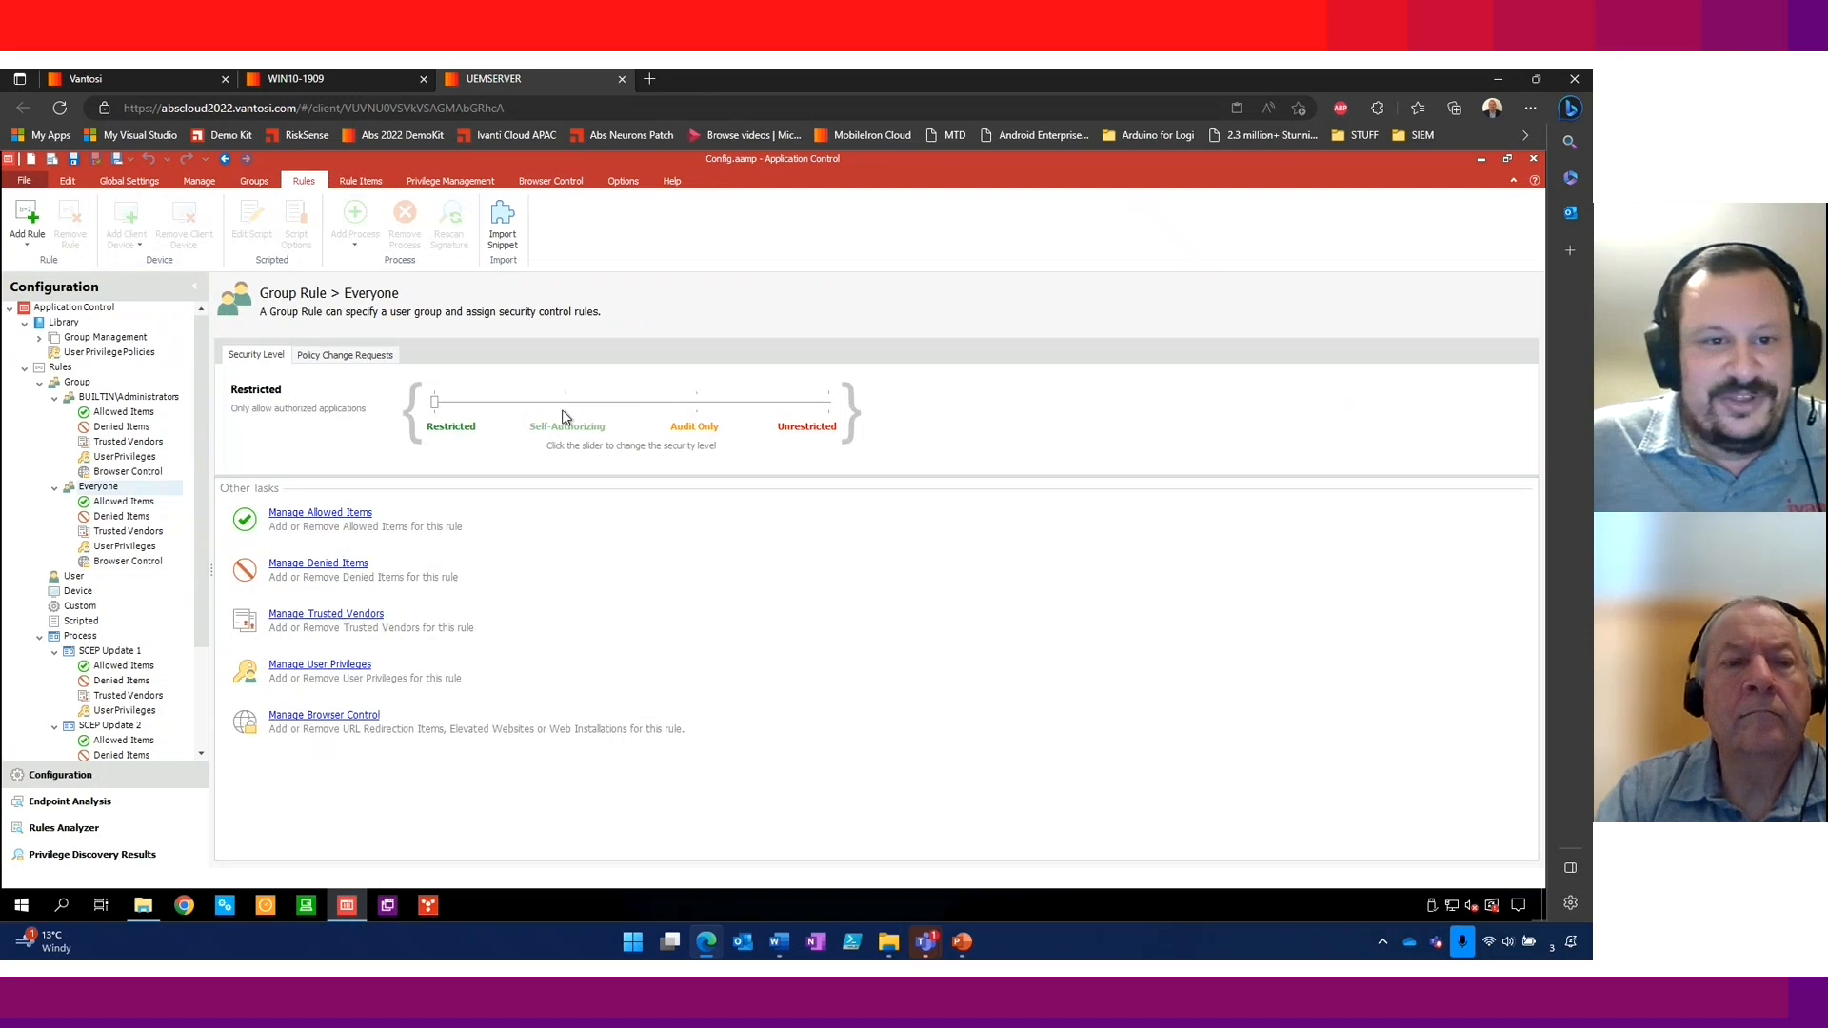
{"action": "mouse_move", "coordinate": [285, 463]}
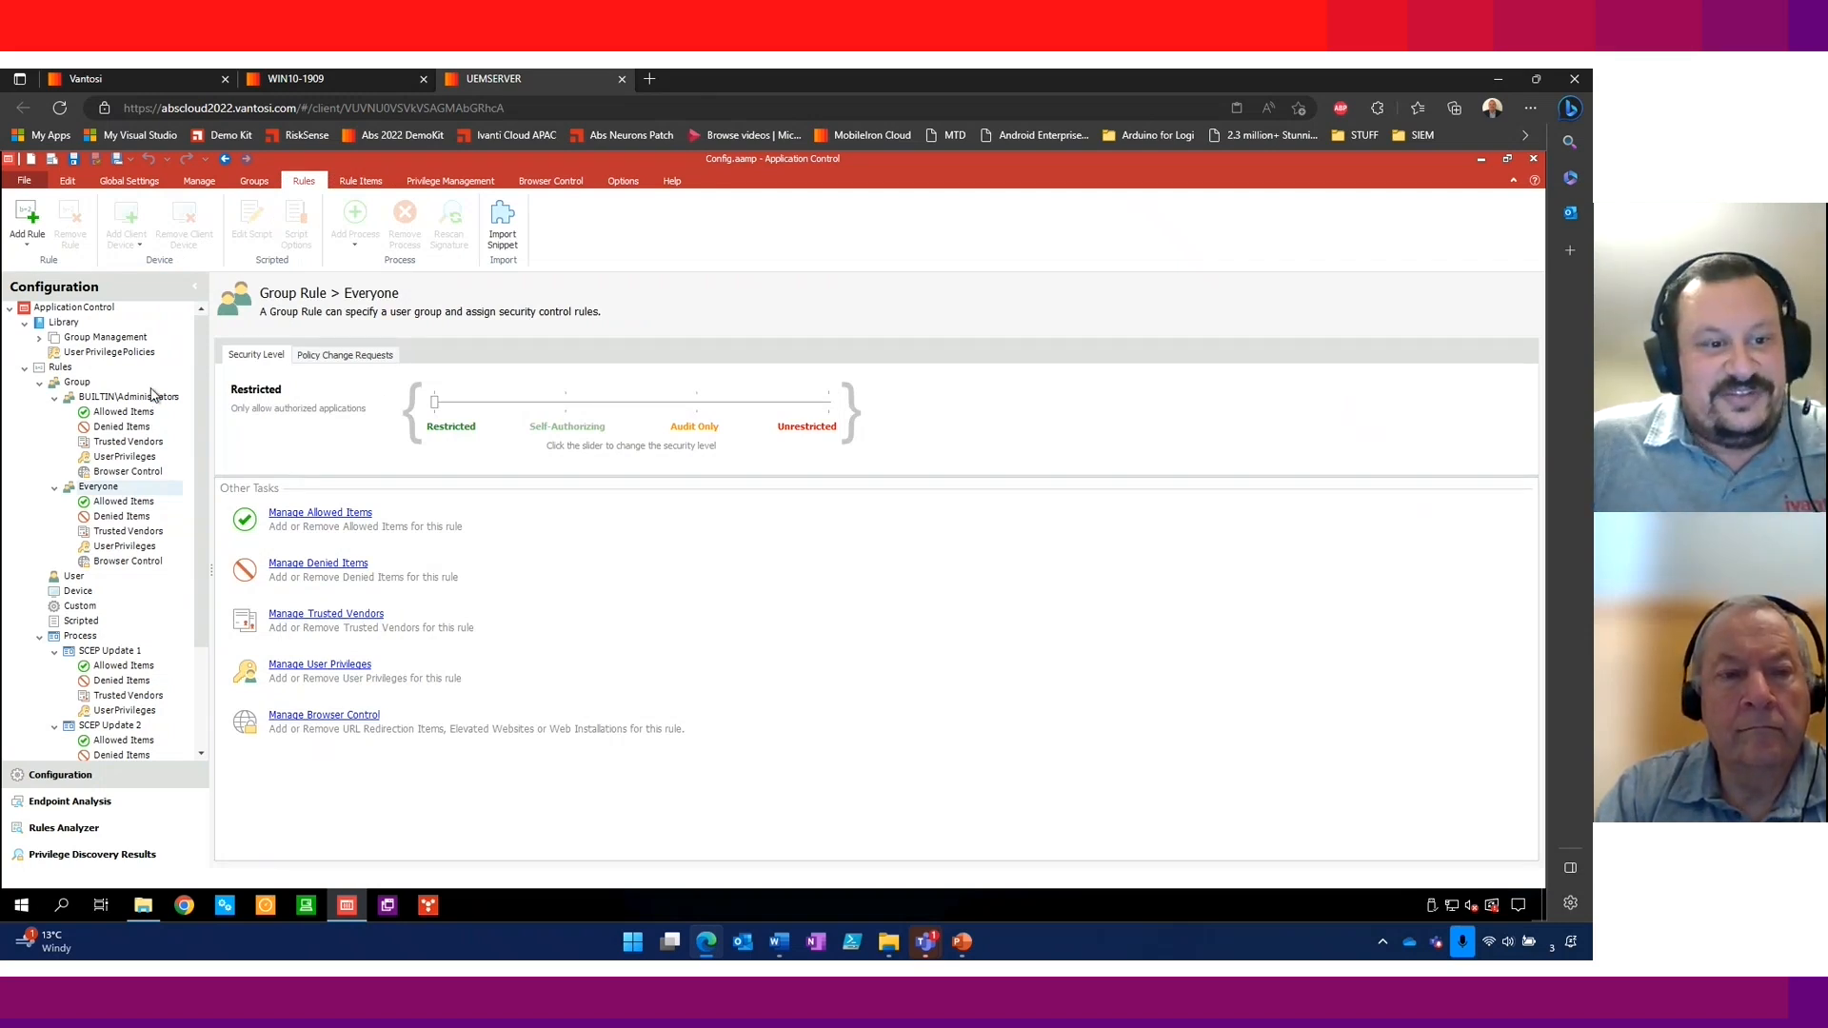
{"action": "mouse_move", "coordinate": [334, 479]}
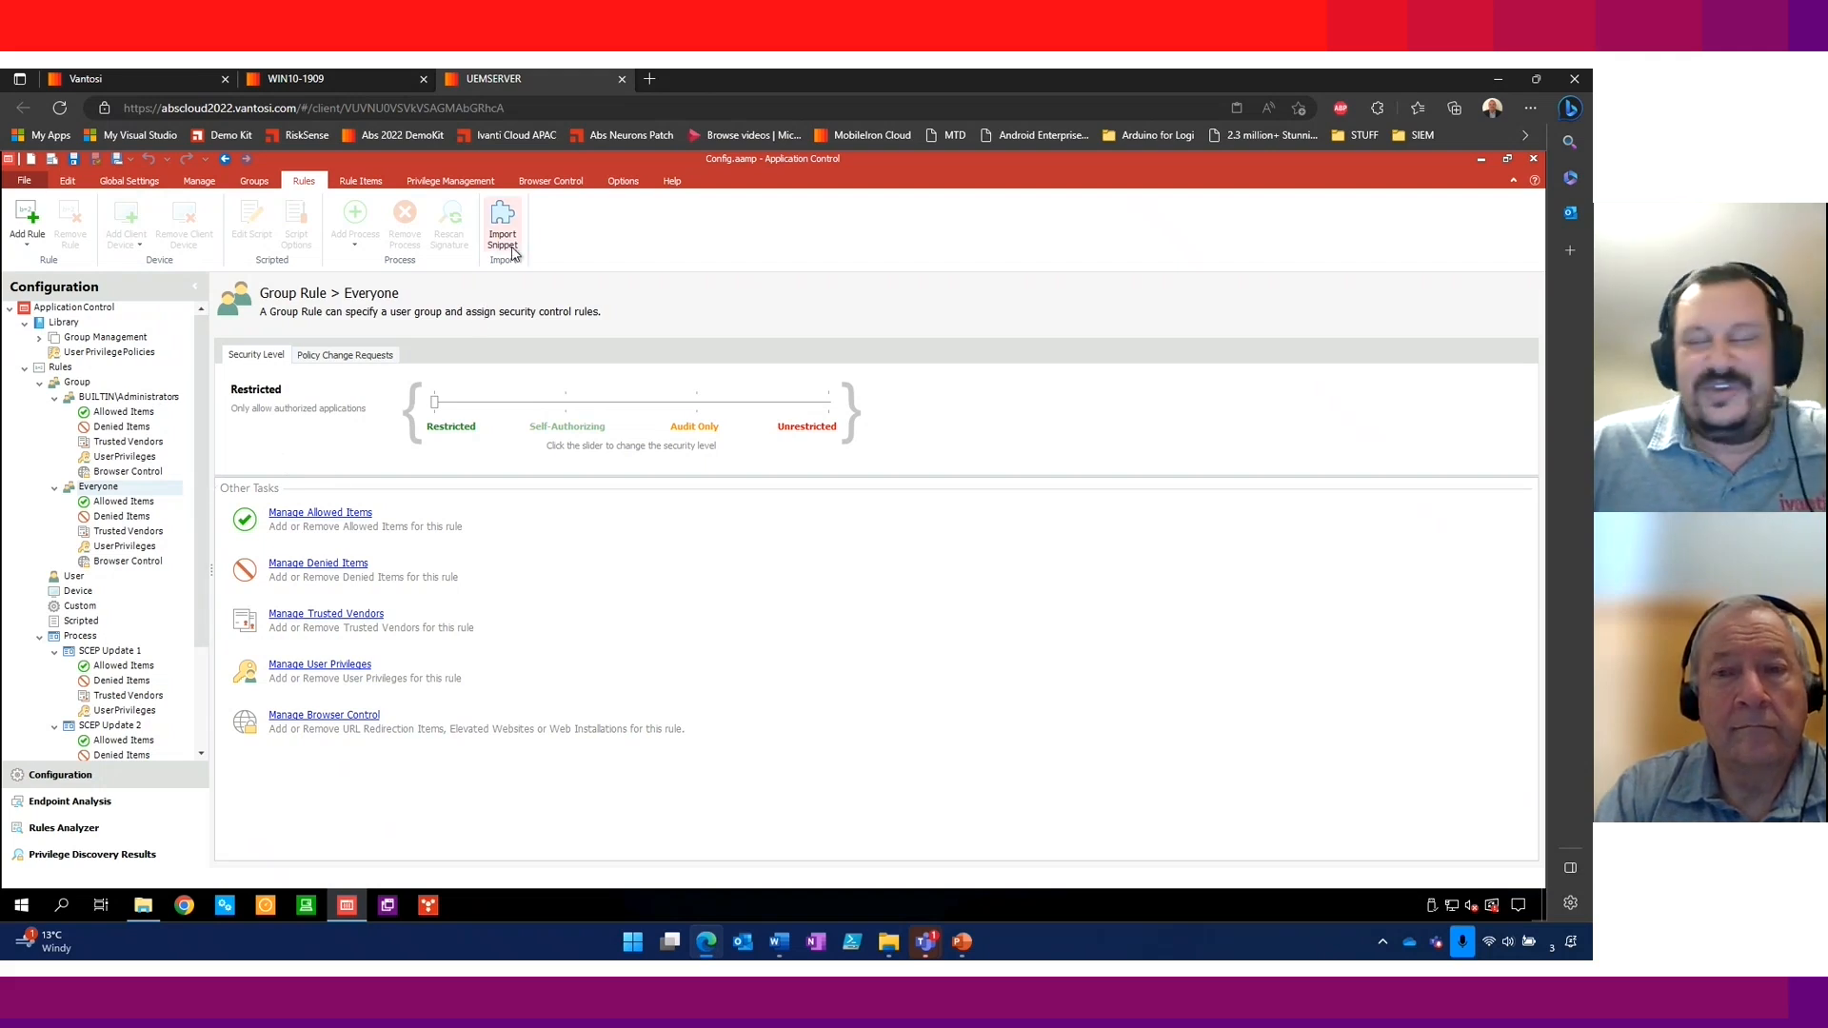
{"action": "mouse_move", "coordinate": [502, 224]}
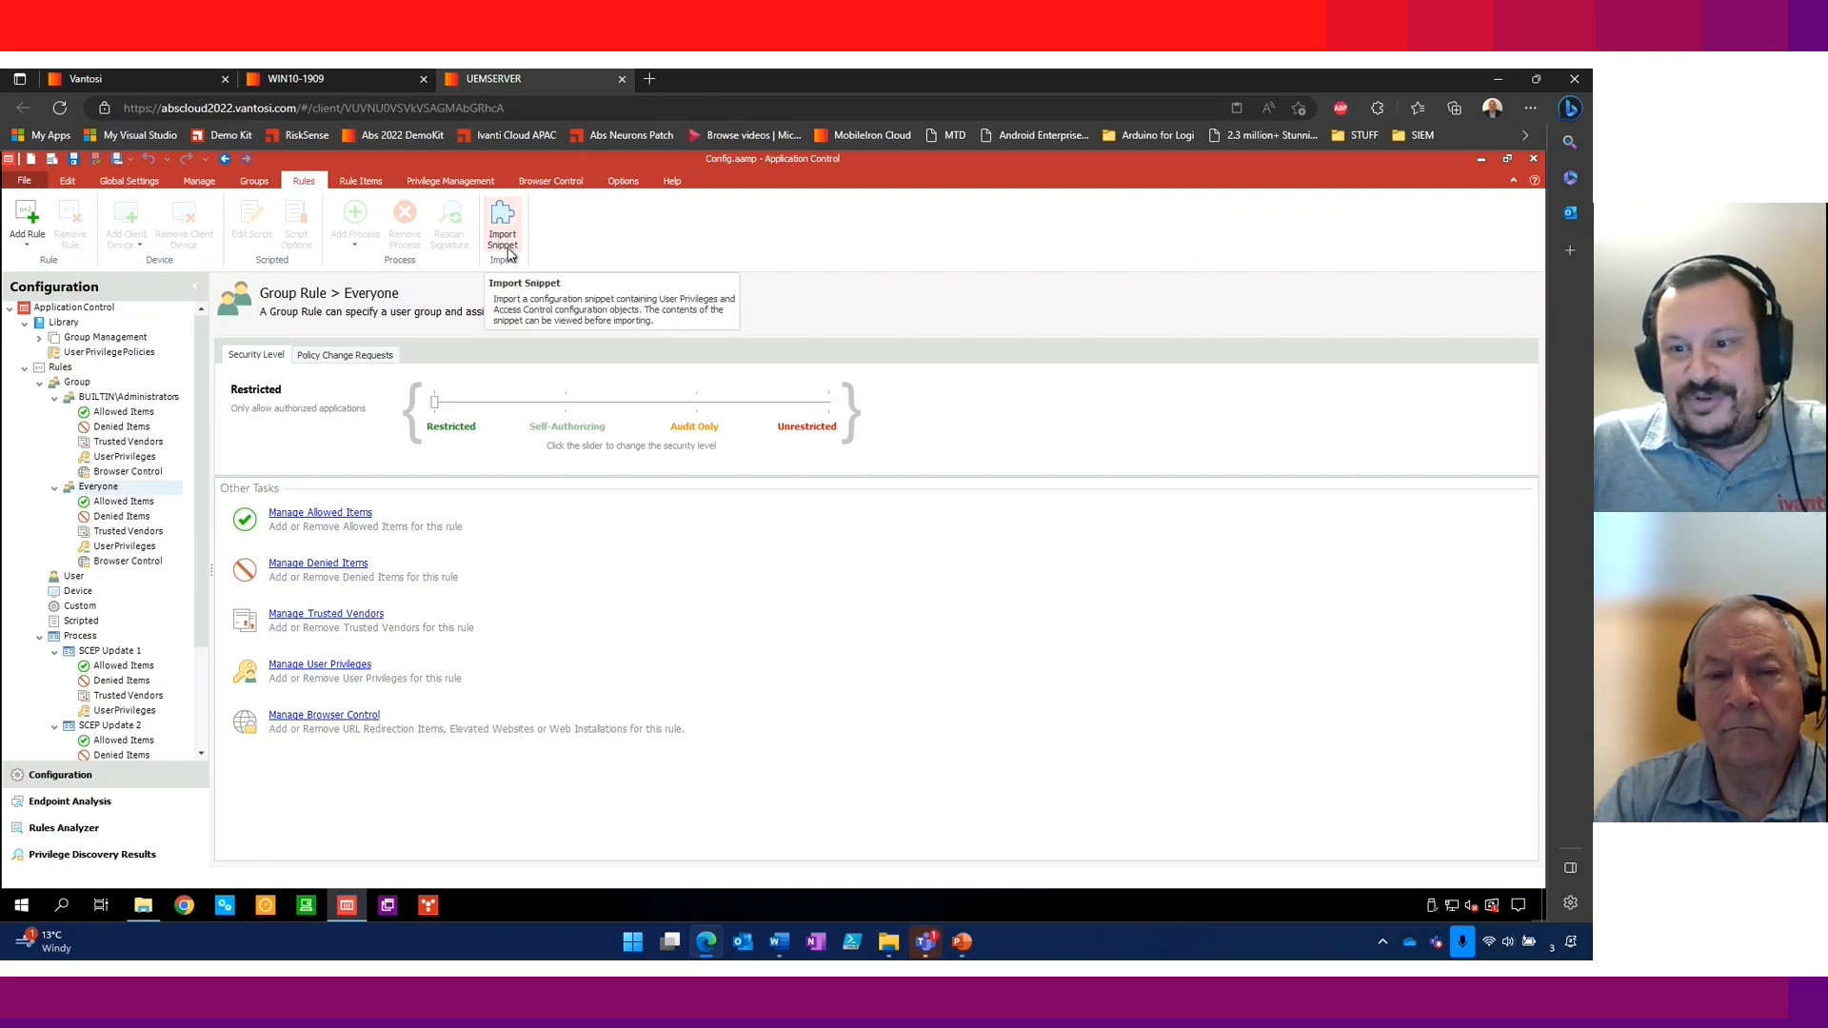
Step: Import the MS Recommended Blocks Mar 2022 snippet into Everyone and acknowledge the success message
{"action": "left_click", "coordinate": [501, 220]}
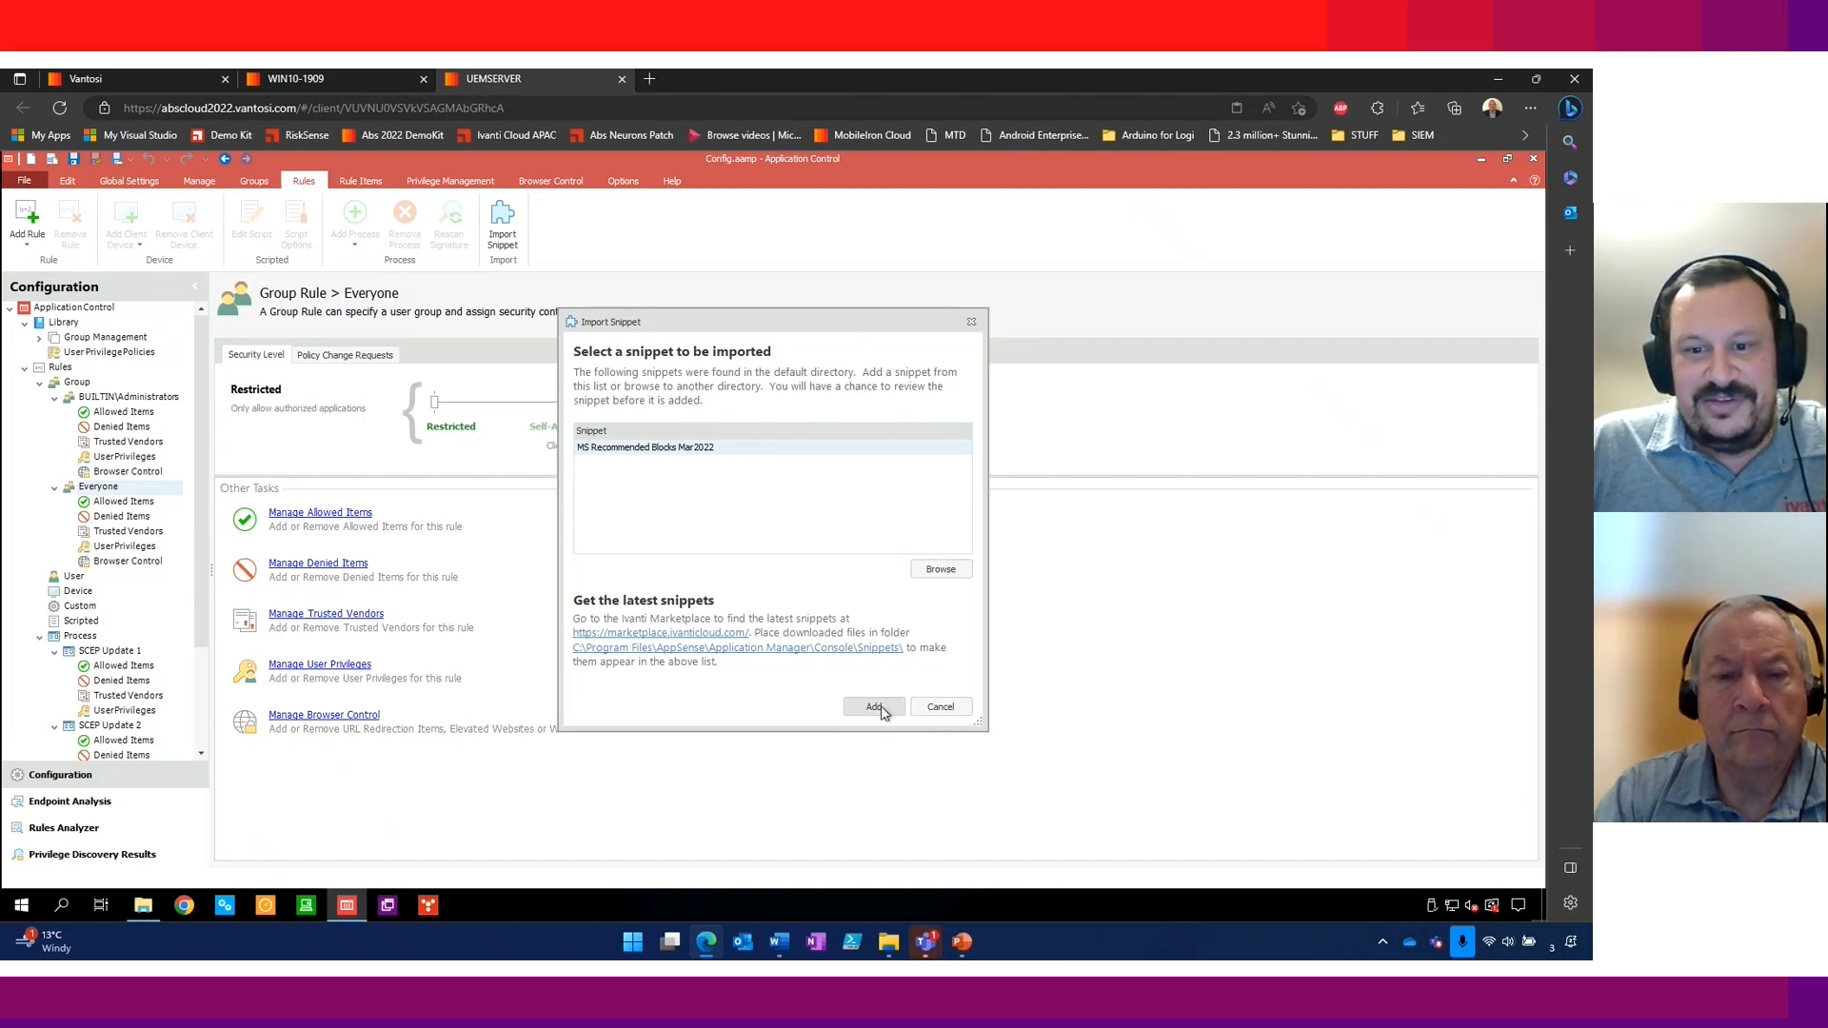
{"action": "left_click", "coordinate": [872, 706]}
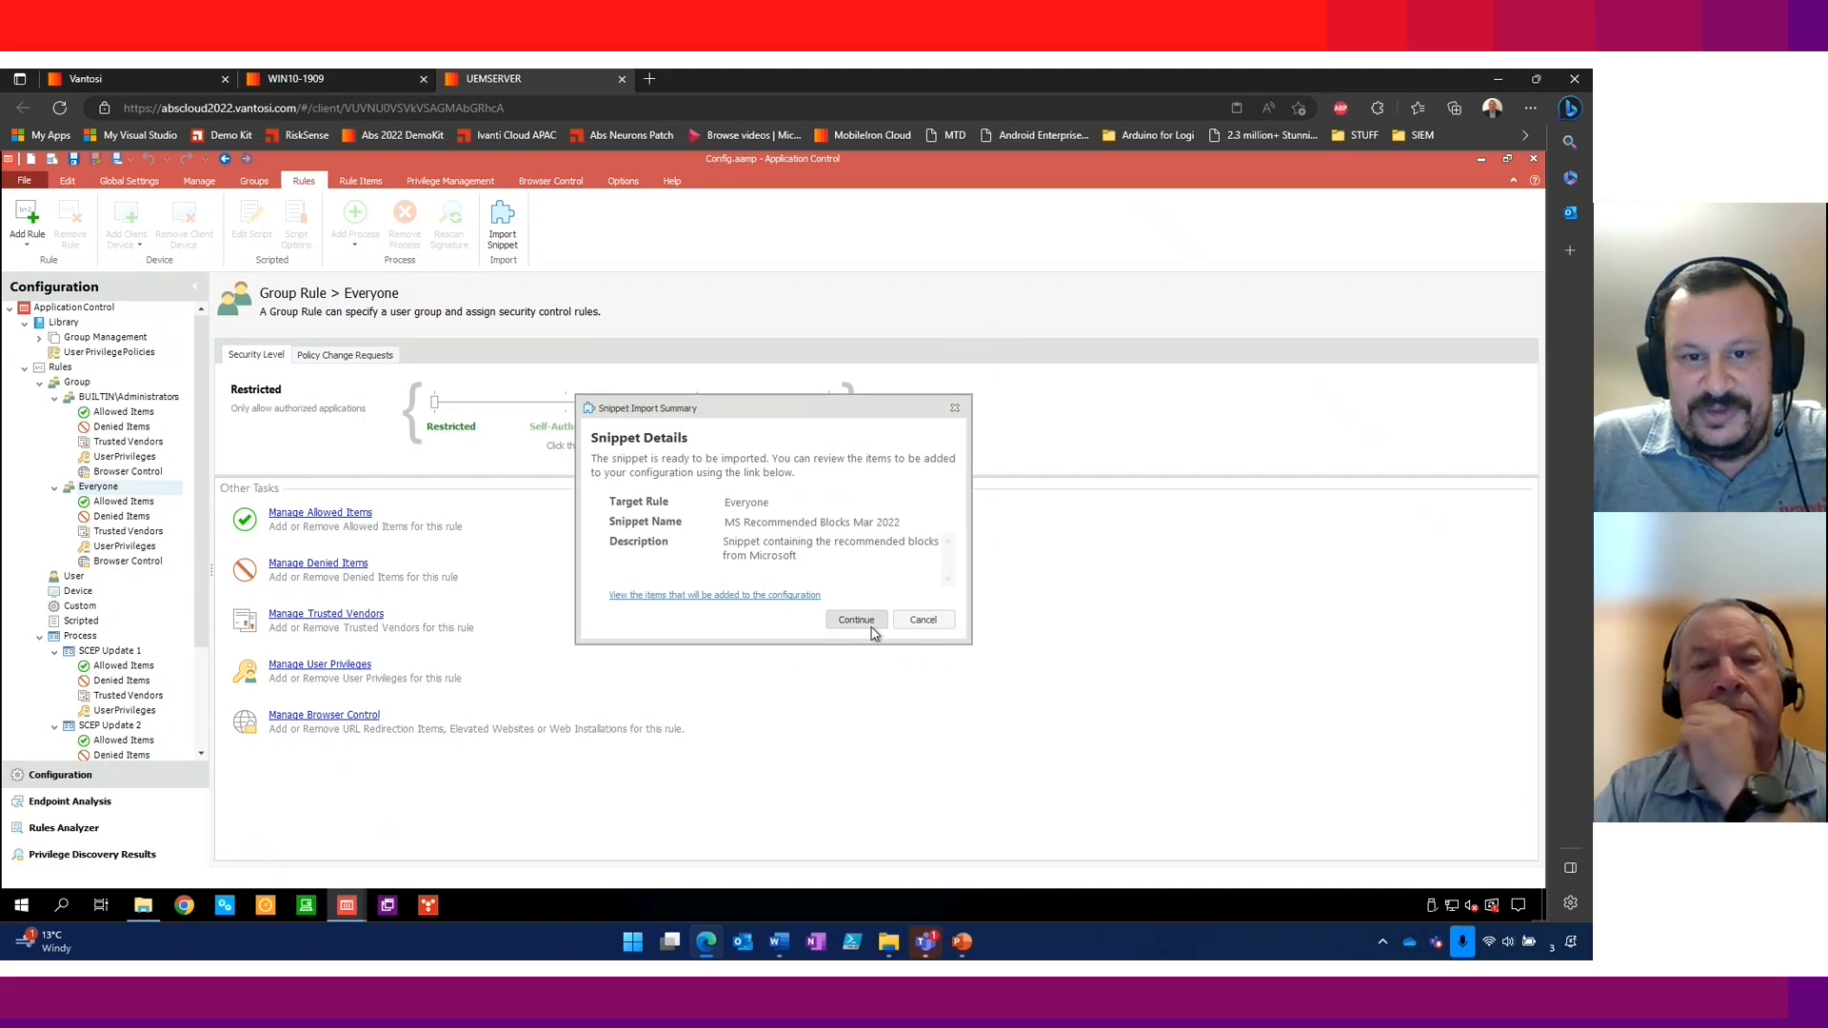
{"action": "left_click", "coordinate": [856, 620]}
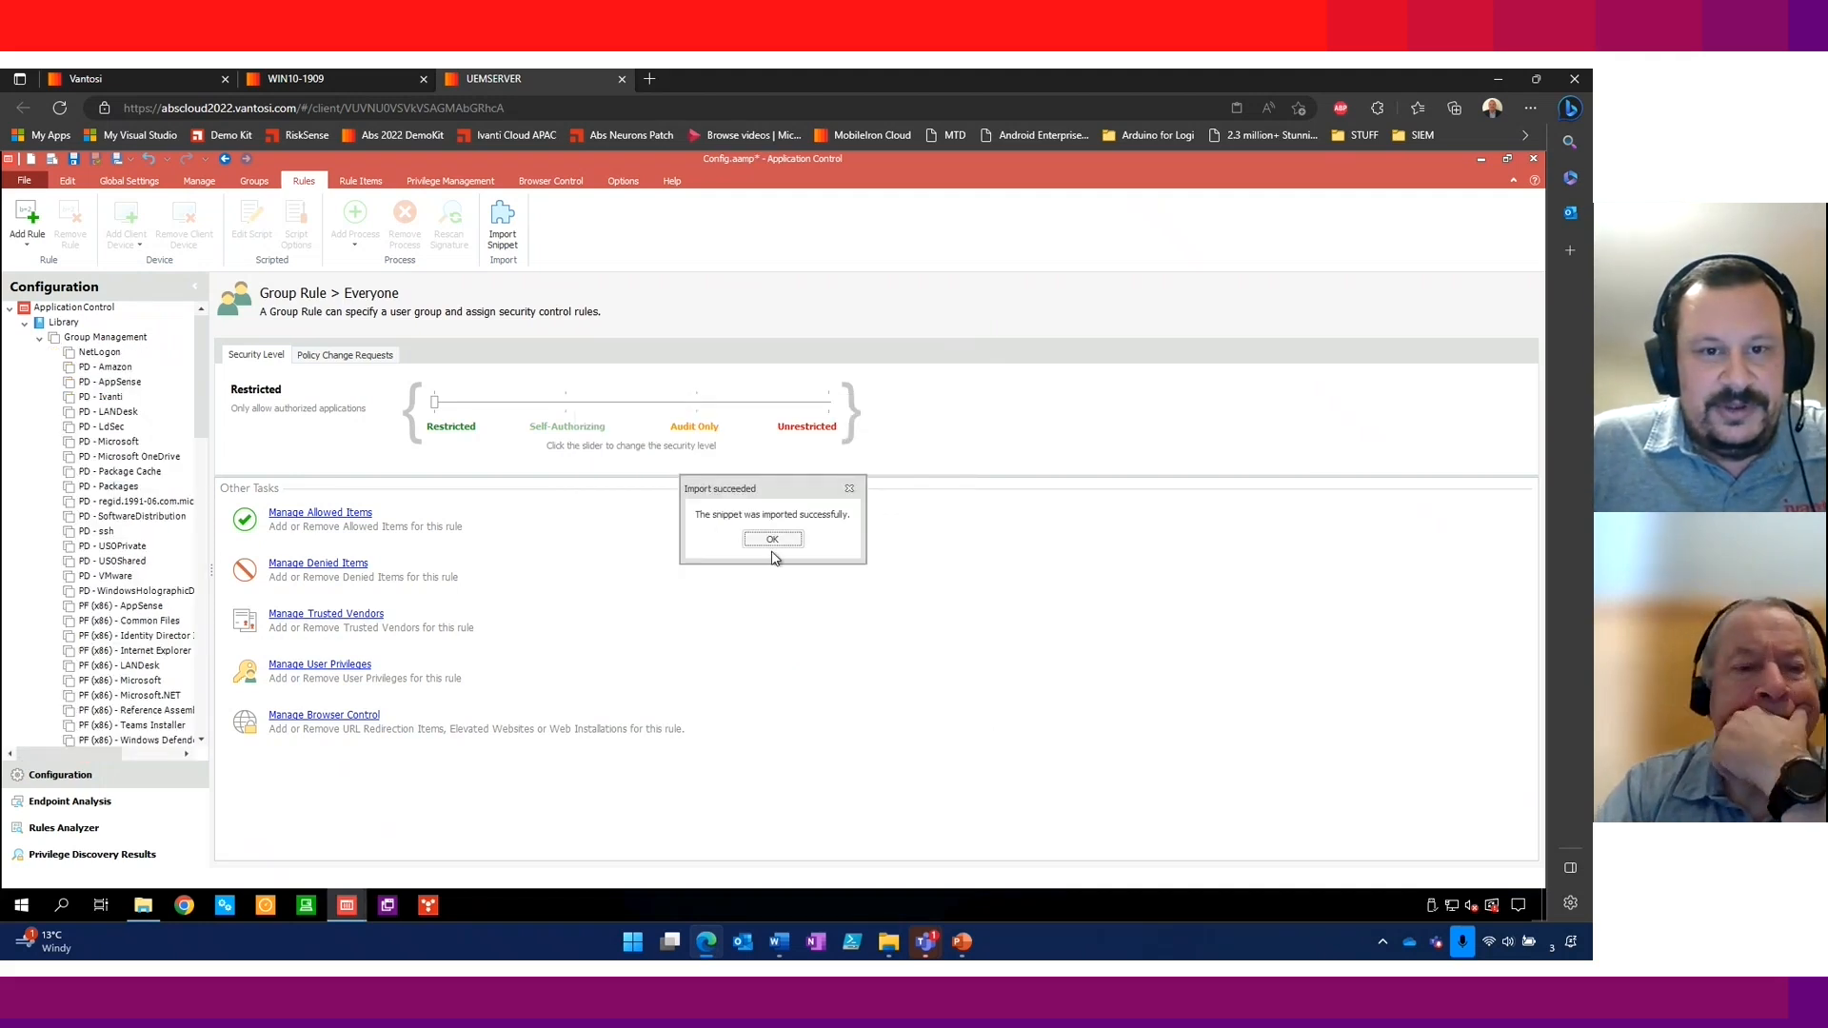
{"action": "left_click", "coordinate": [771, 539]}
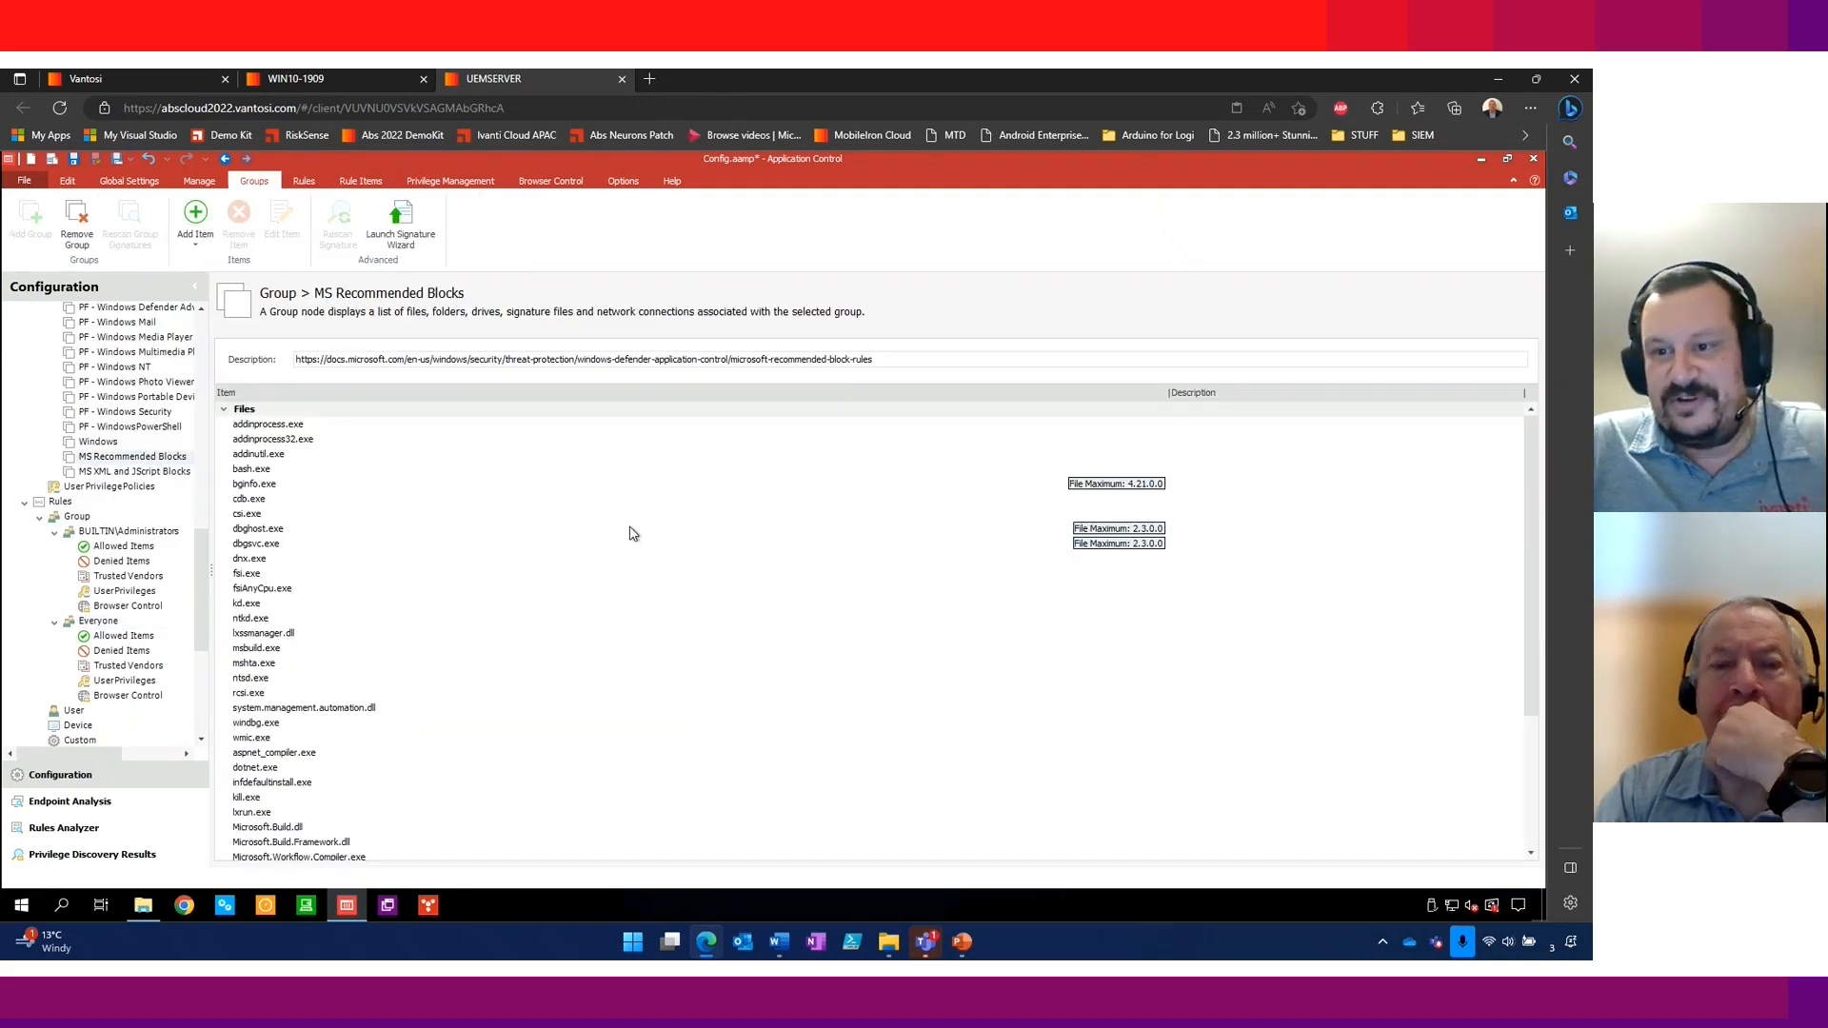
Step: Scroll Everyone's denied items, listing MS Recommended Blocks and MS XML and JScript Blocks
{"action": "scroll", "scroll_direction": "down", "scroll_amount": 3}
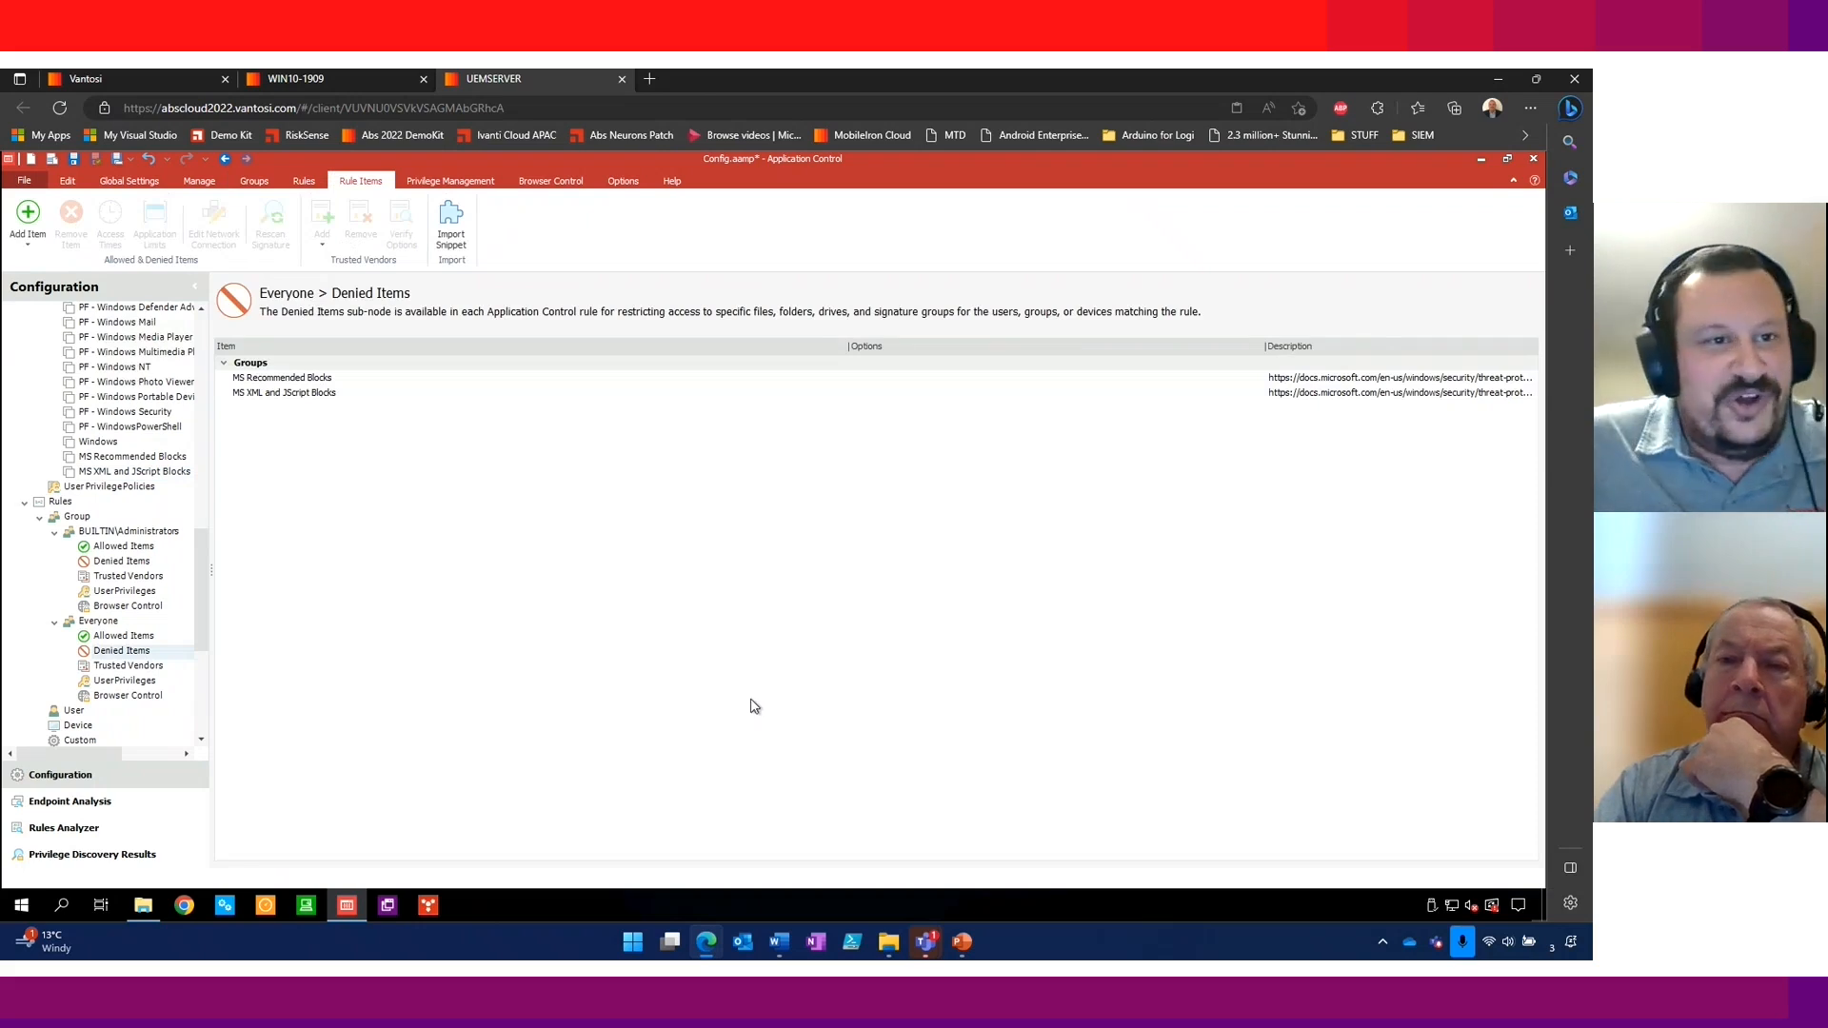
{"action": "mouse_move", "coordinate": [790, 711]}
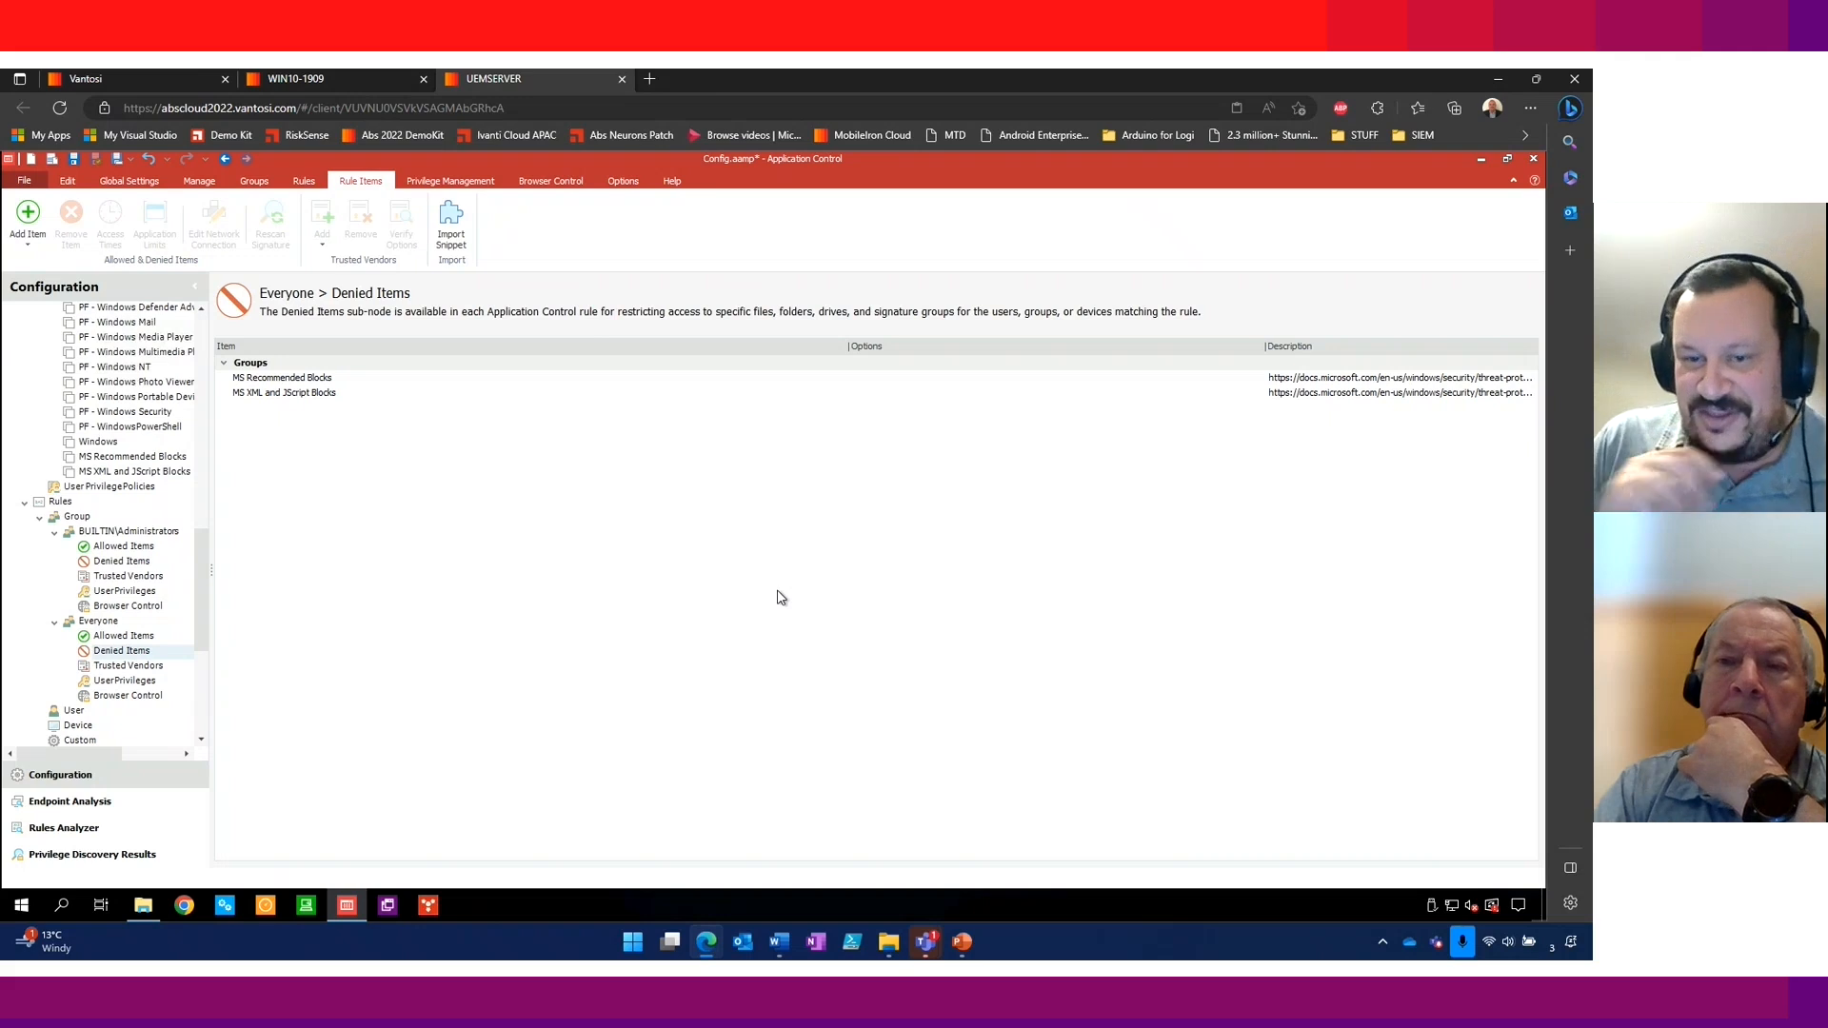
{"action": "mouse_move", "coordinate": [722, 563]}
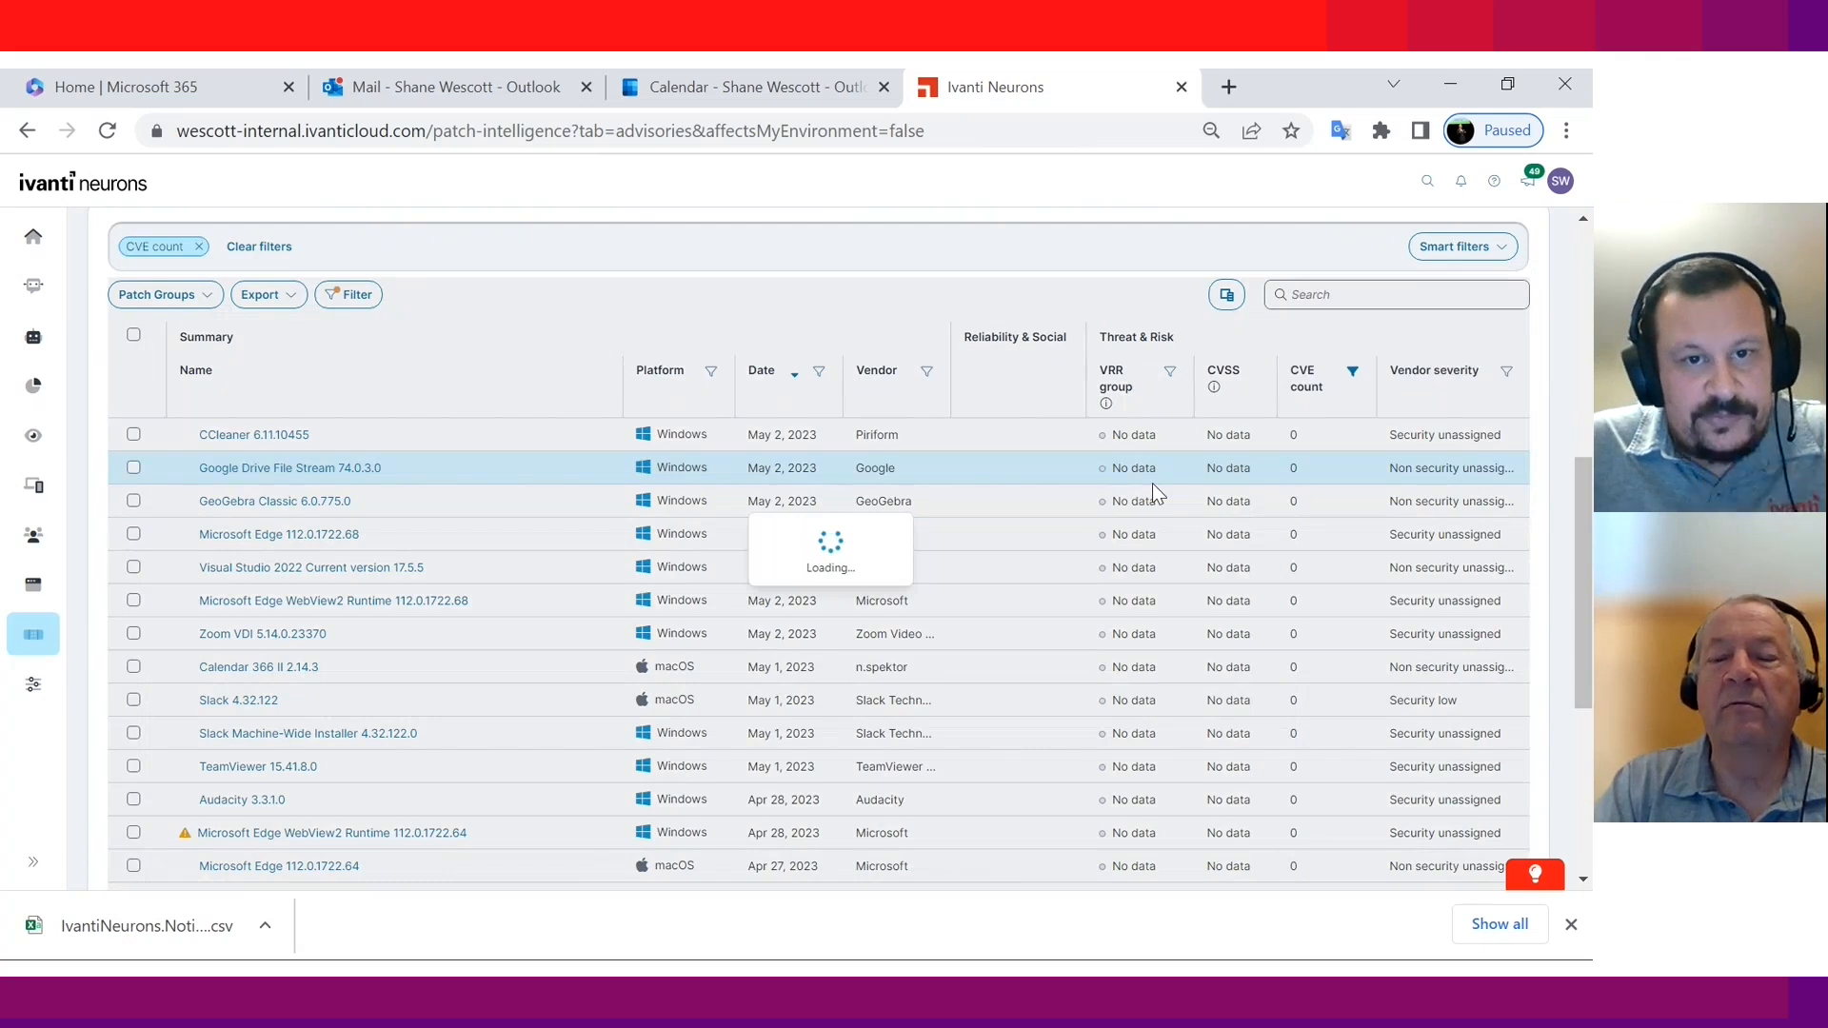
Step: Pick the Microsoft 365 Monthly Enterprise Channel: April 11, 2023 advisory from the CVE-filtered list
{"action": "left_click", "coordinate": [1329, 377]}
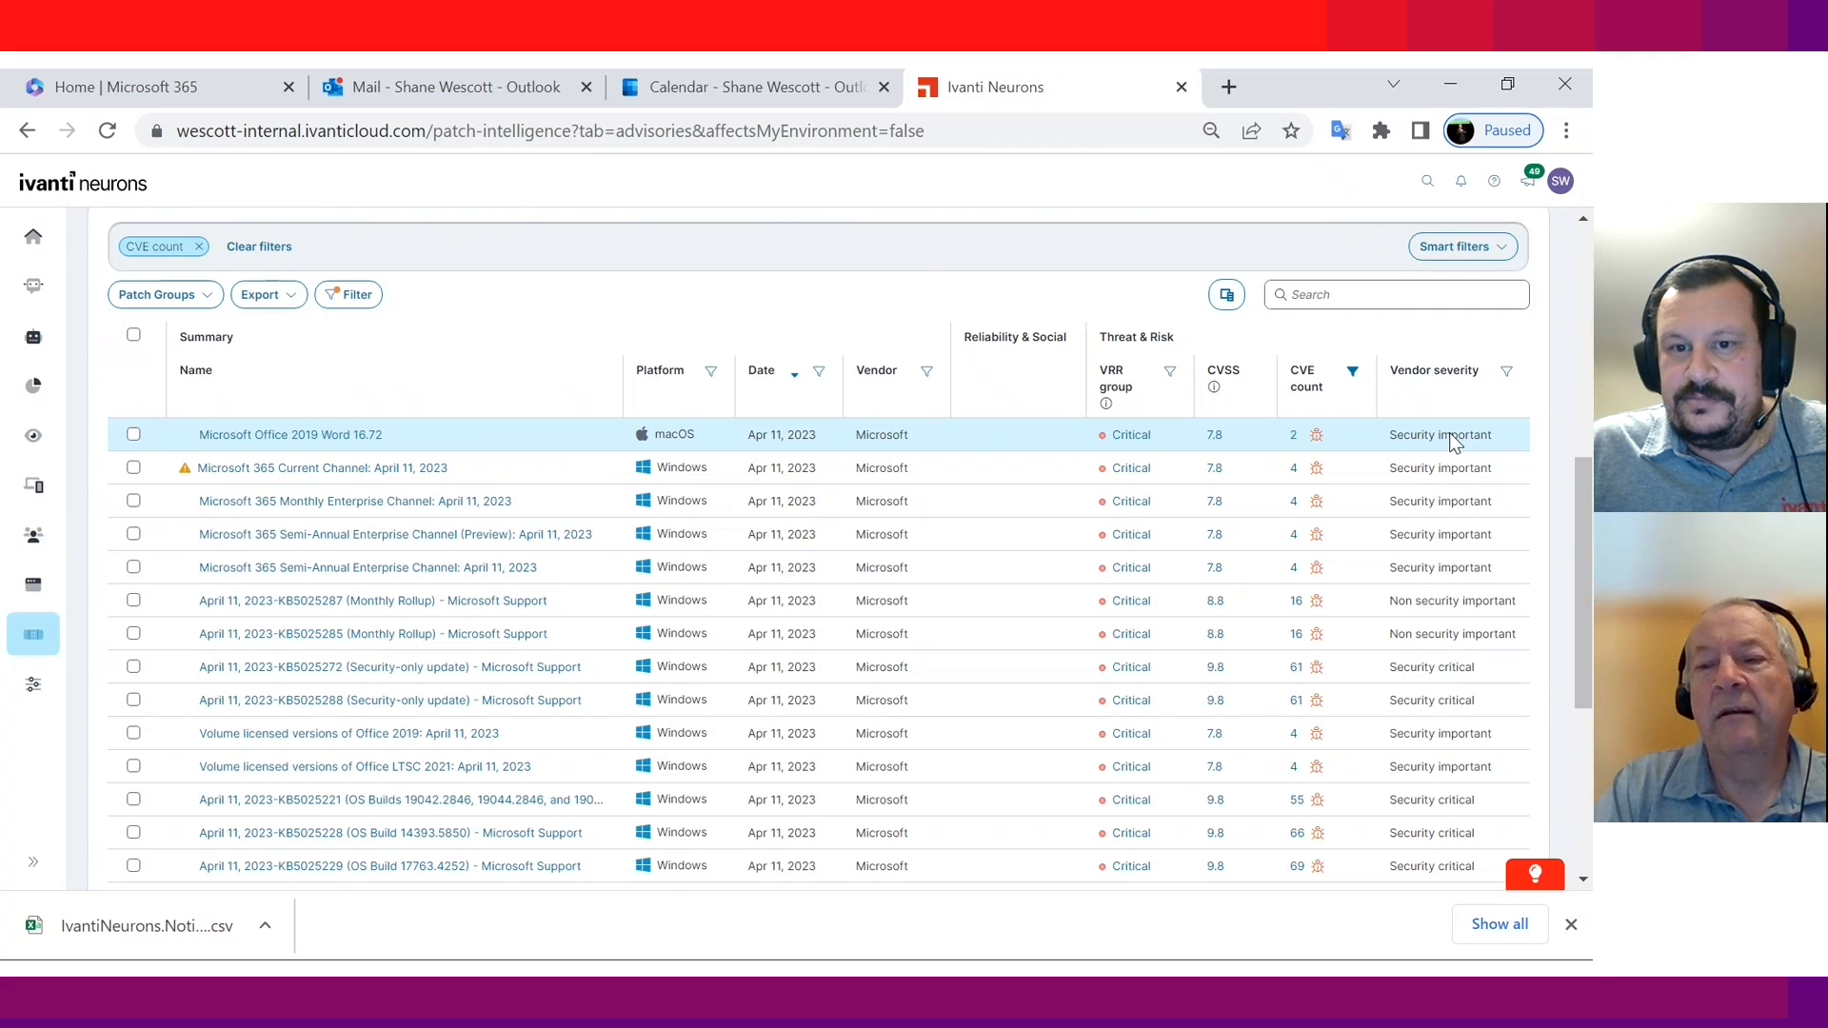
{"action": "mouse_move", "coordinate": [1449, 568]}
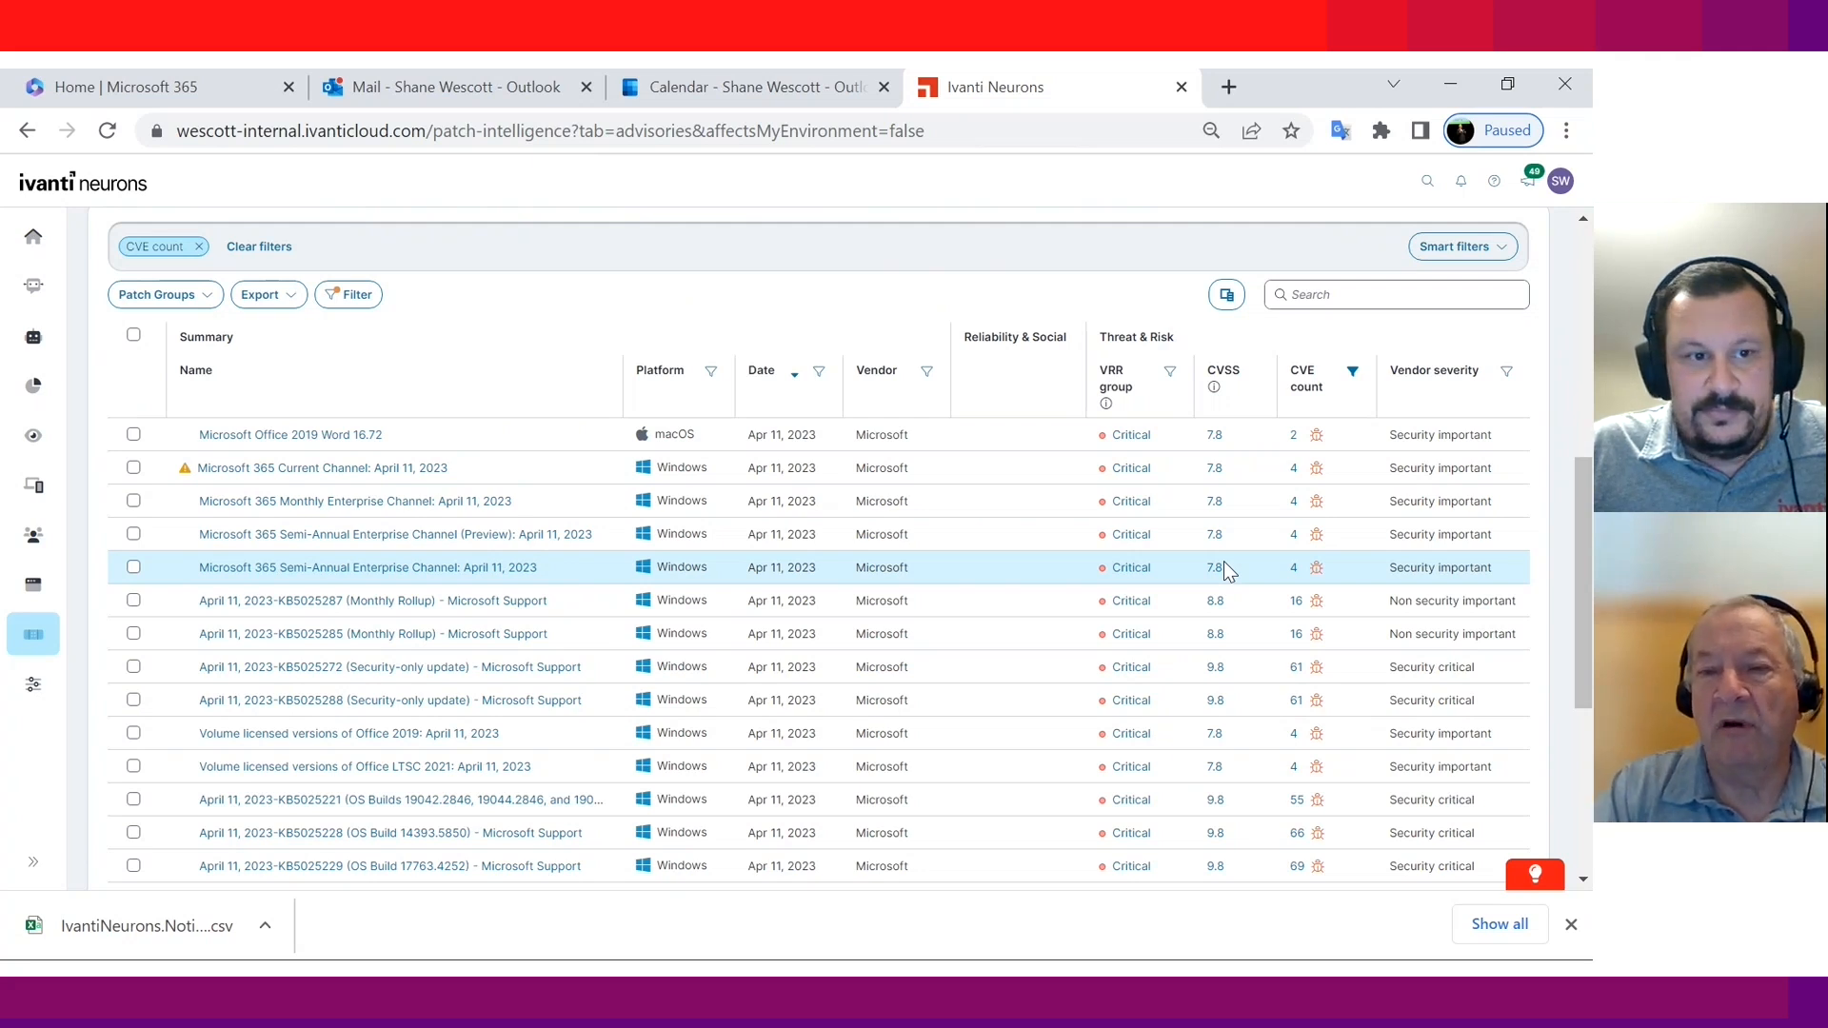
{"action": "mouse_move", "coordinate": [1215, 581]}
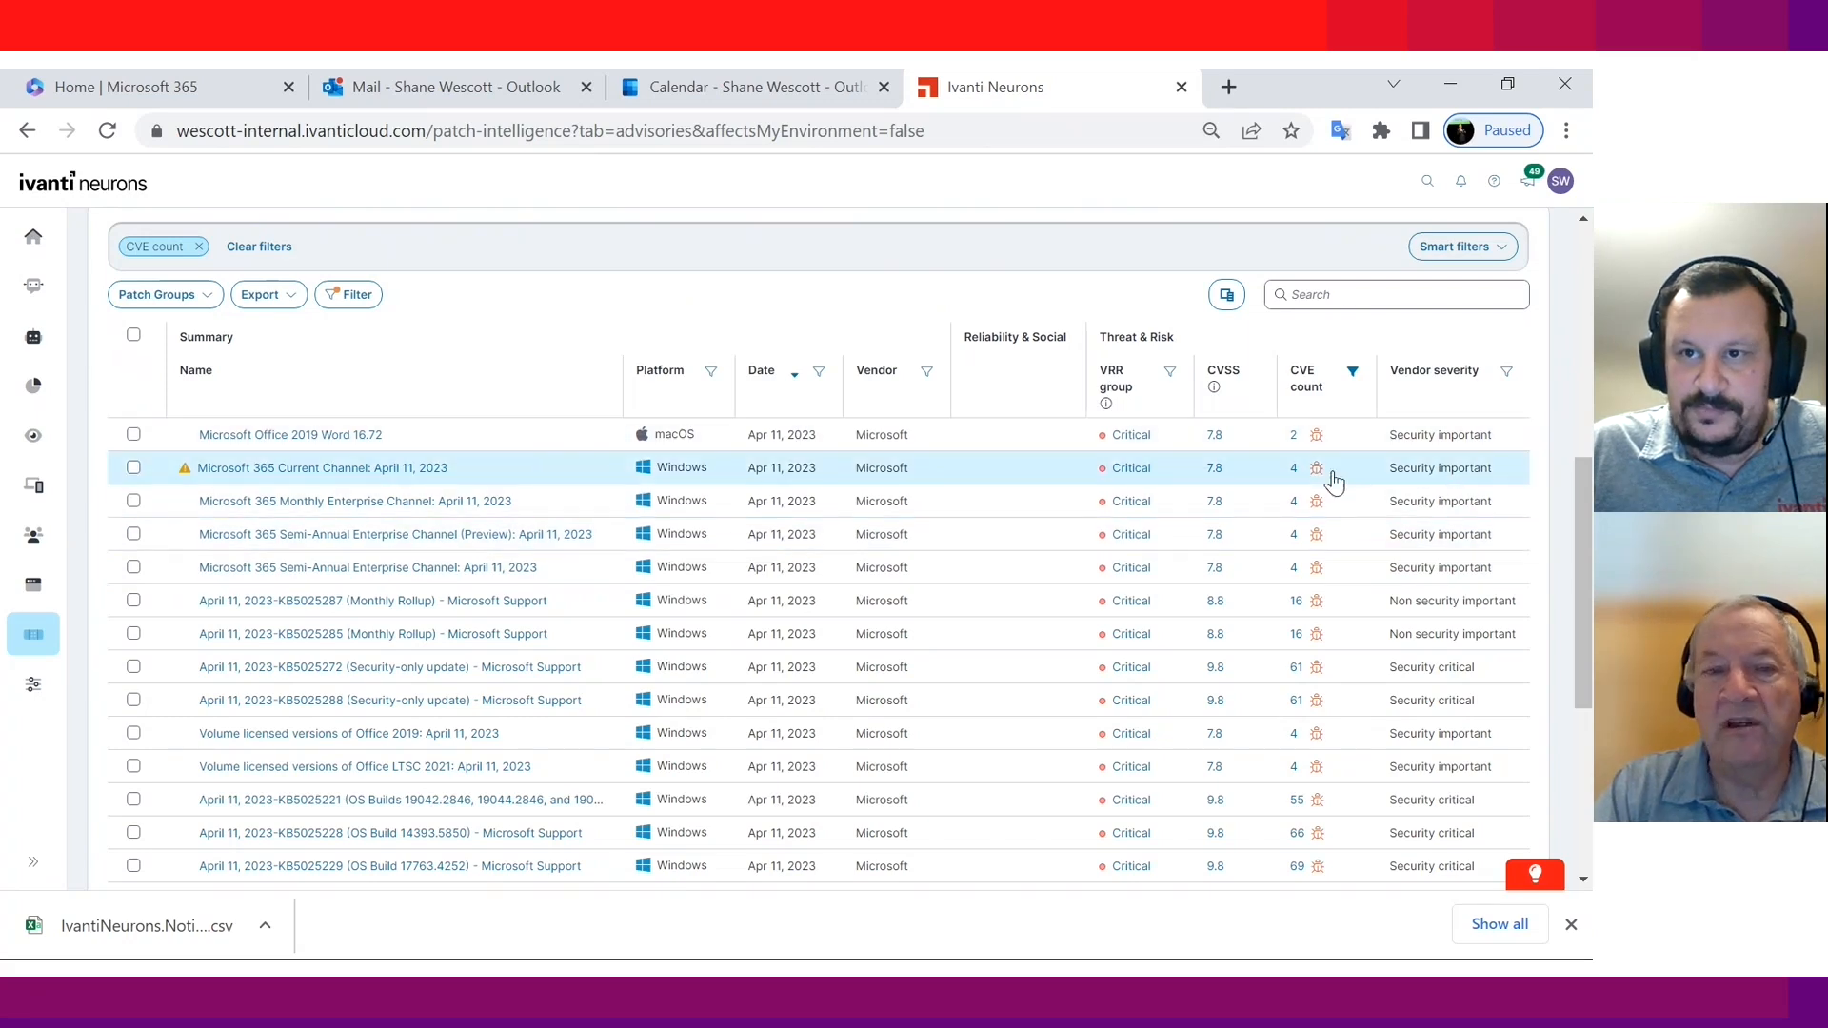
{"action": "mouse_move", "coordinate": [376, 510]}
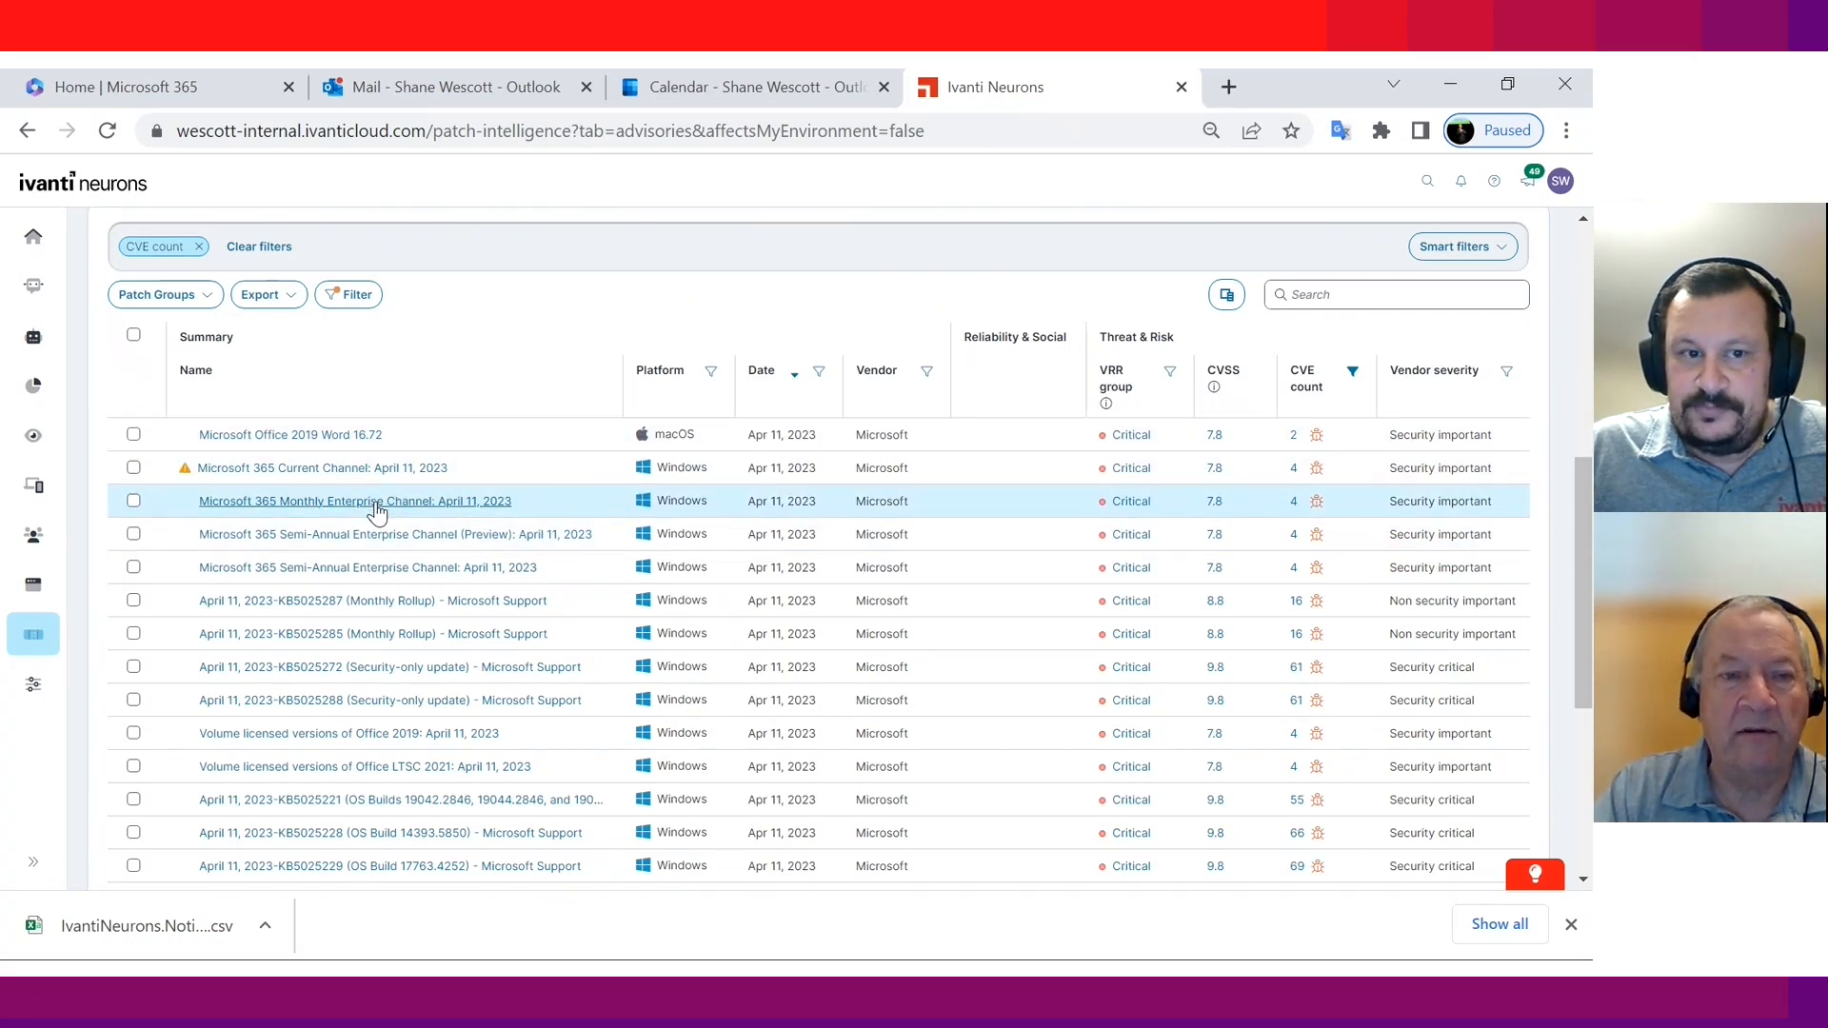
{"action": "left_click", "coordinate": [354, 501]}
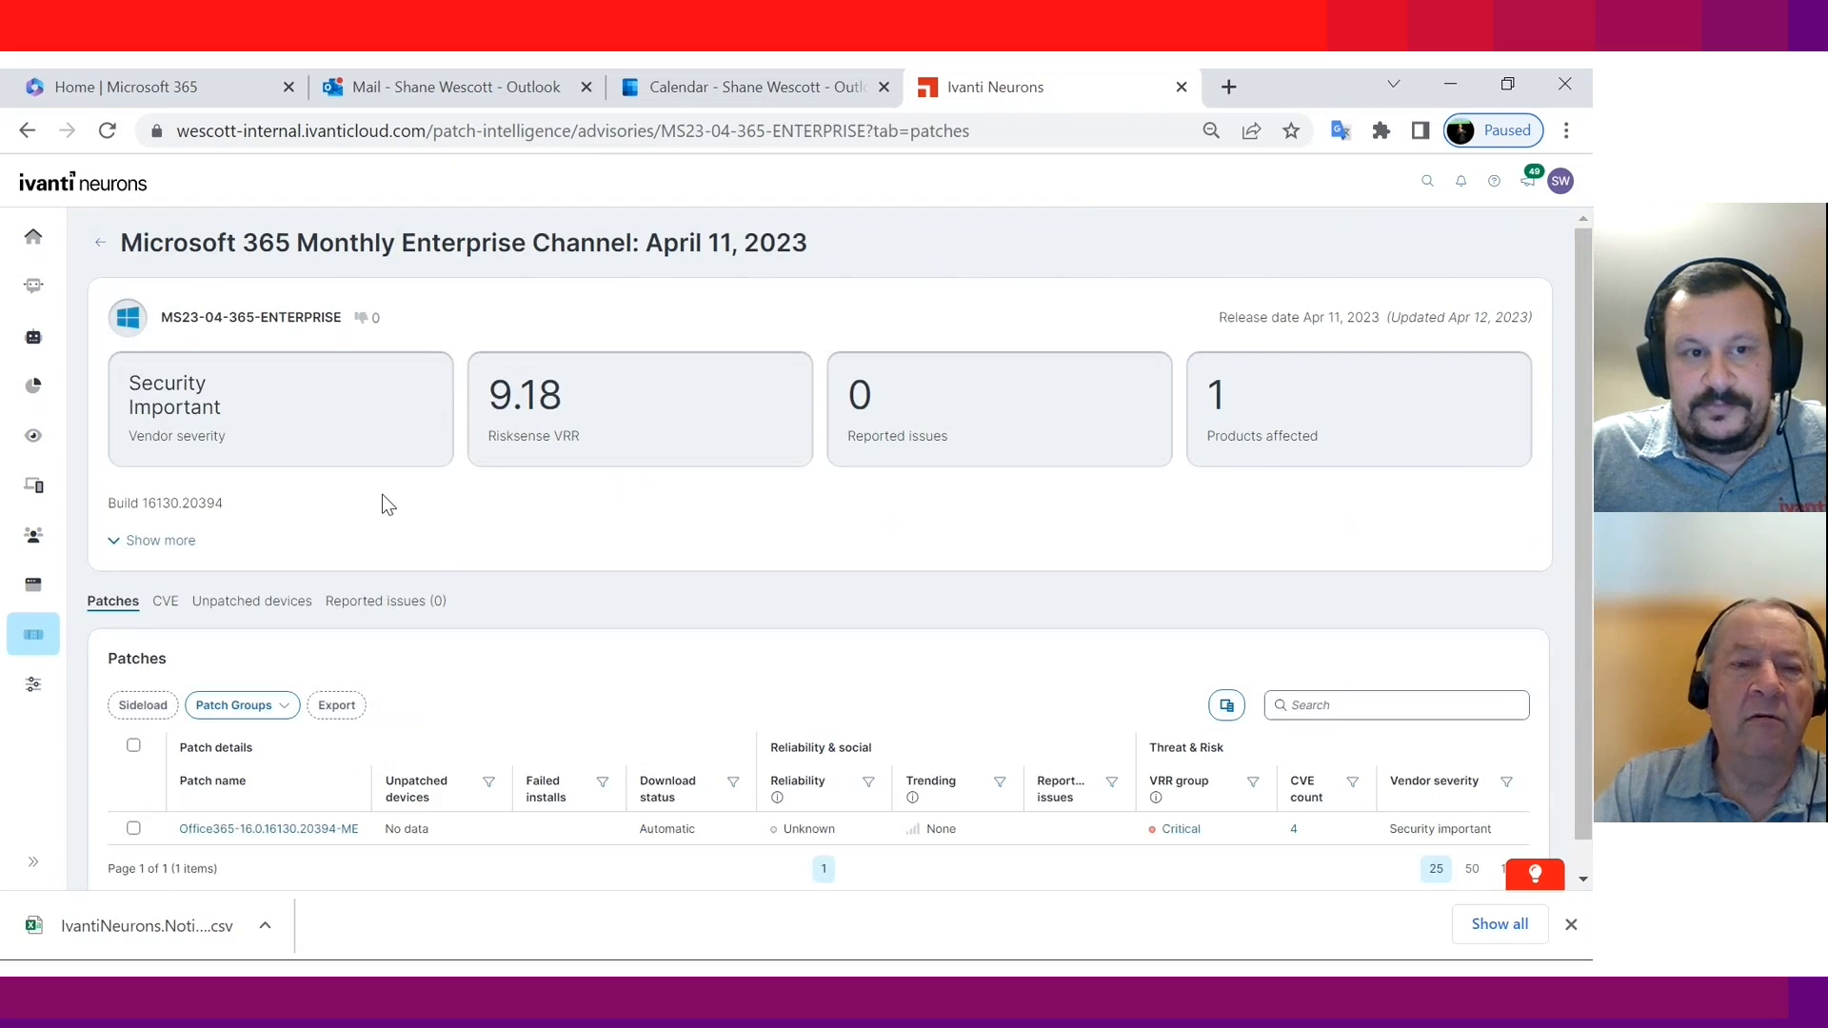
Step: Review the advisory's four CVEs, including critical CVE-2023-28311, then return to its patches
{"action": "scroll", "scroll_direction": "down", "scroll_amount": 3}
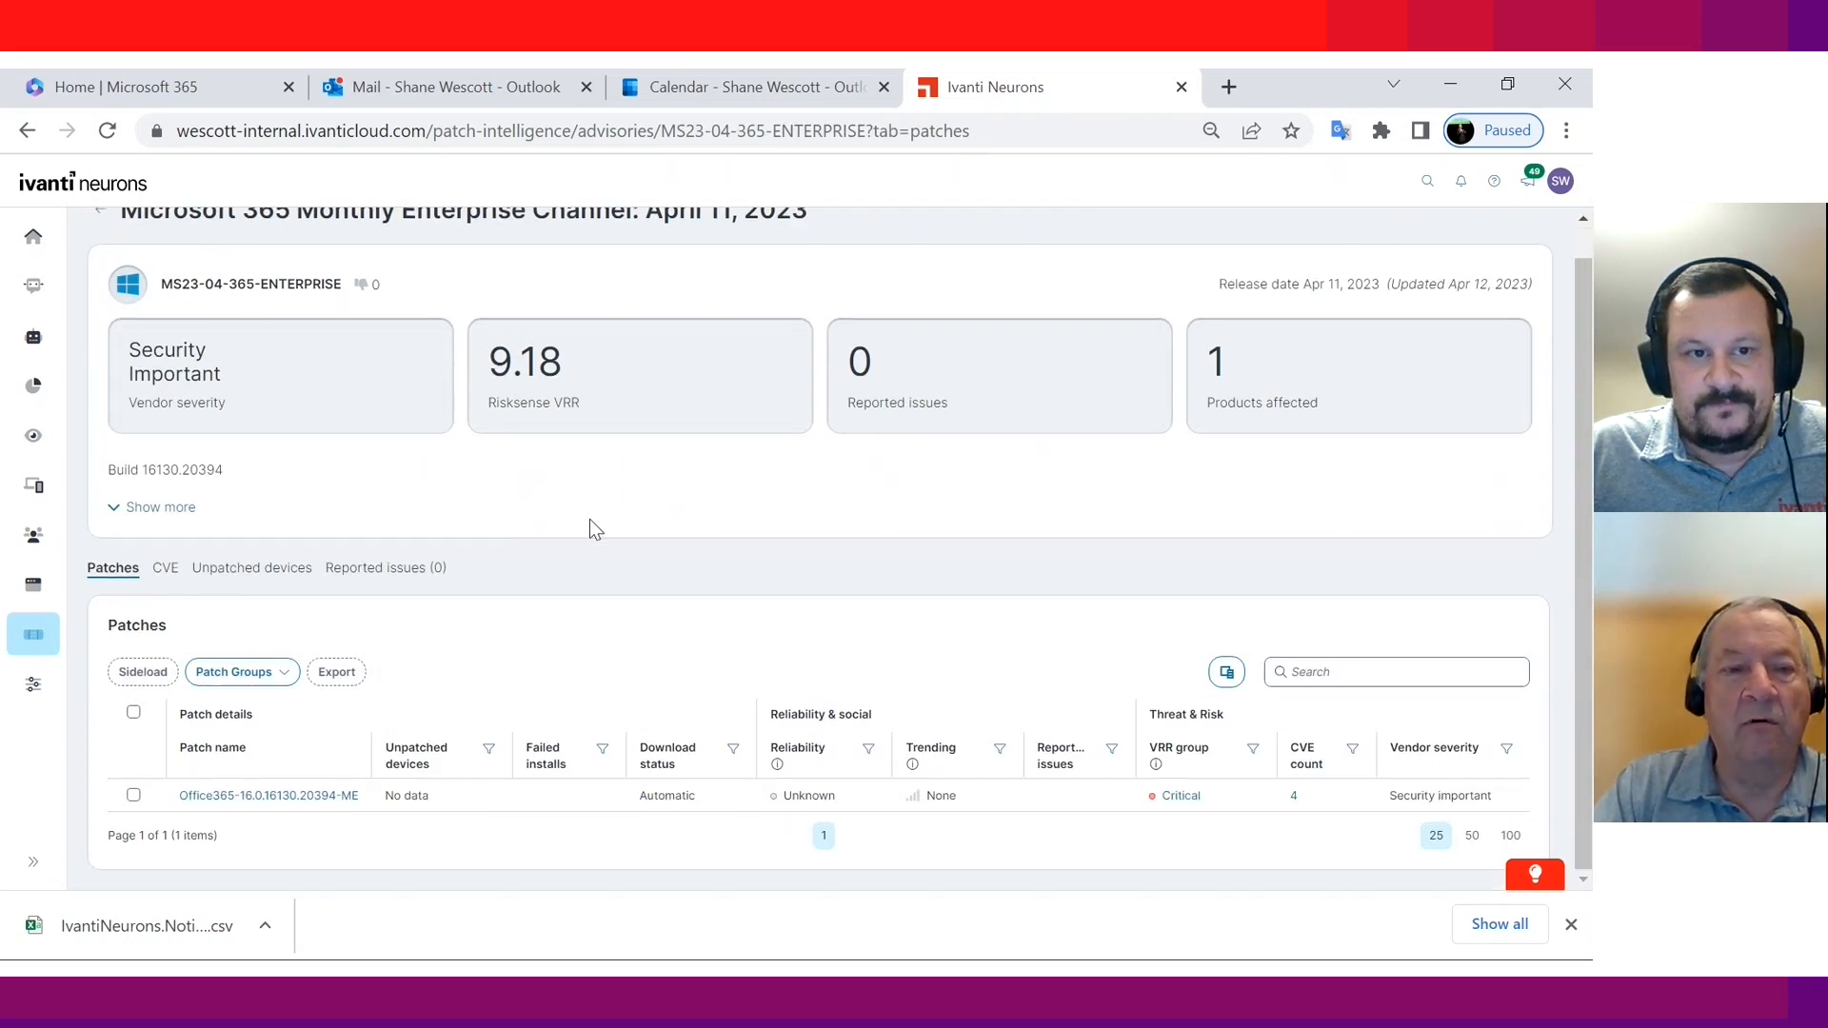
{"action": "mouse_move", "coordinate": [583, 615]}
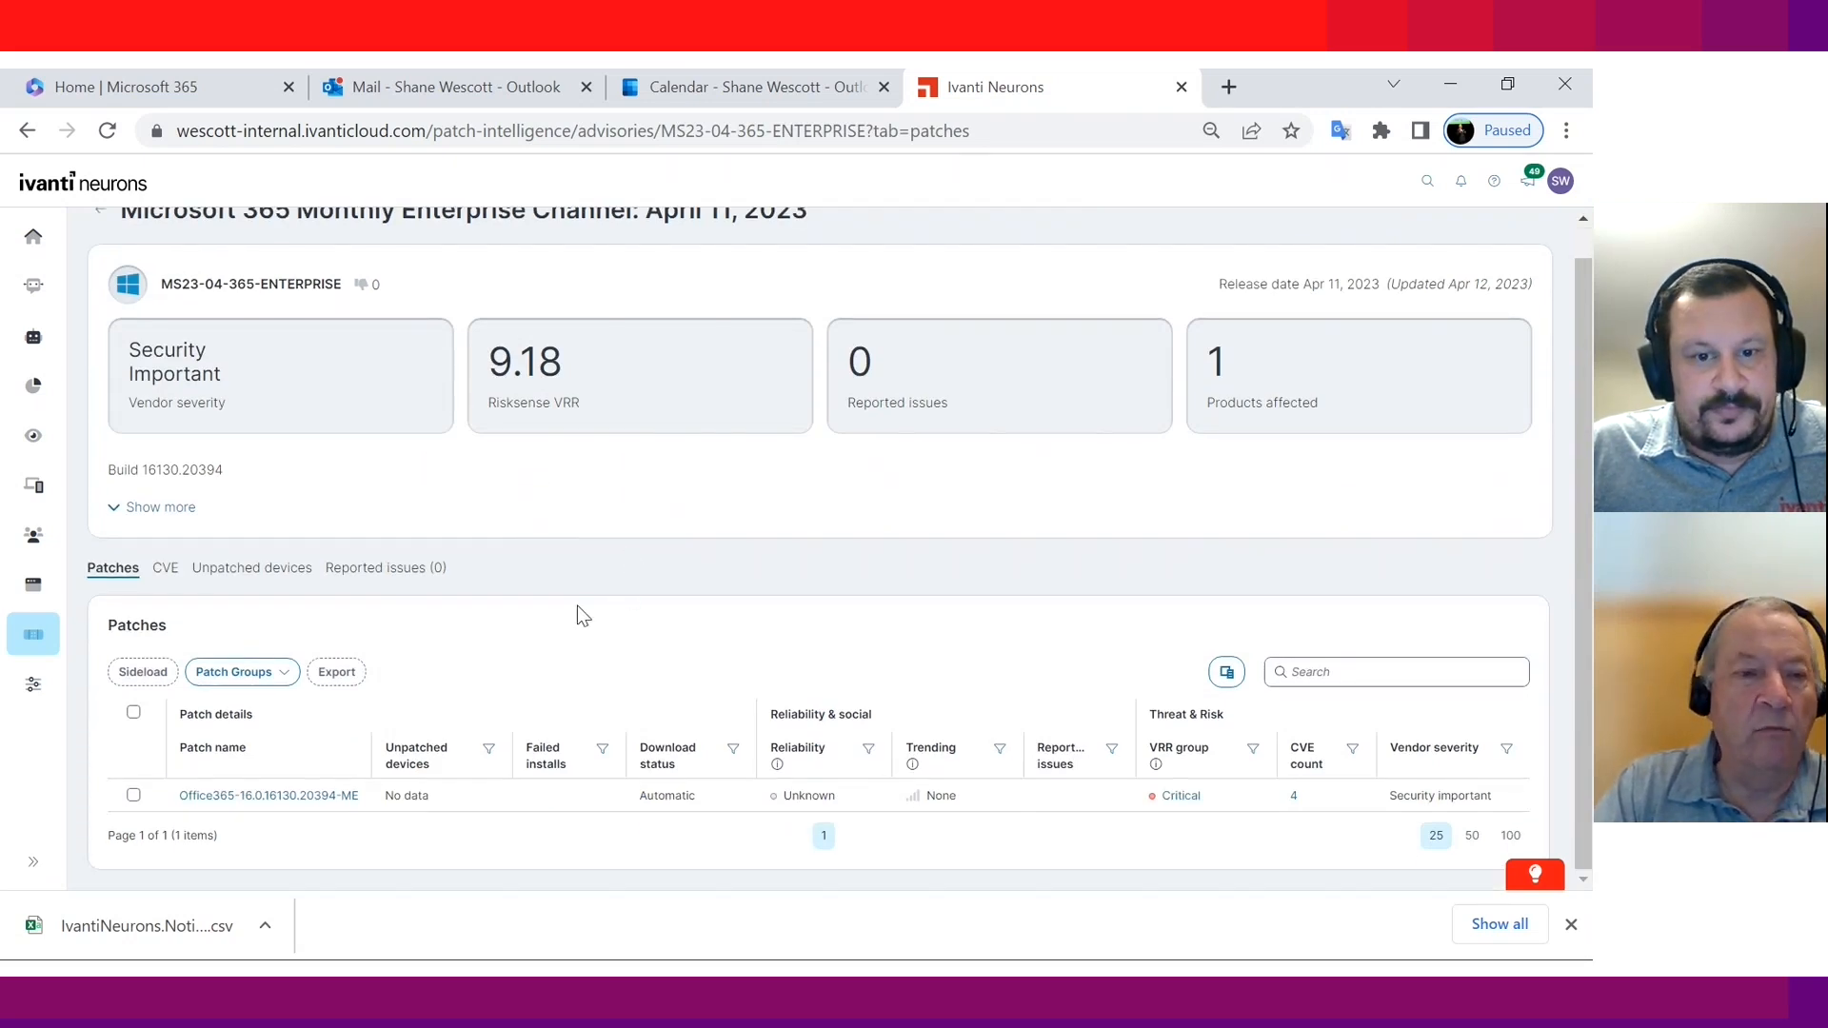
{"action": "left_click", "coordinate": [164, 568]}
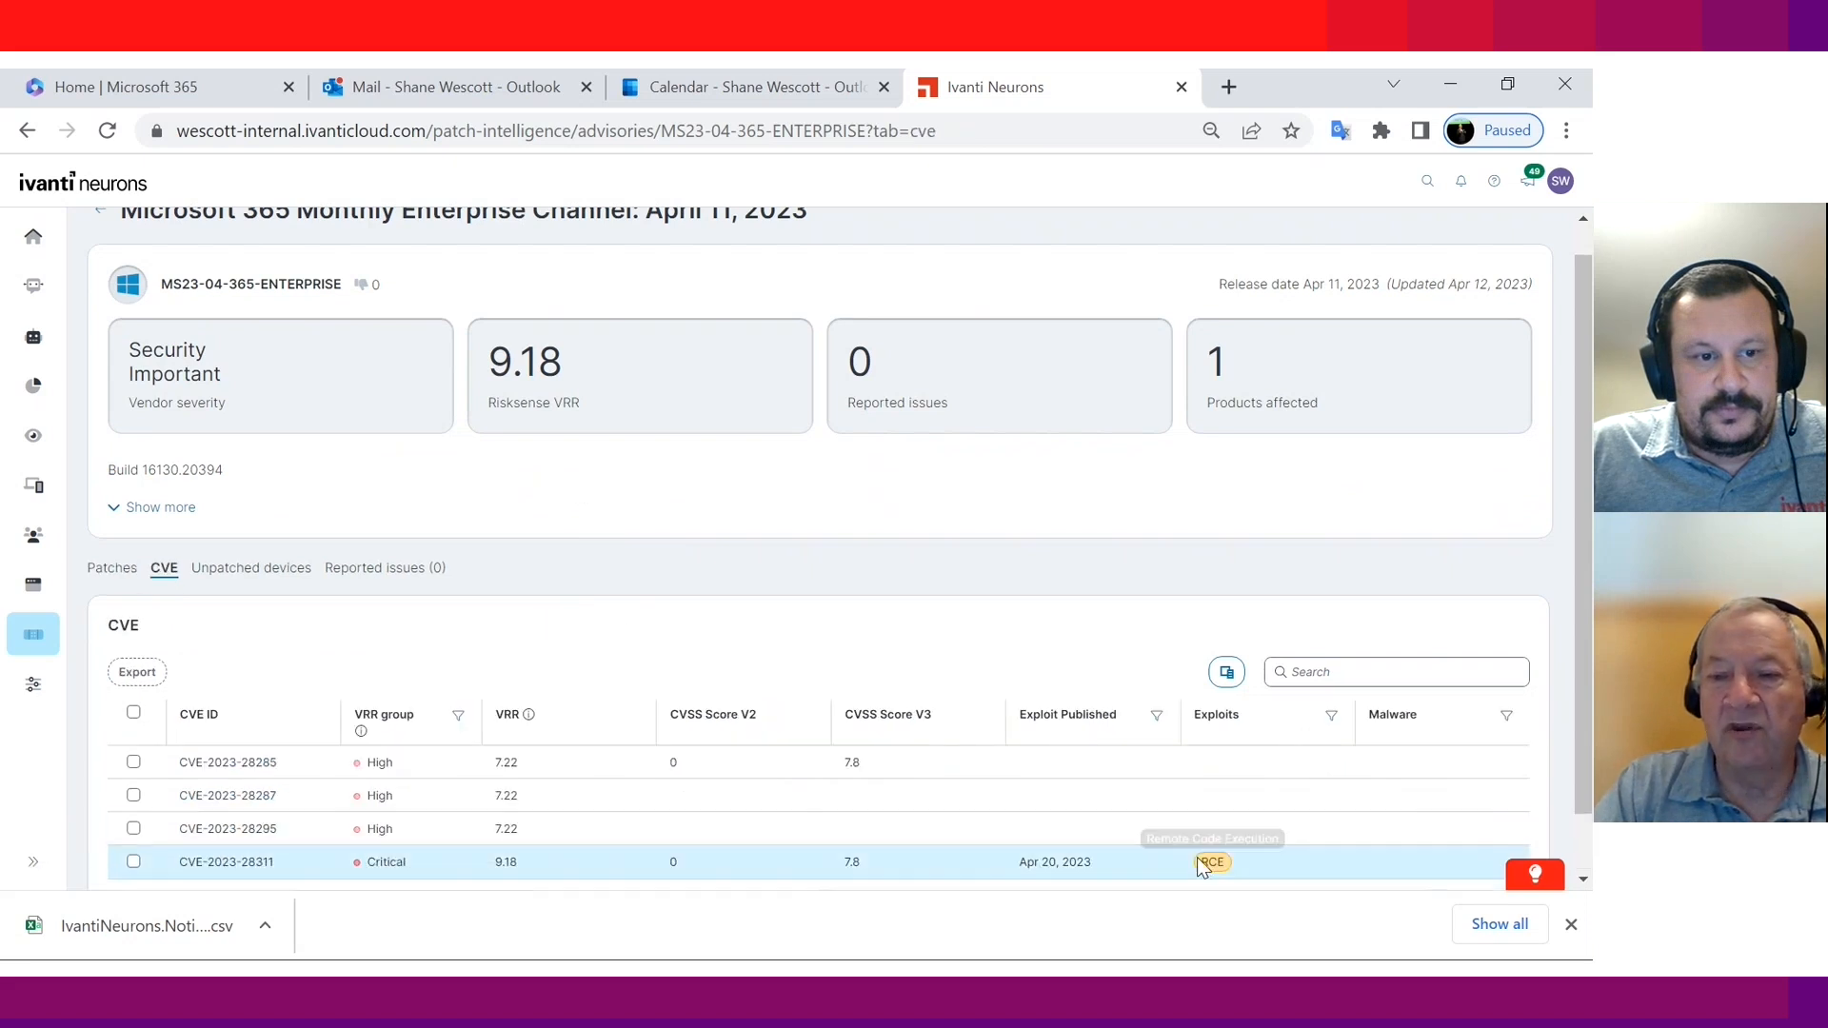
{"action": "mouse_move", "coordinate": [1211, 864]}
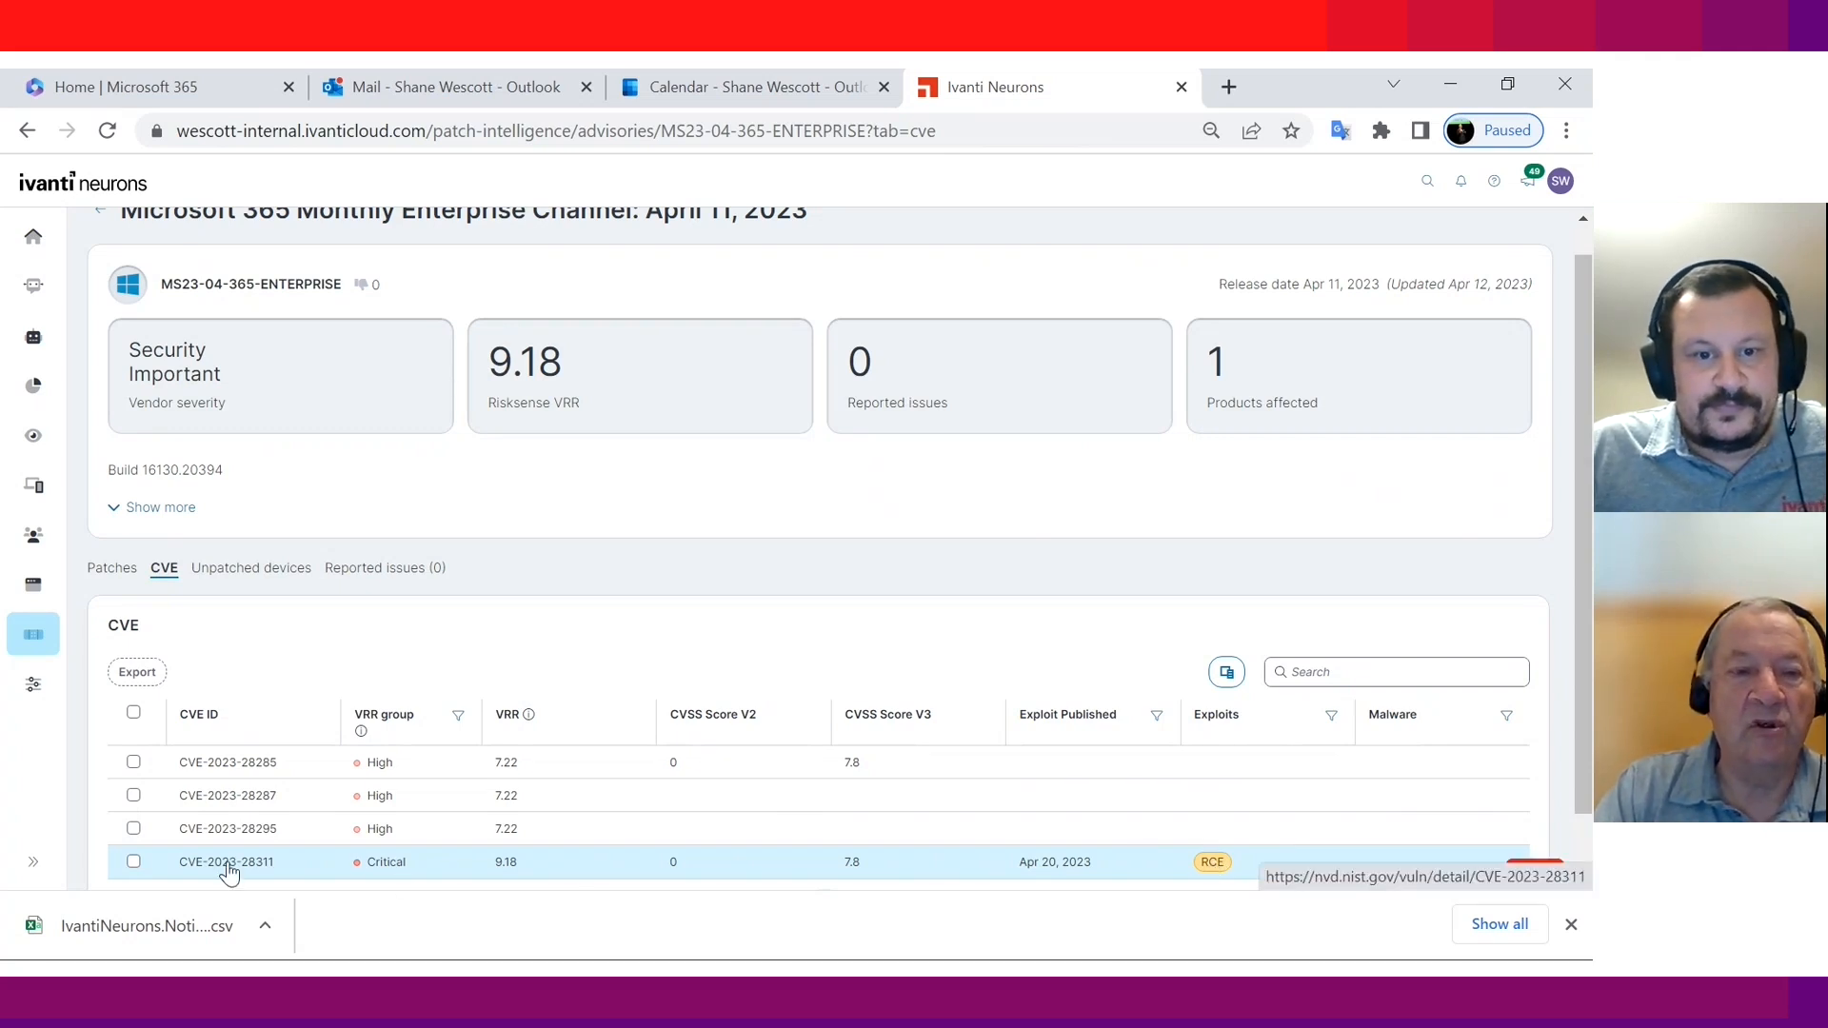
{"action": "mouse_move", "coordinate": [111, 585]}
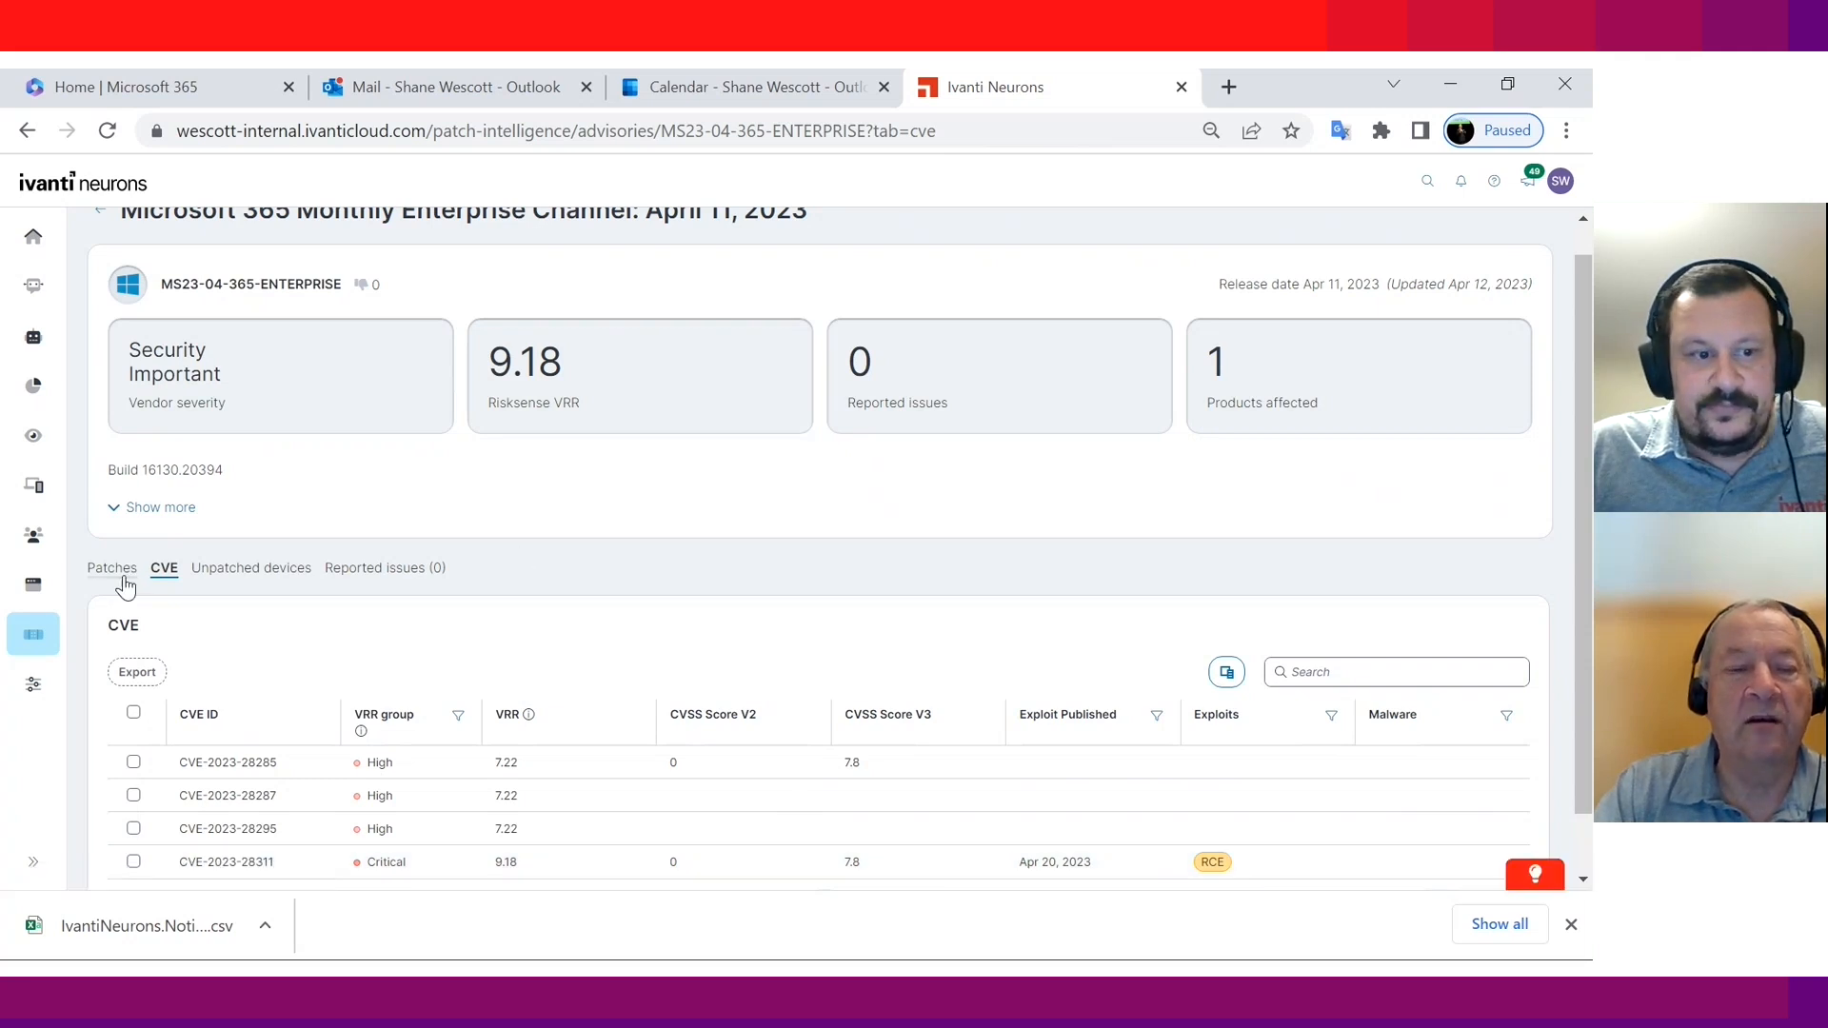
{"action": "left_click", "coordinate": [111, 567]}
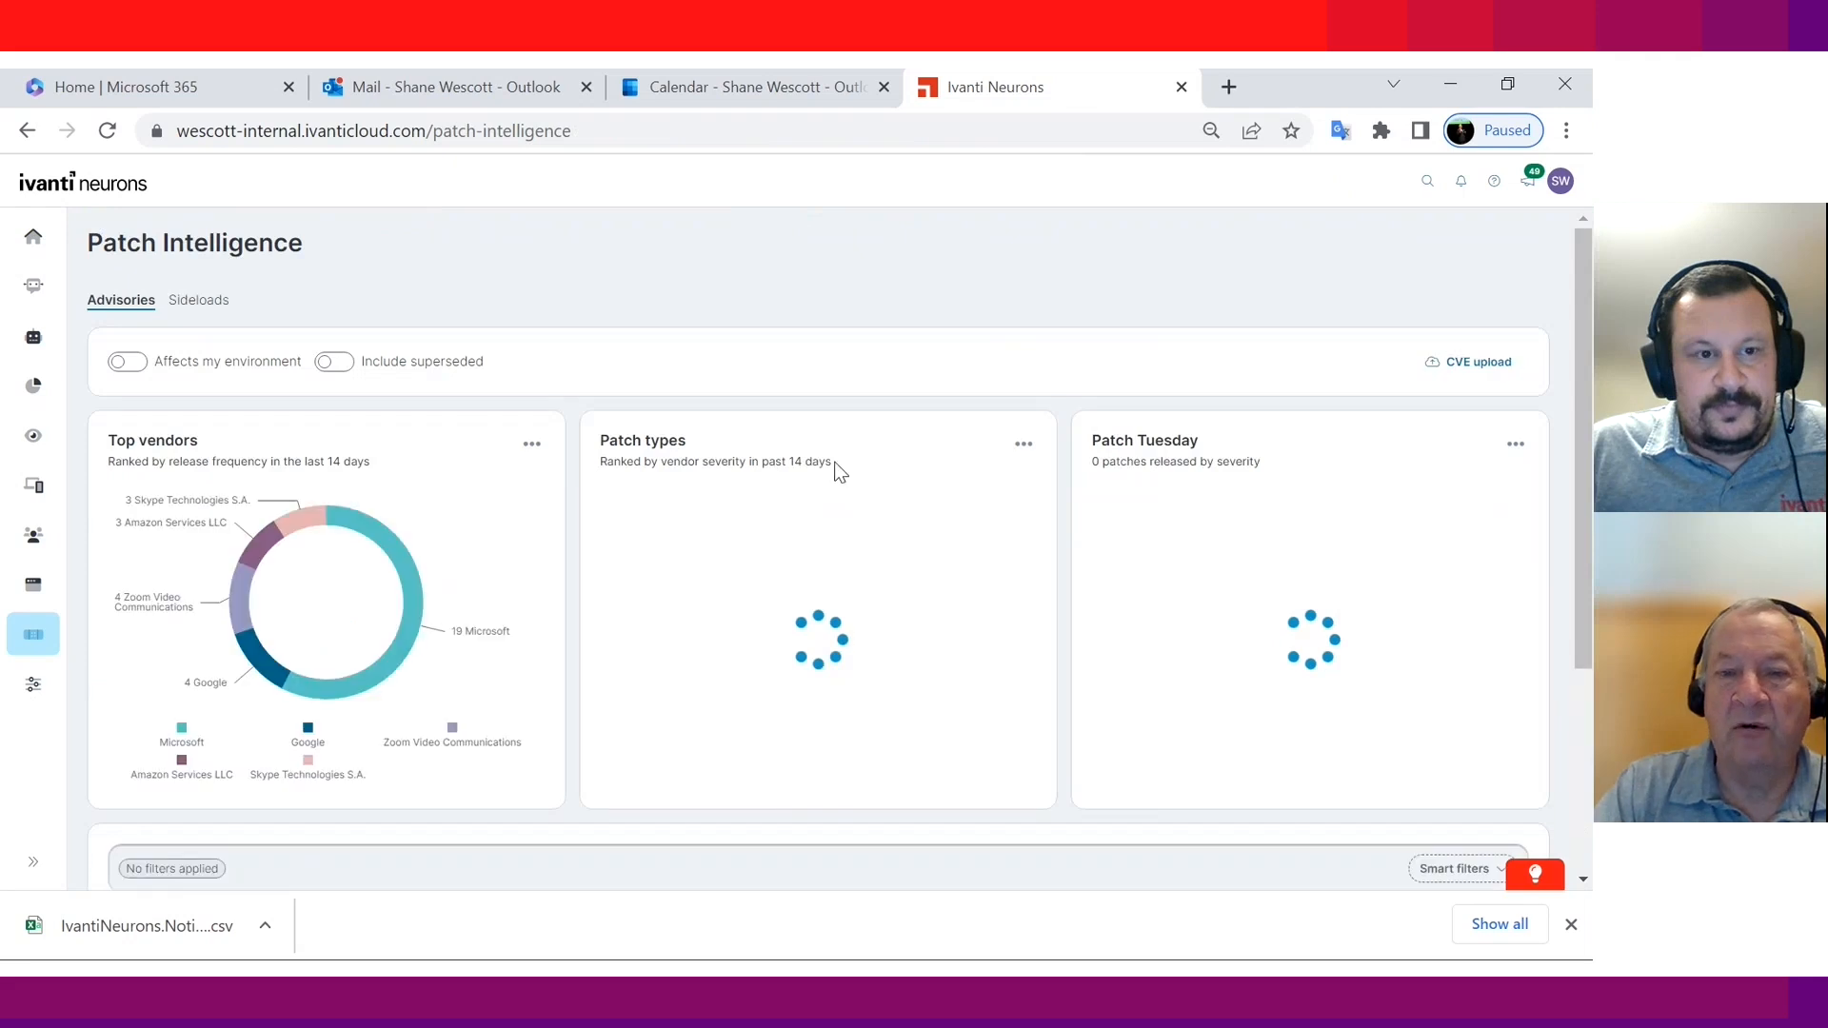
{"action": "scroll", "scroll_direction": "down", "scroll_amount": 3}
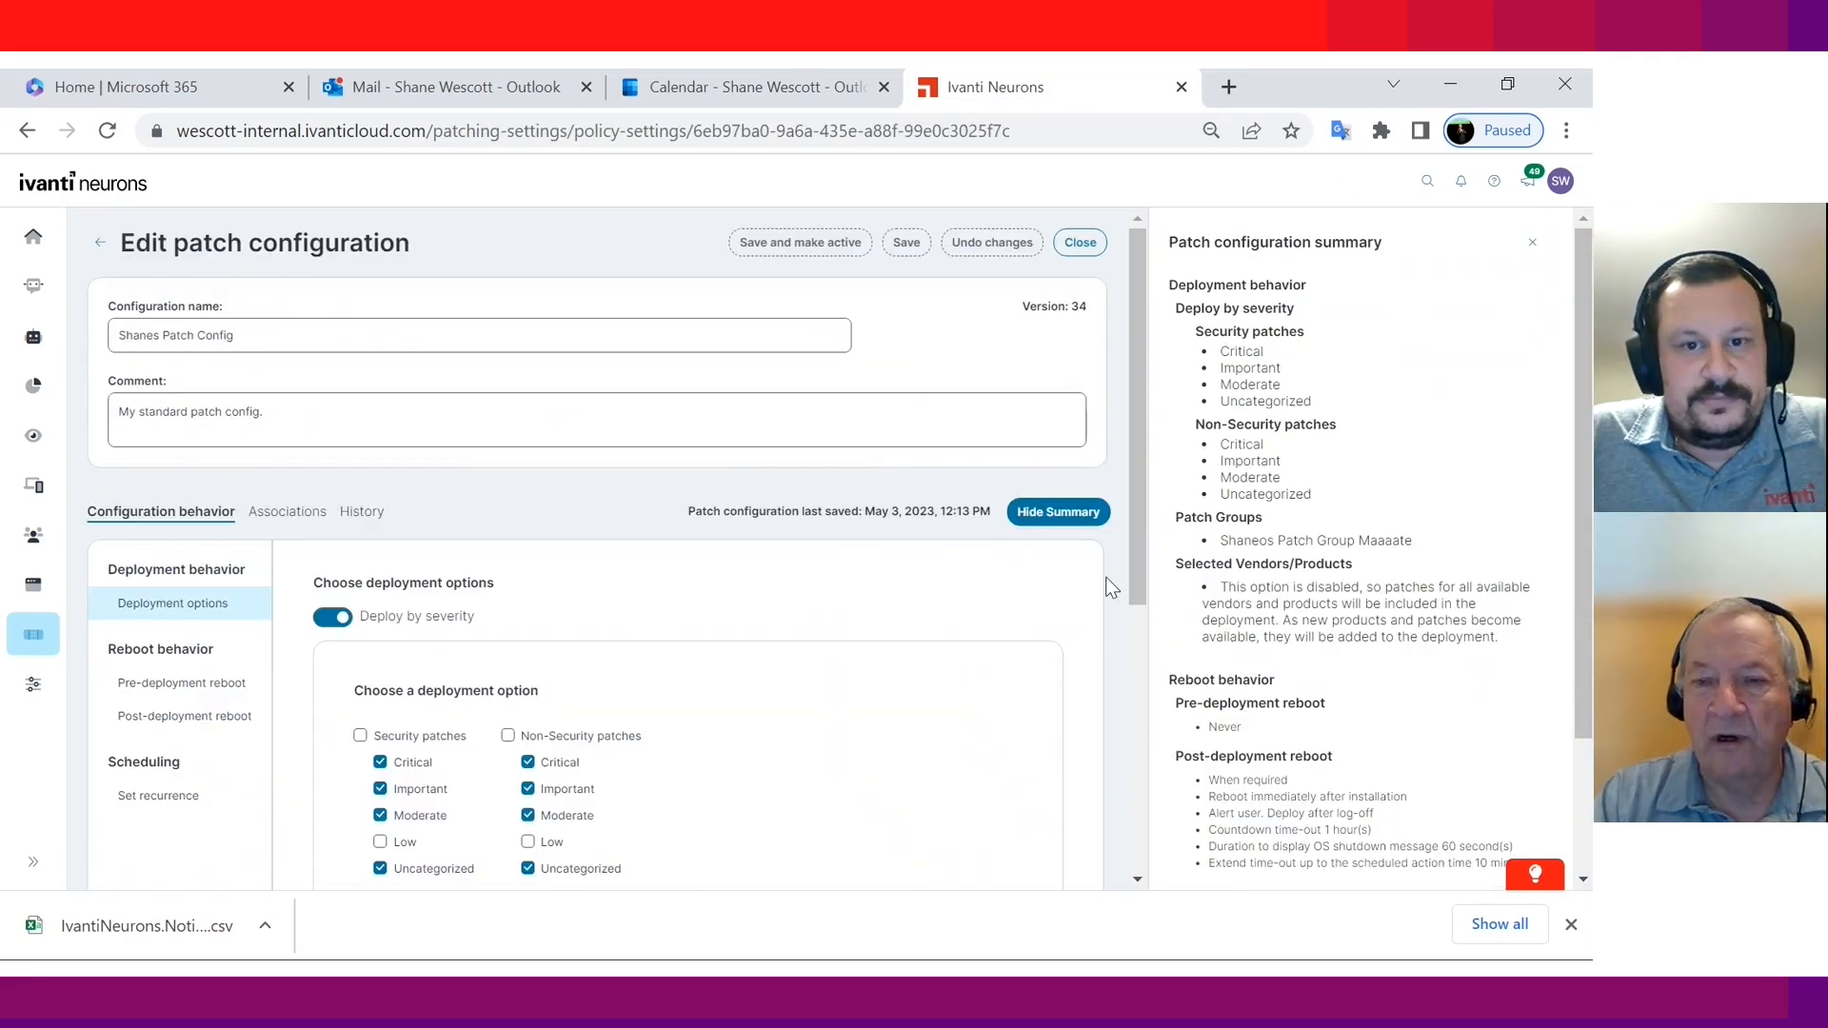
{"action": "mouse_move", "coordinate": [923, 622]}
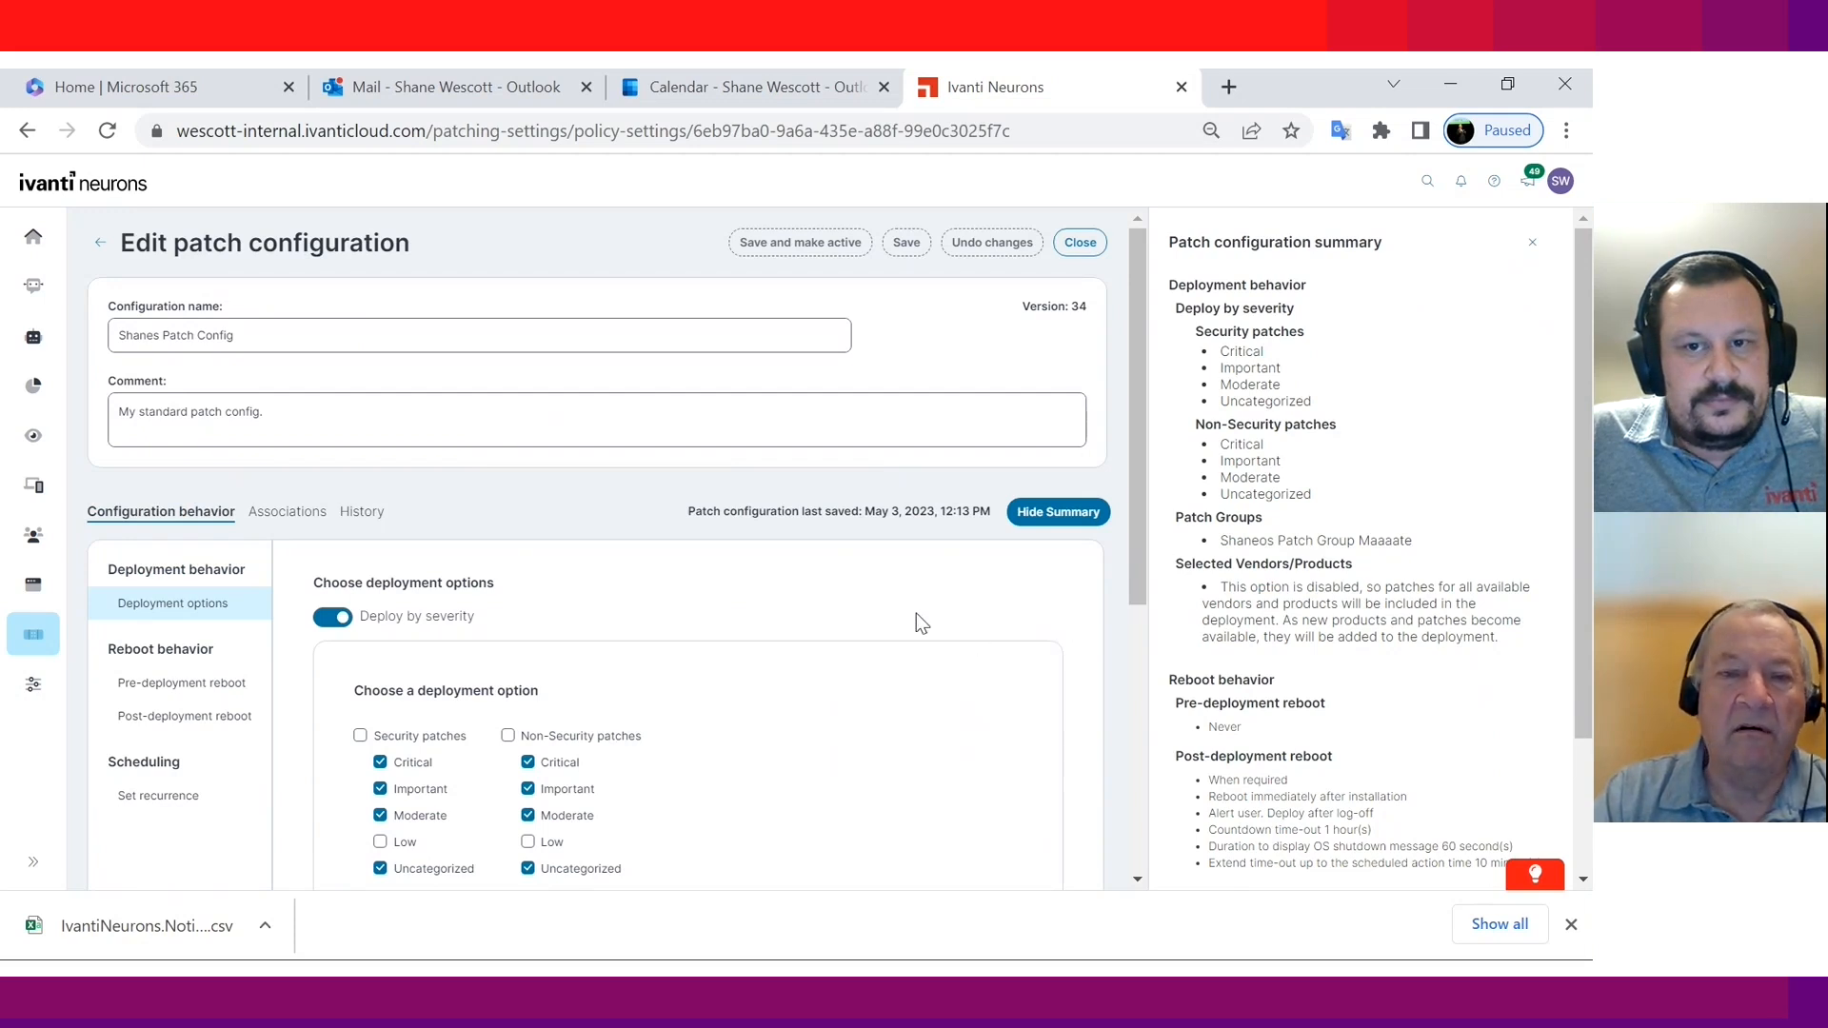
{"action": "mouse_move", "coordinate": [818, 602]}
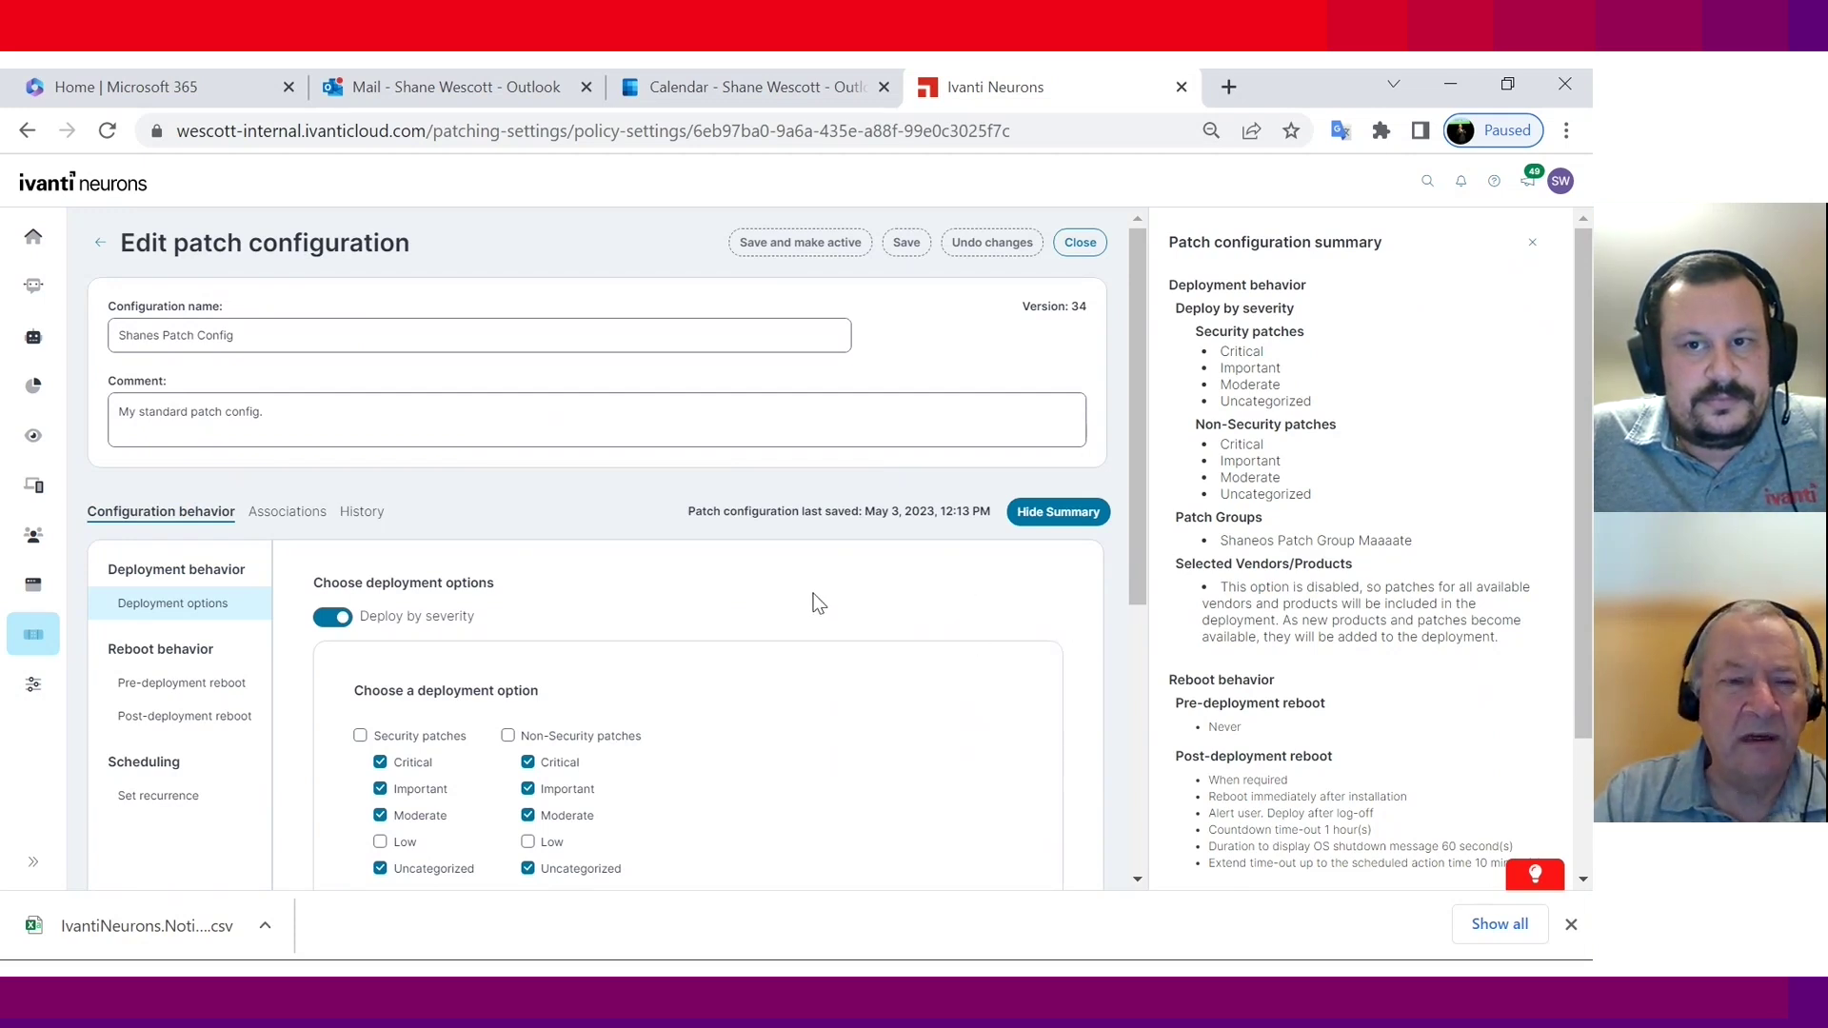
Step: Review deployment options, limit deployment to selected vendors/products, and show post-deployment reboot settings
{"action": "scroll", "scroll_direction": "down", "scroll_amount": 3}
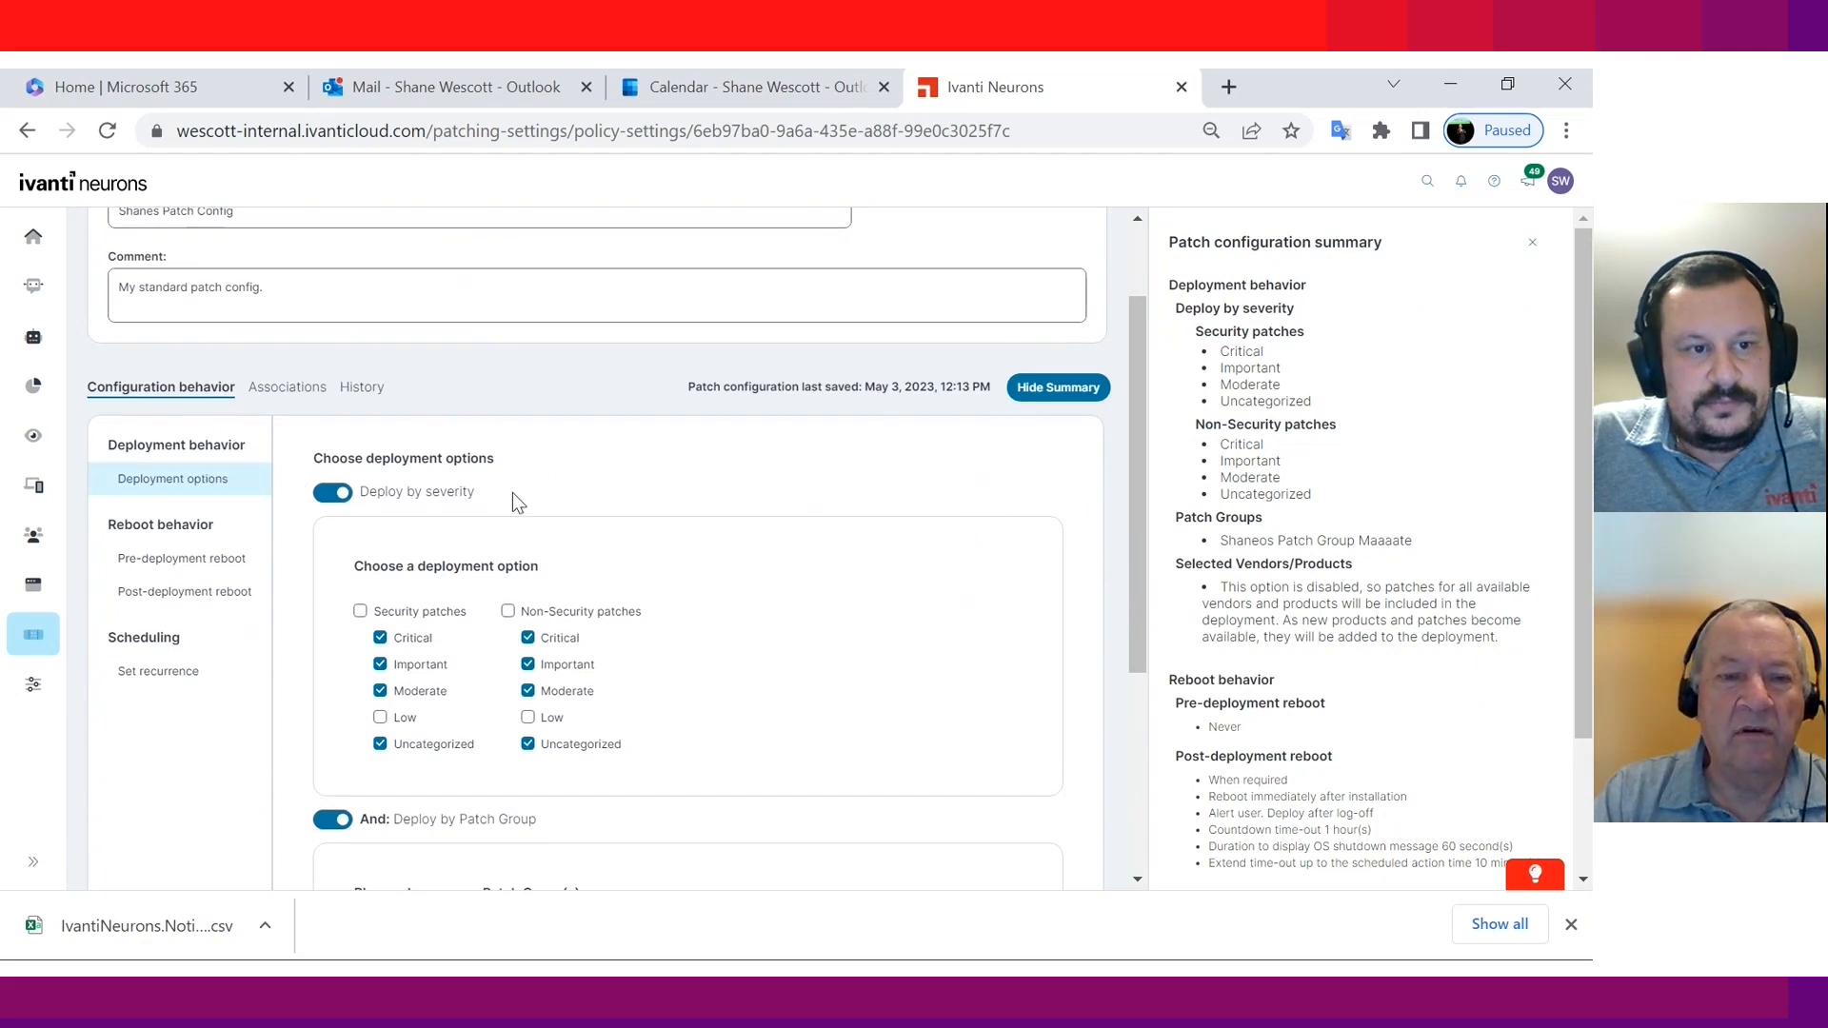
{"action": "scroll", "scroll_direction": "down", "scroll_amount": 3}
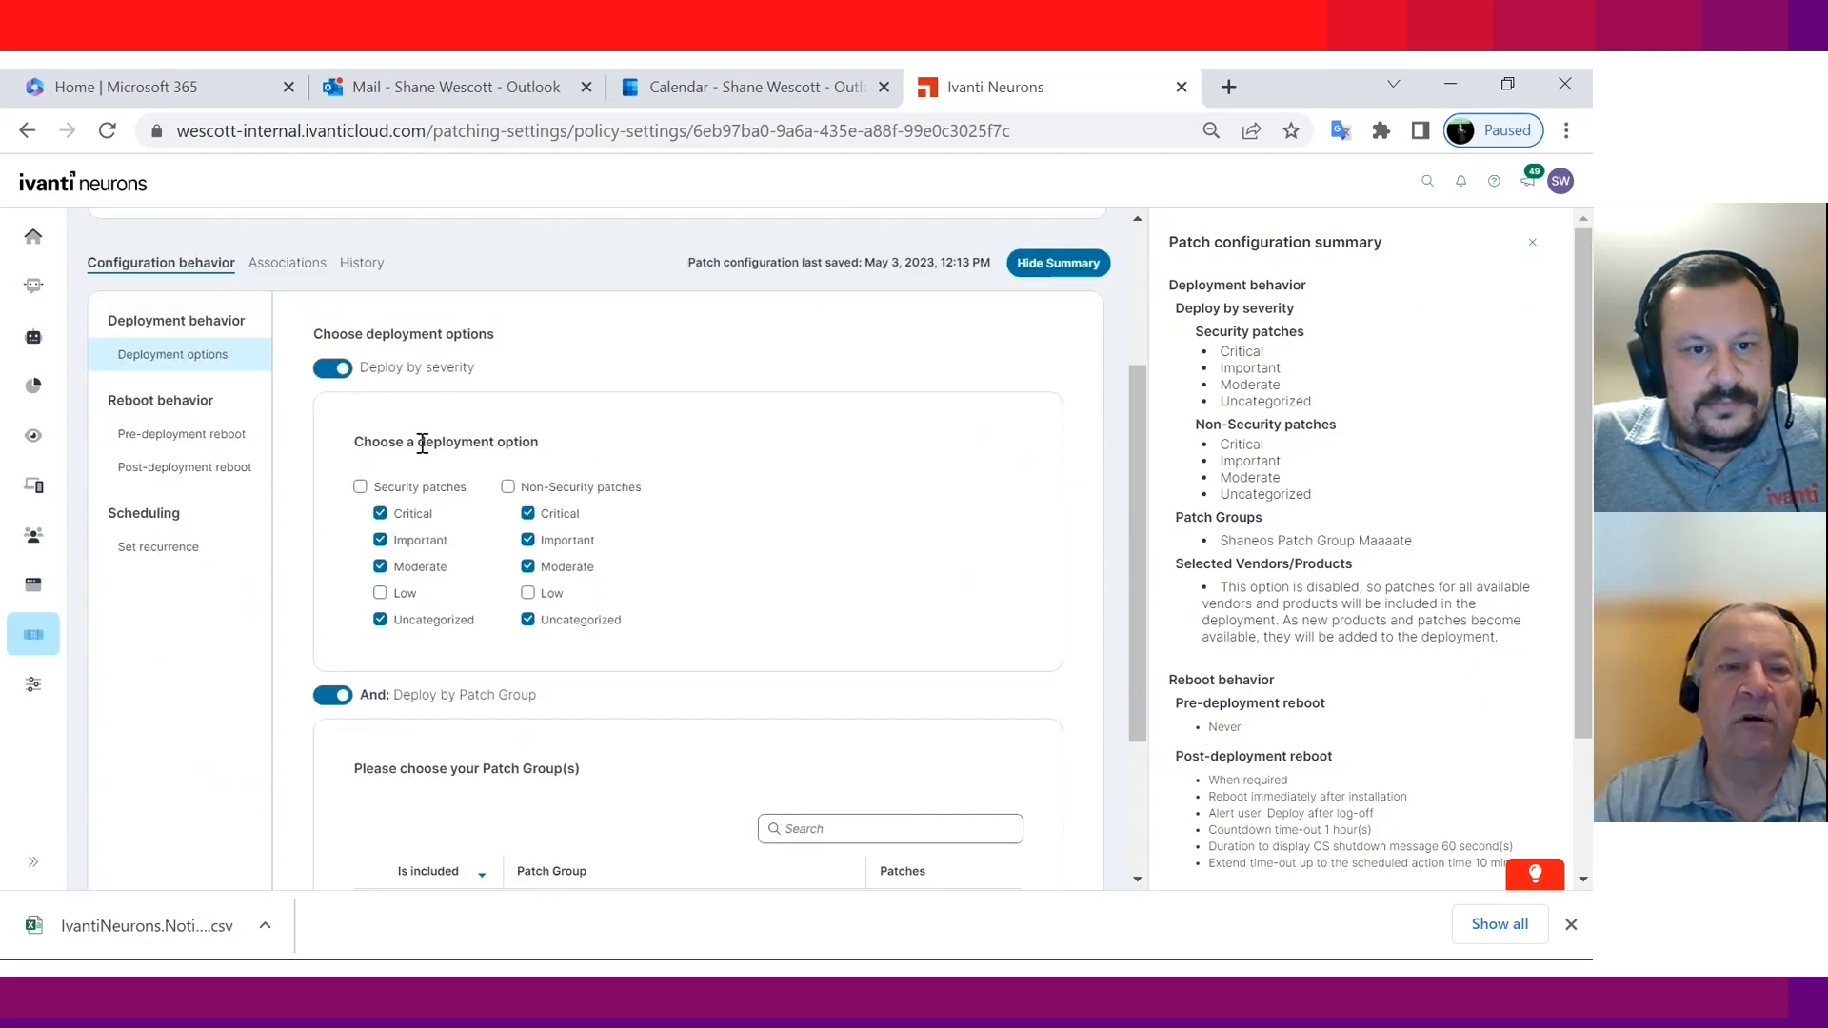
{"action": "scroll", "scroll_direction": "down", "scroll_amount": 3}
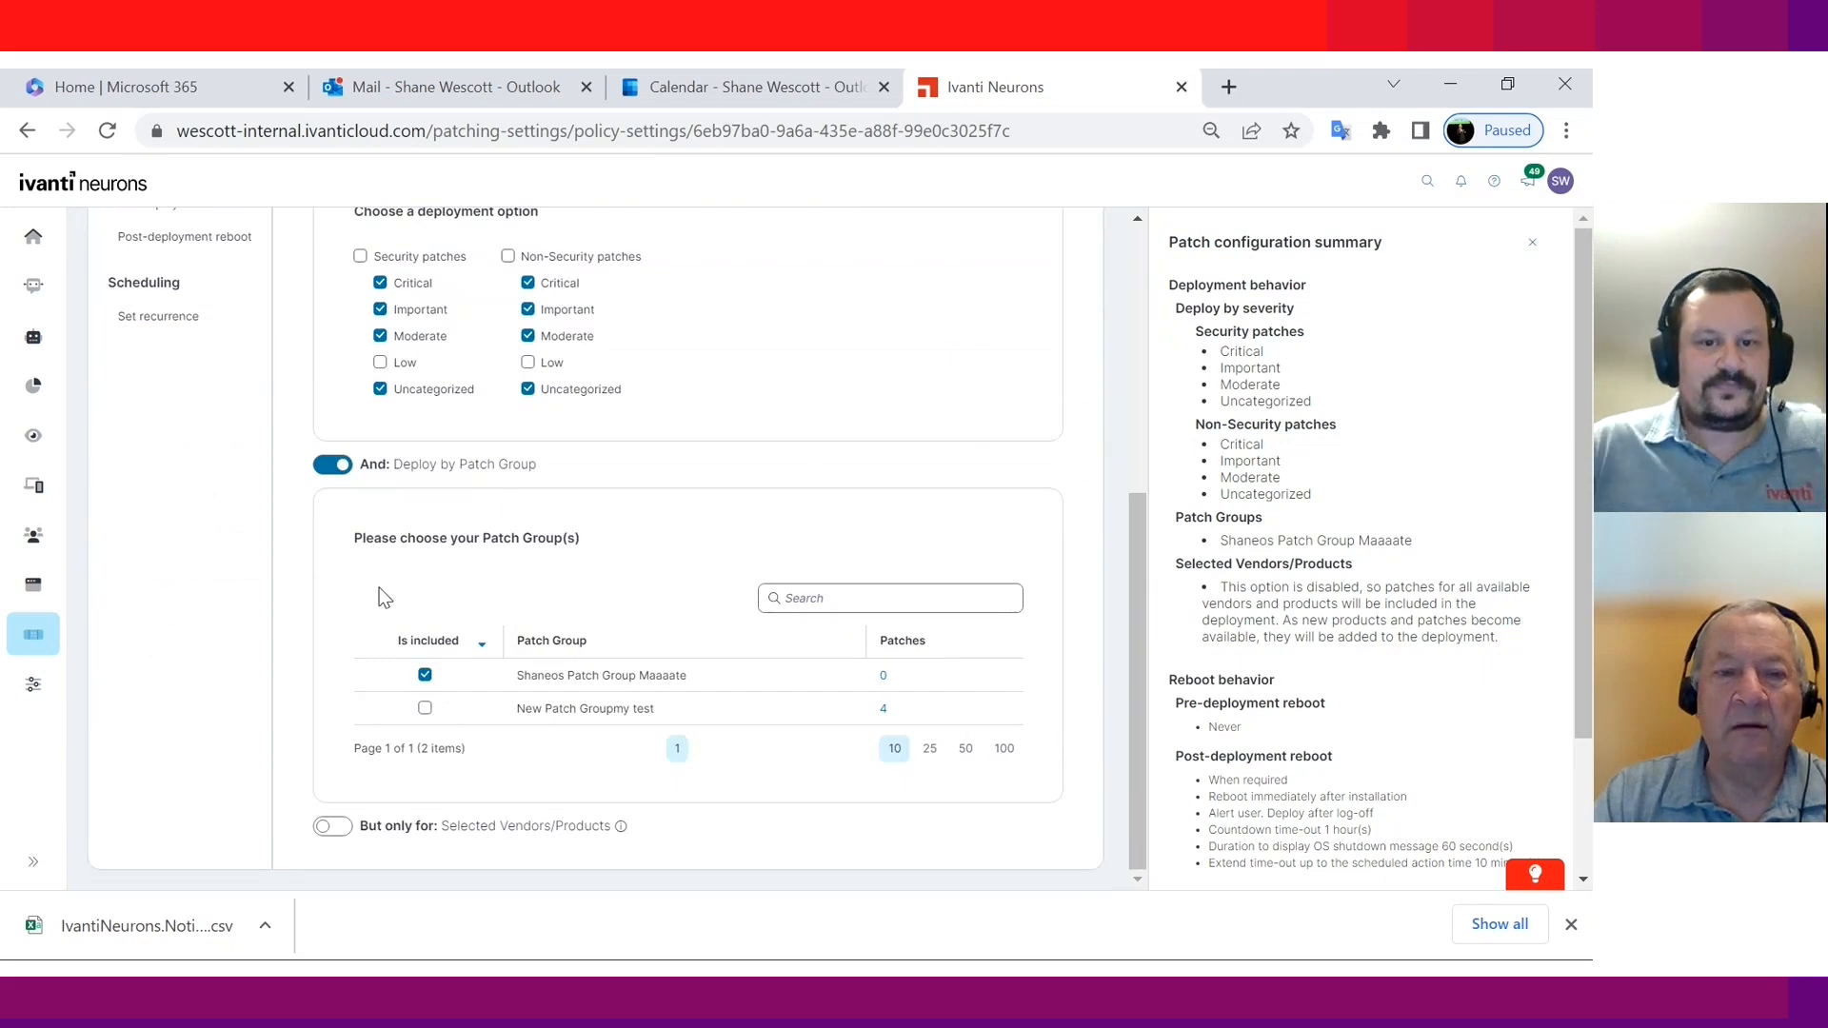
{"action": "scroll", "scroll_direction": "down", "scroll_amount": 3}
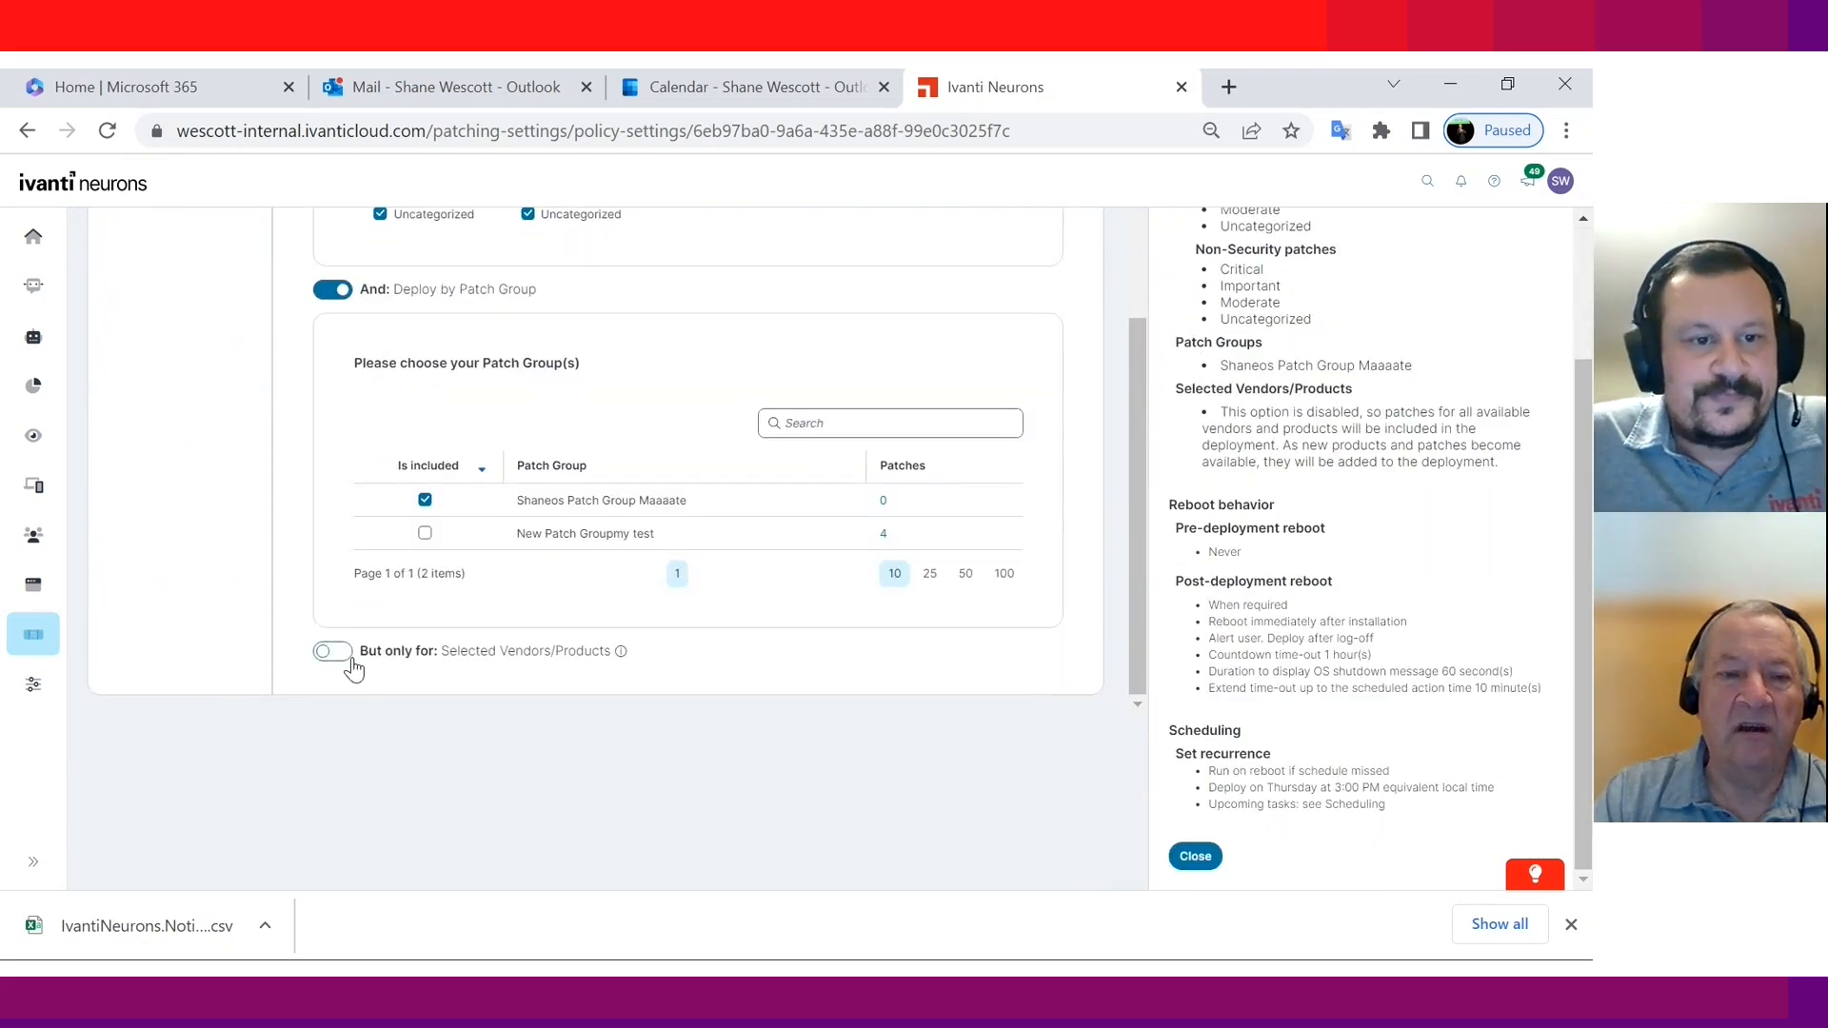
{"action": "left_click", "coordinate": [332, 651]}
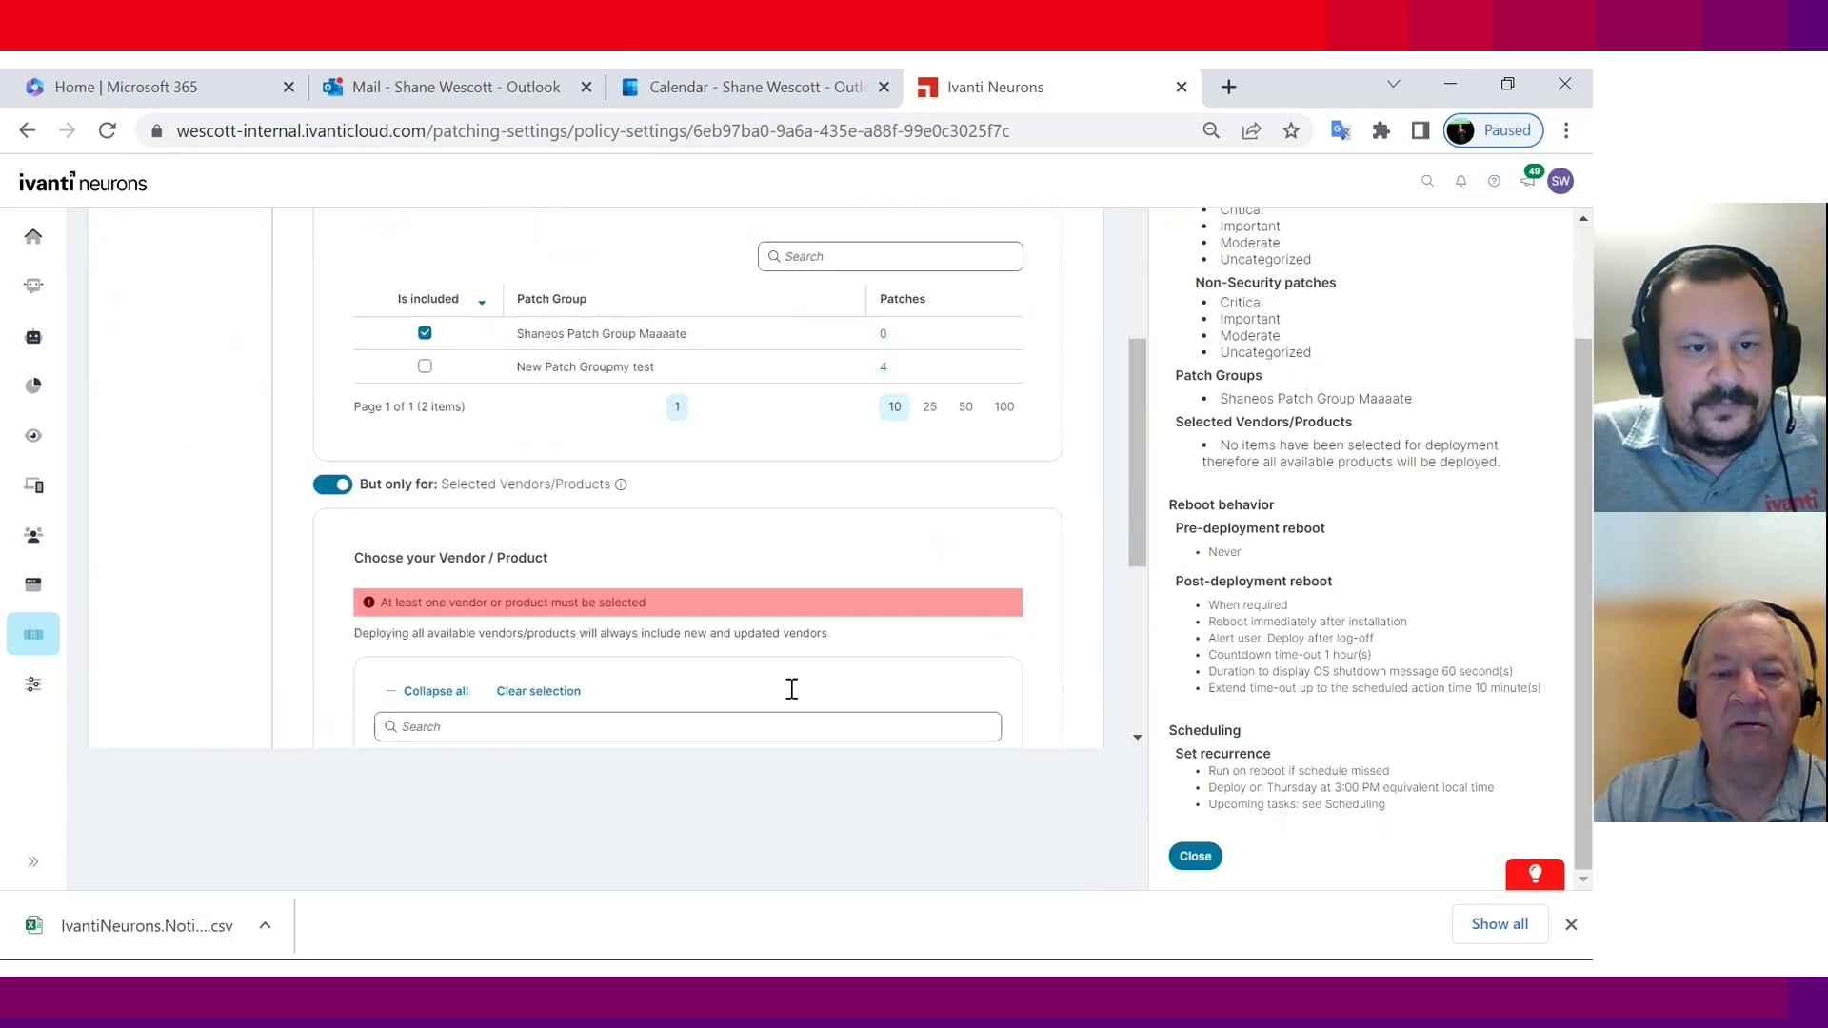
{"action": "scroll", "scroll_direction": "down", "scroll_amount": 3}
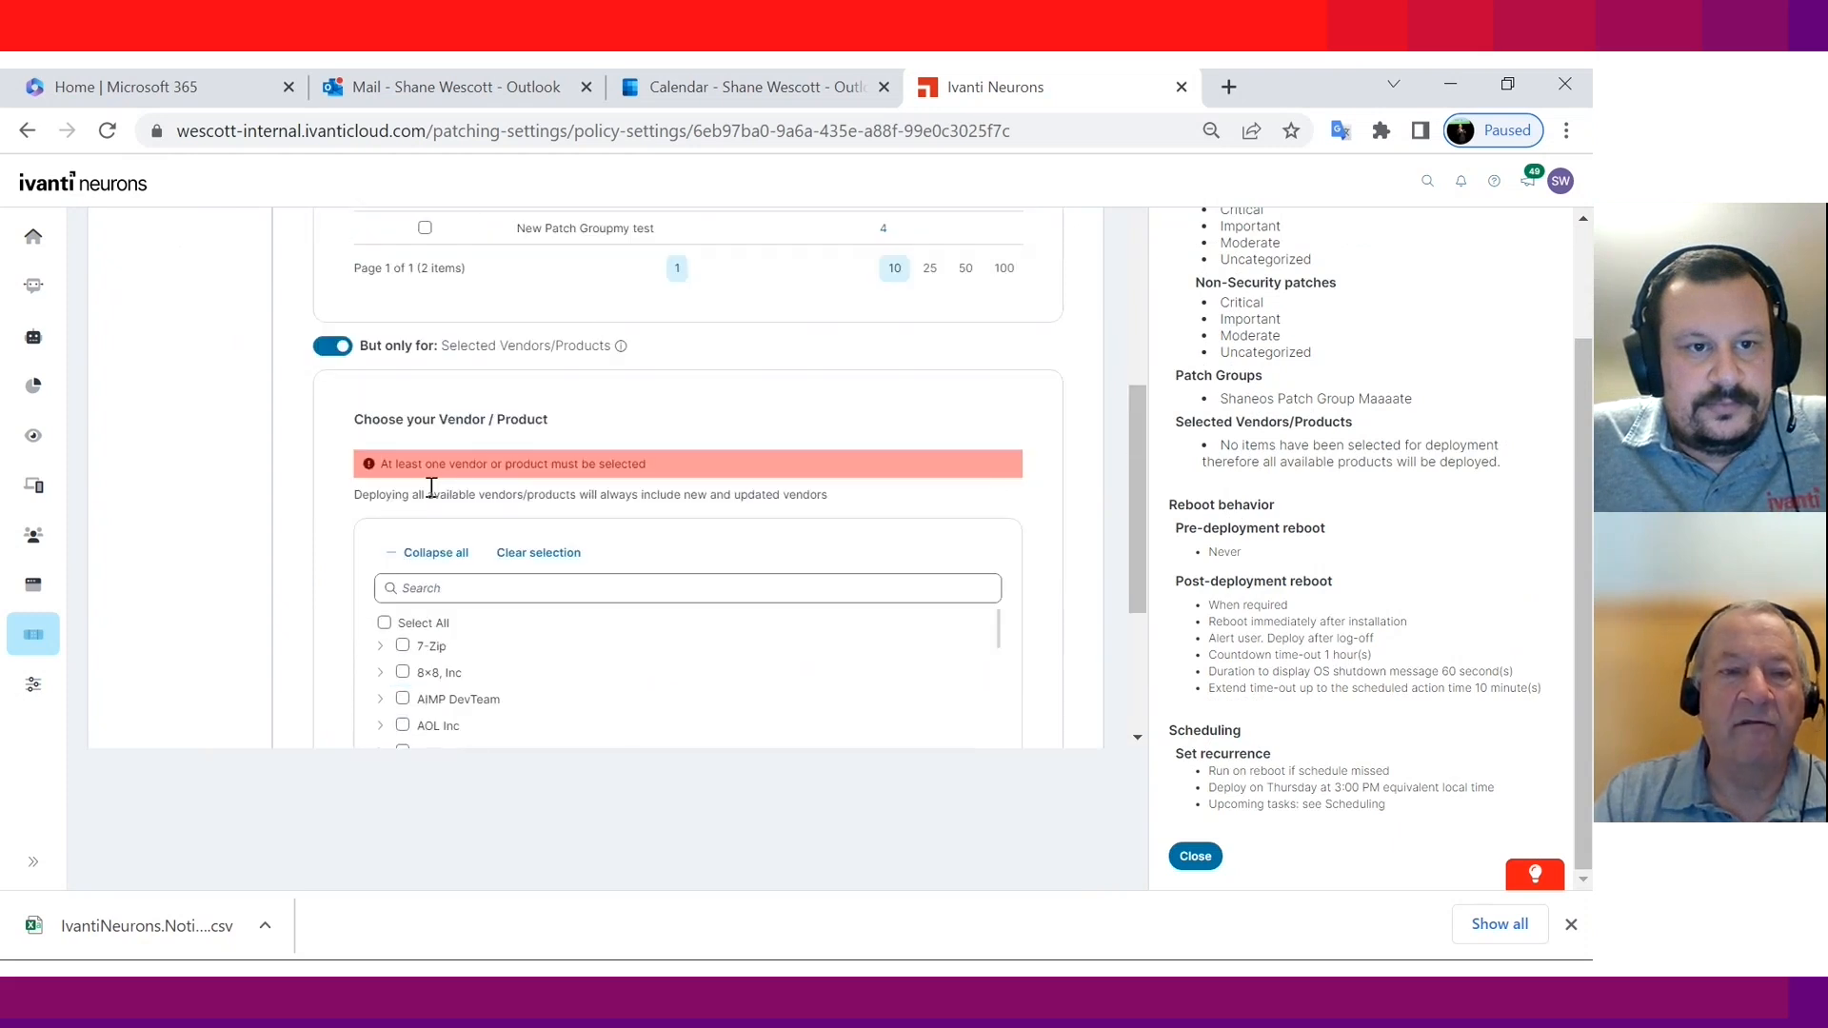
{"action": "left_click", "coordinate": [332, 346]}
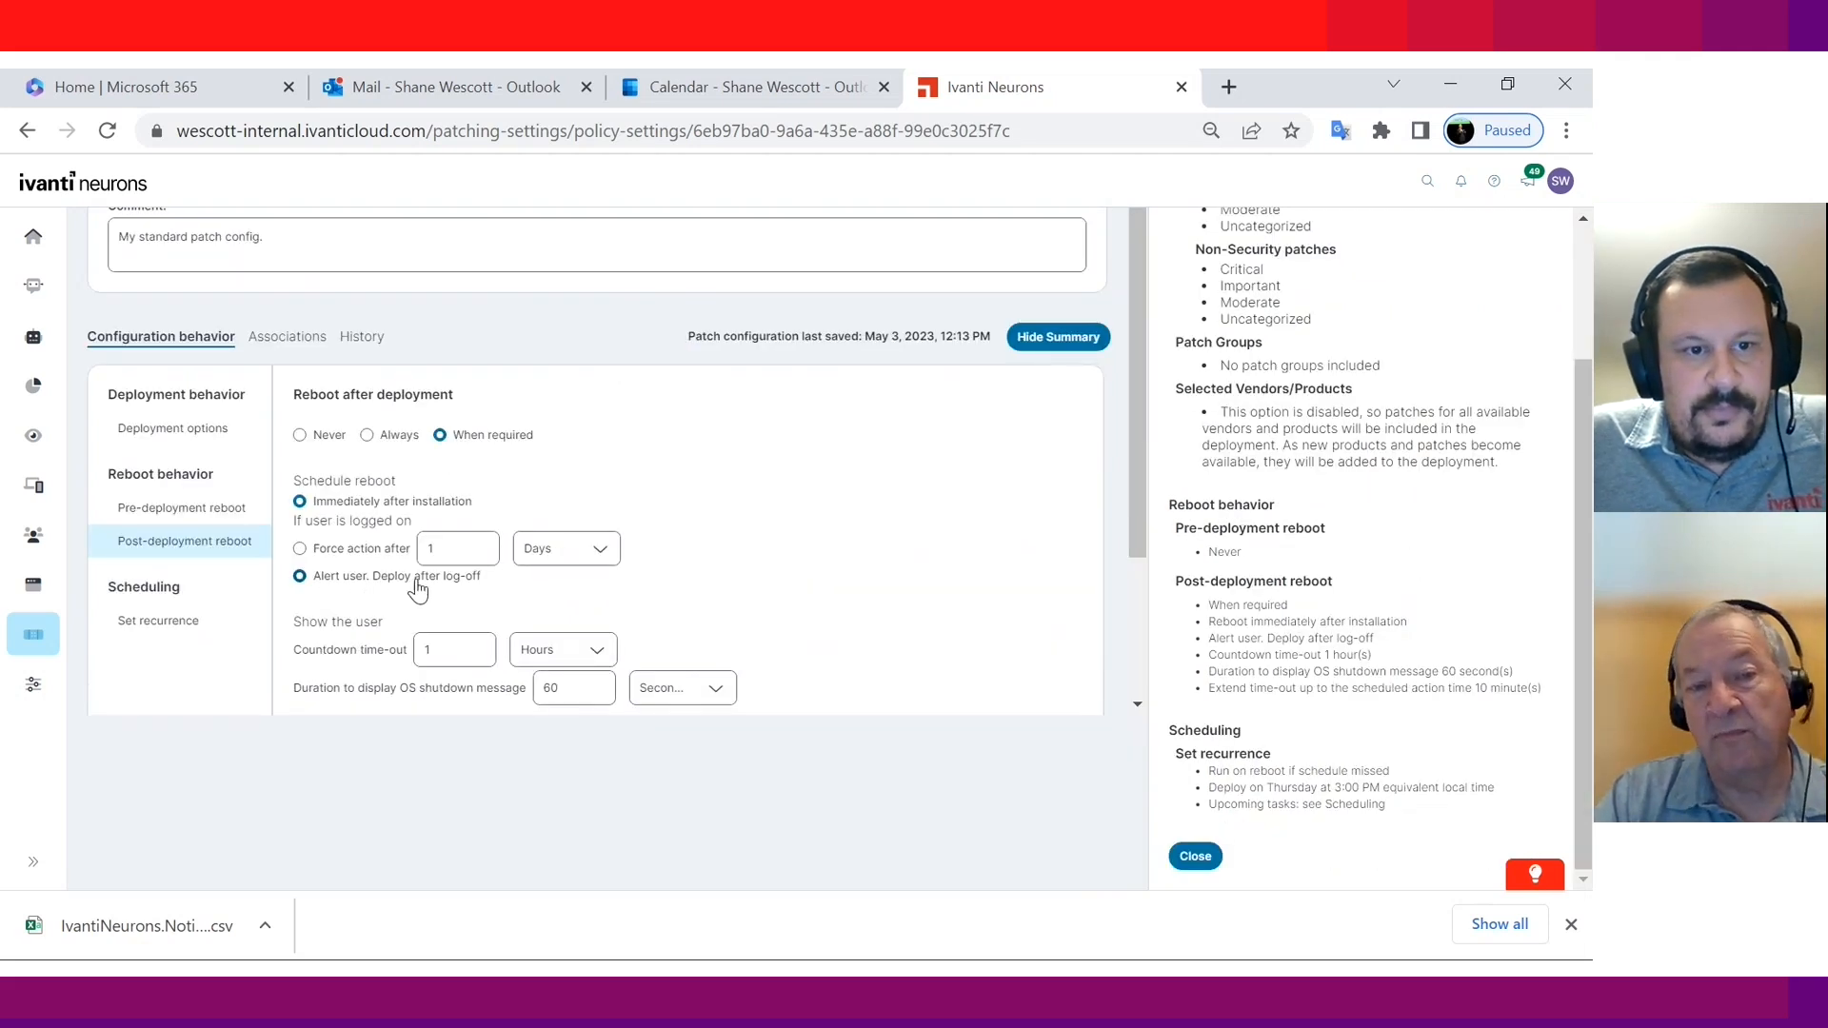
{"action": "mouse_move", "coordinate": [437, 579]}
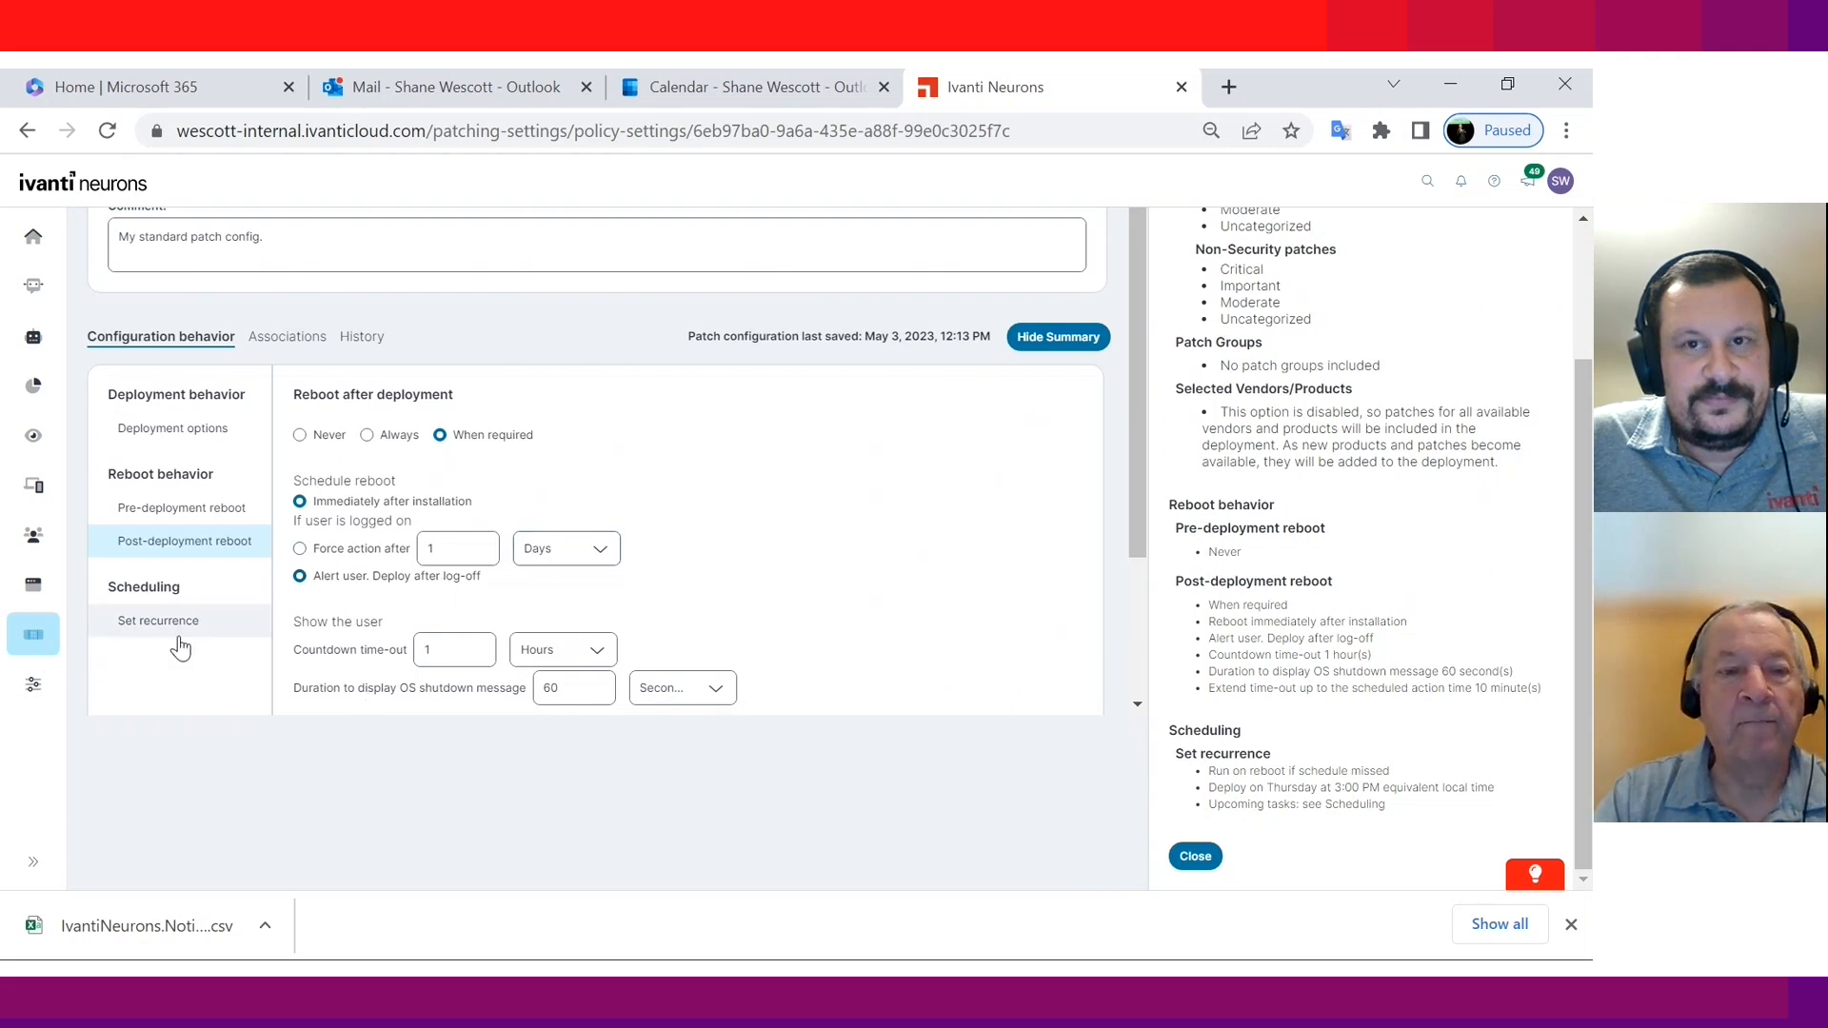
Step: Change recurrence from weekly Thursday to 14 days after Patch Tuesday at 12:00 AM
{"action": "left_click", "coordinate": [158, 620]}
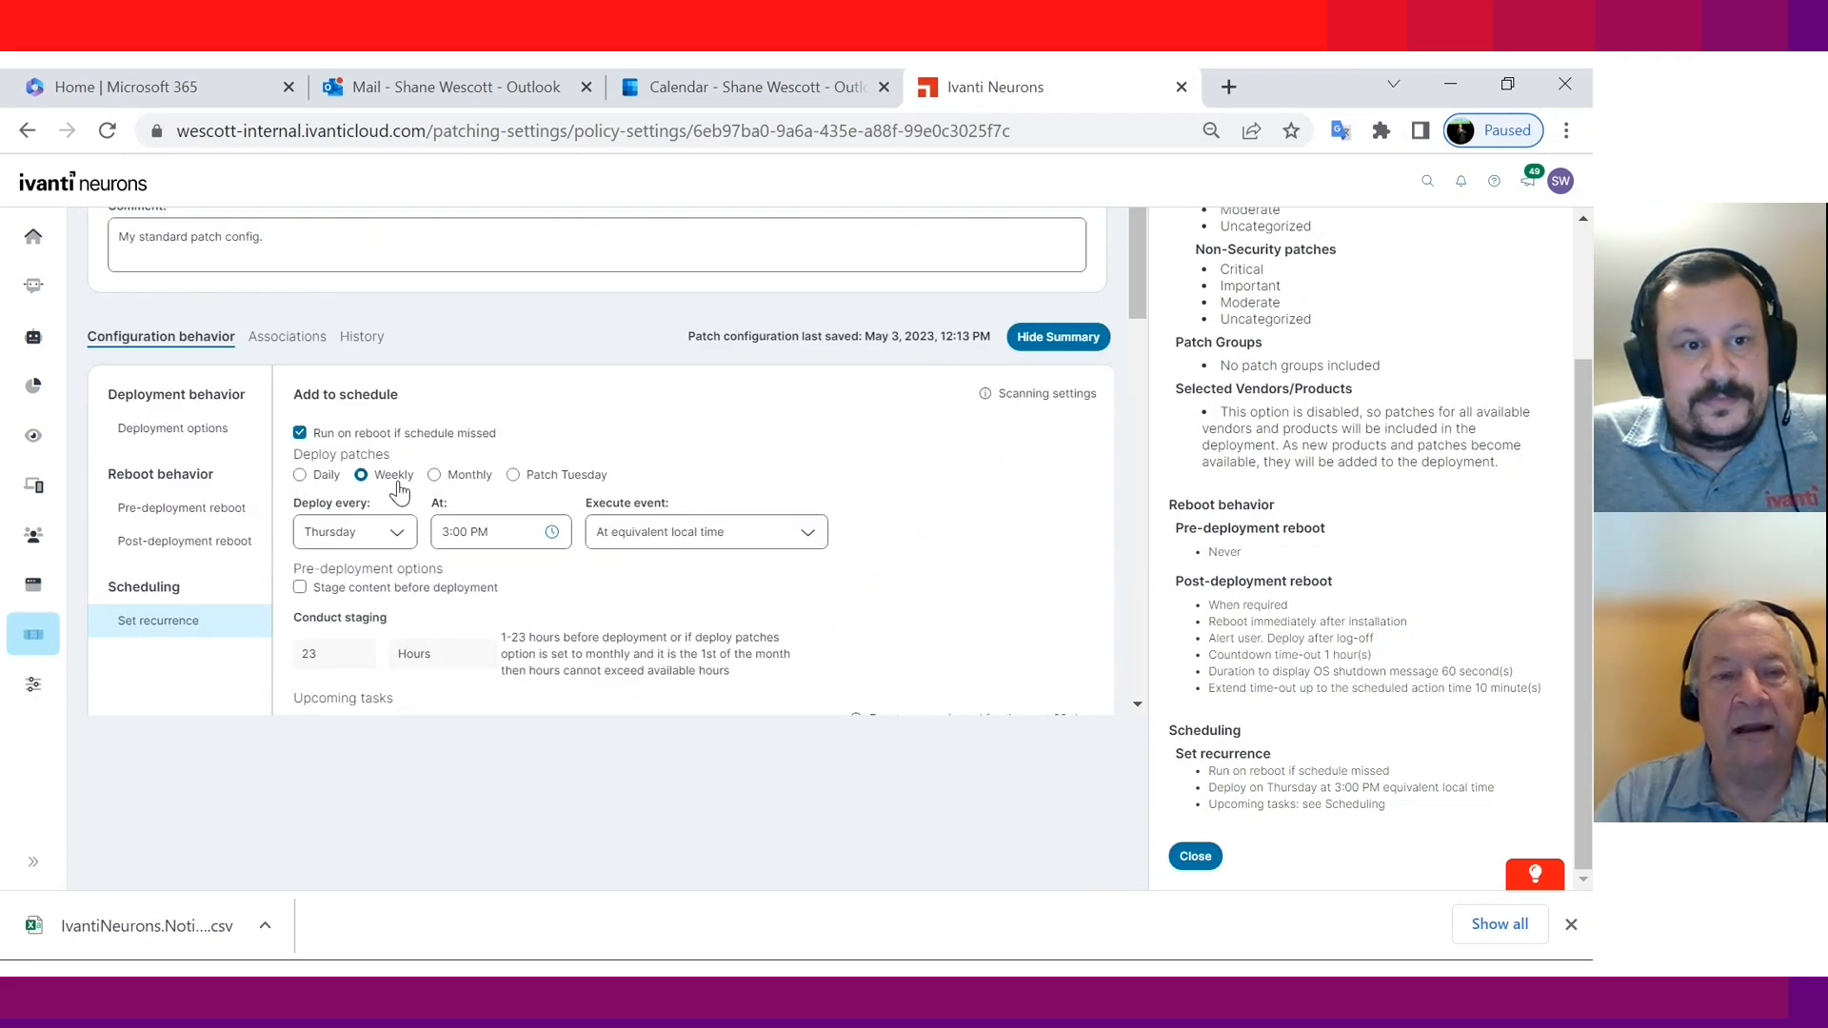
{"action": "left_click", "coordinate": [512, 475]}
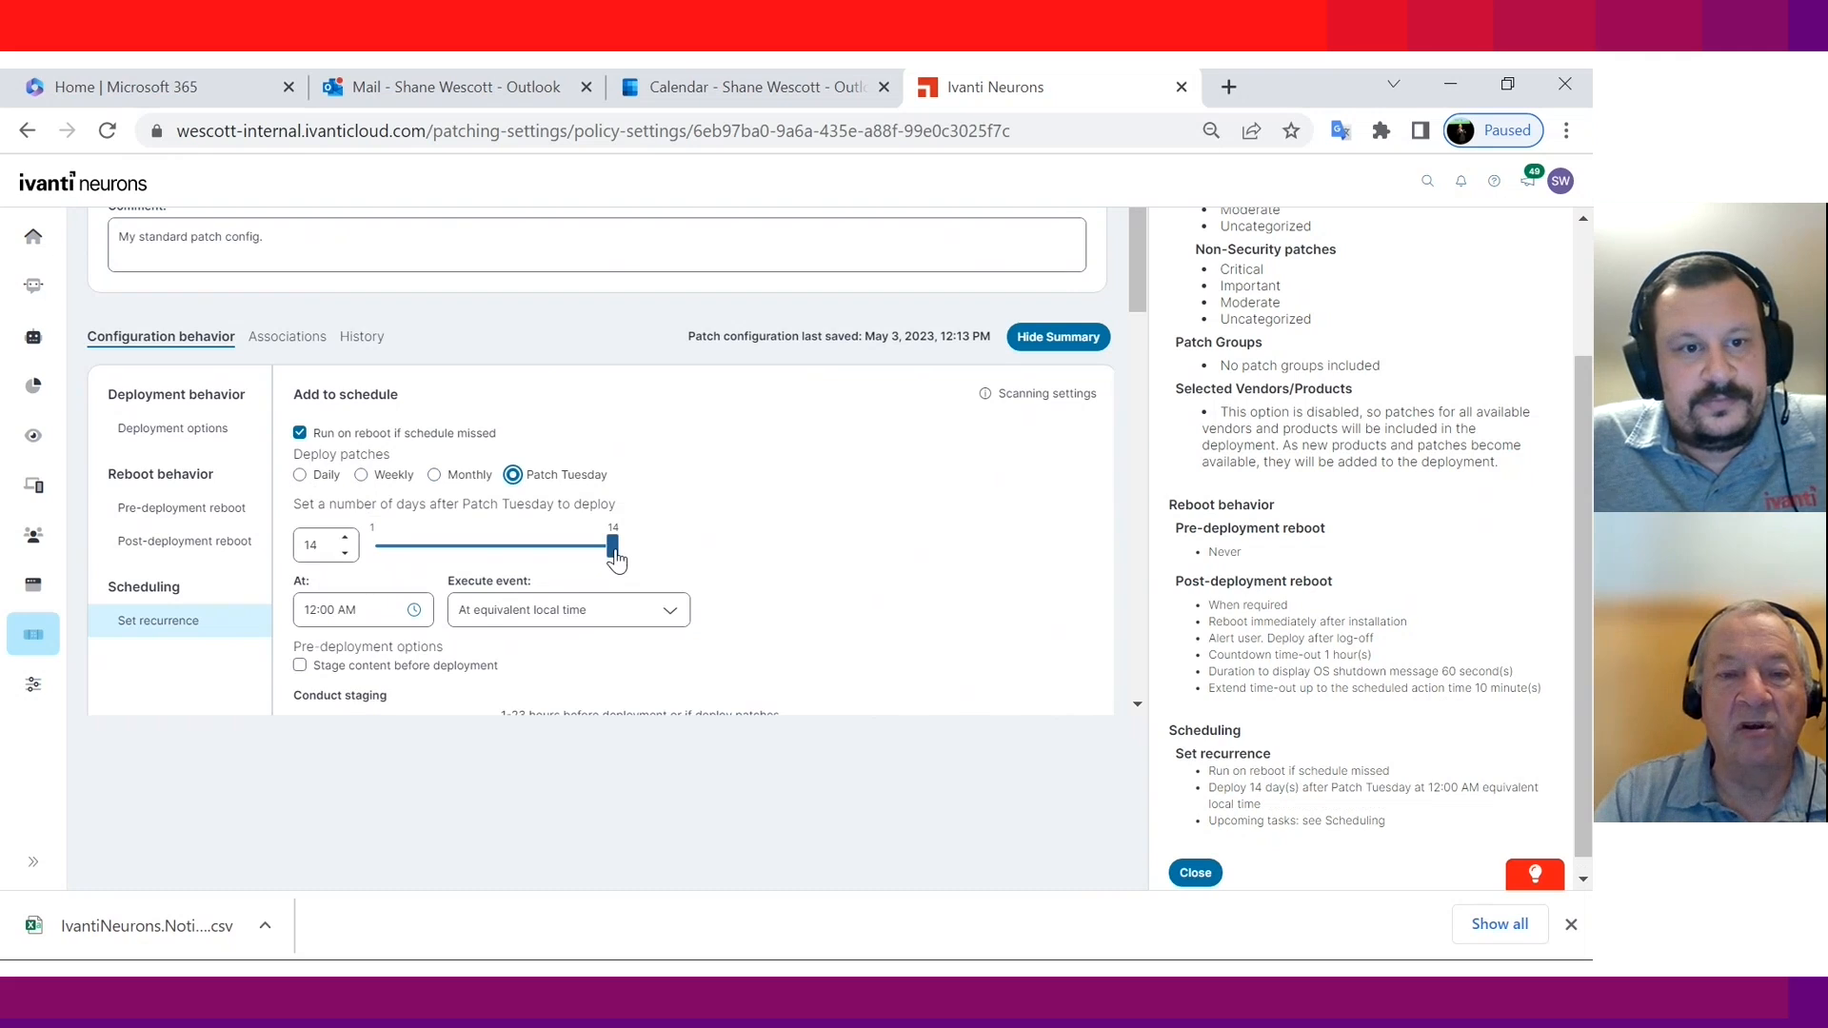
{"action": "left_click_drag", "start_coordinate": [613, 545], "coordinate": [499, 546]}
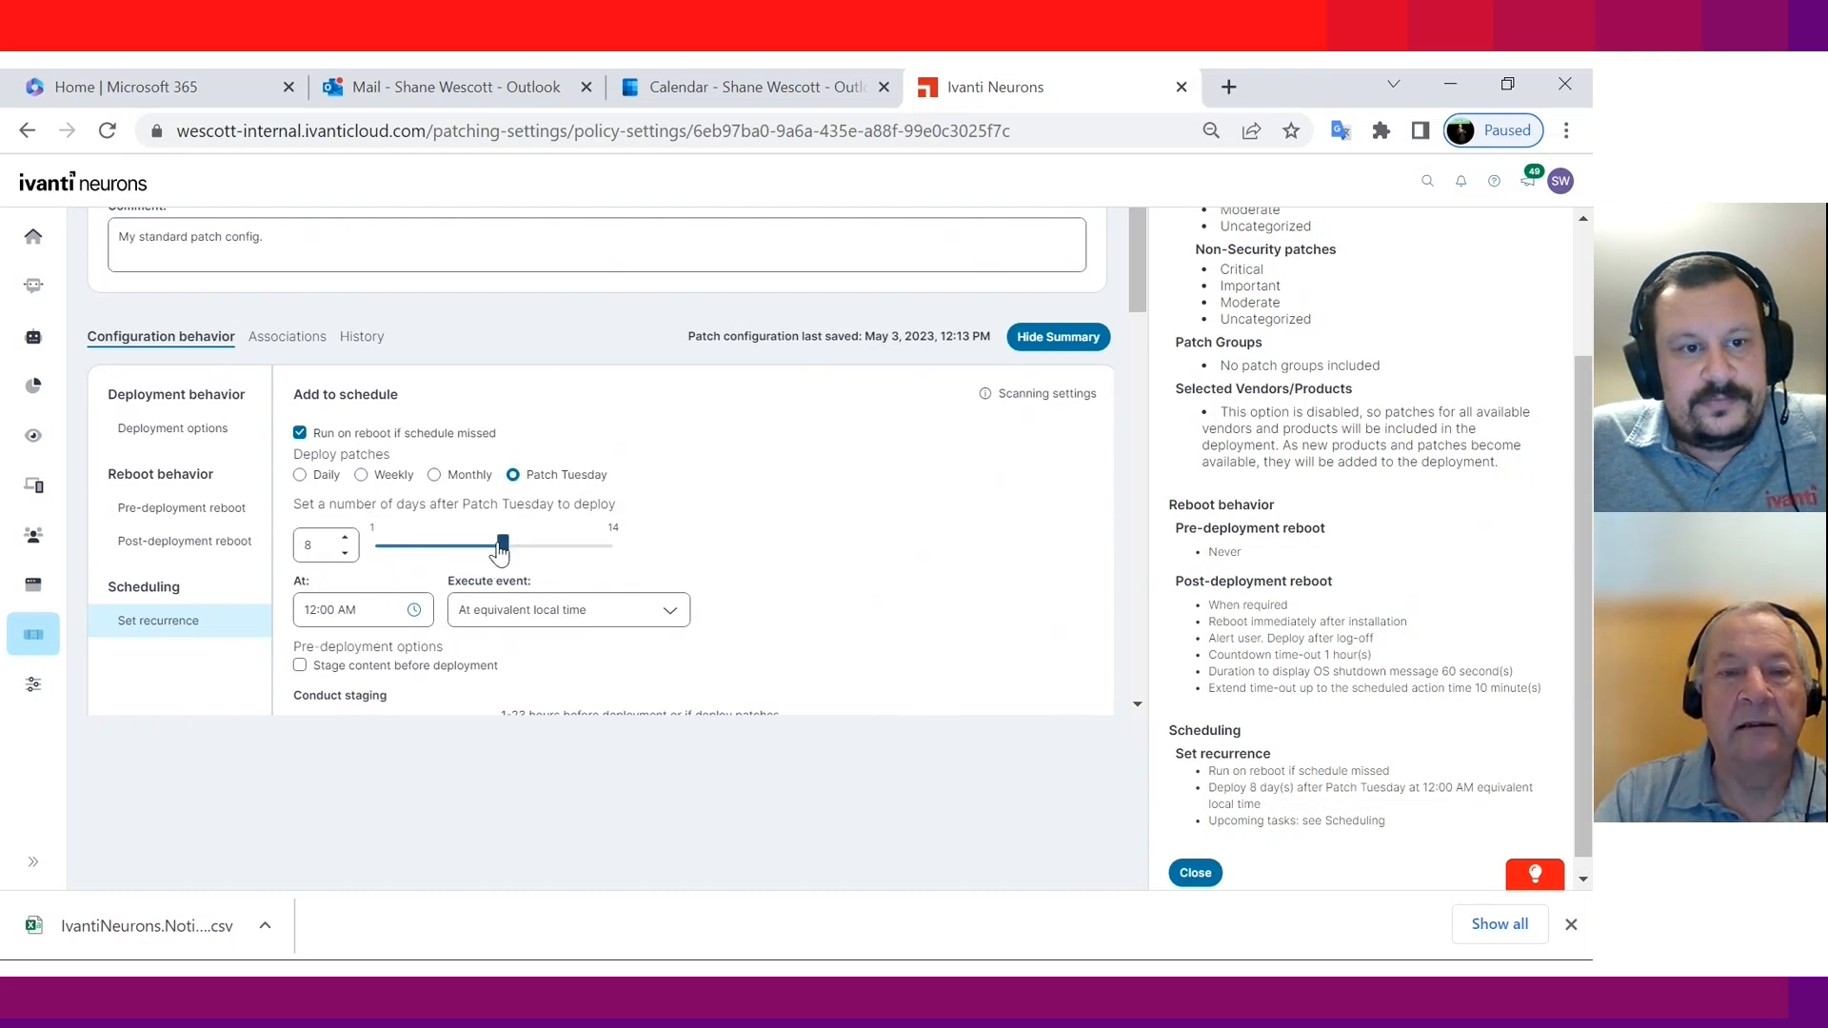
{"action": "left_click_drag", "start_coordinate": [498, 545], "coordinate": [614, 544]}
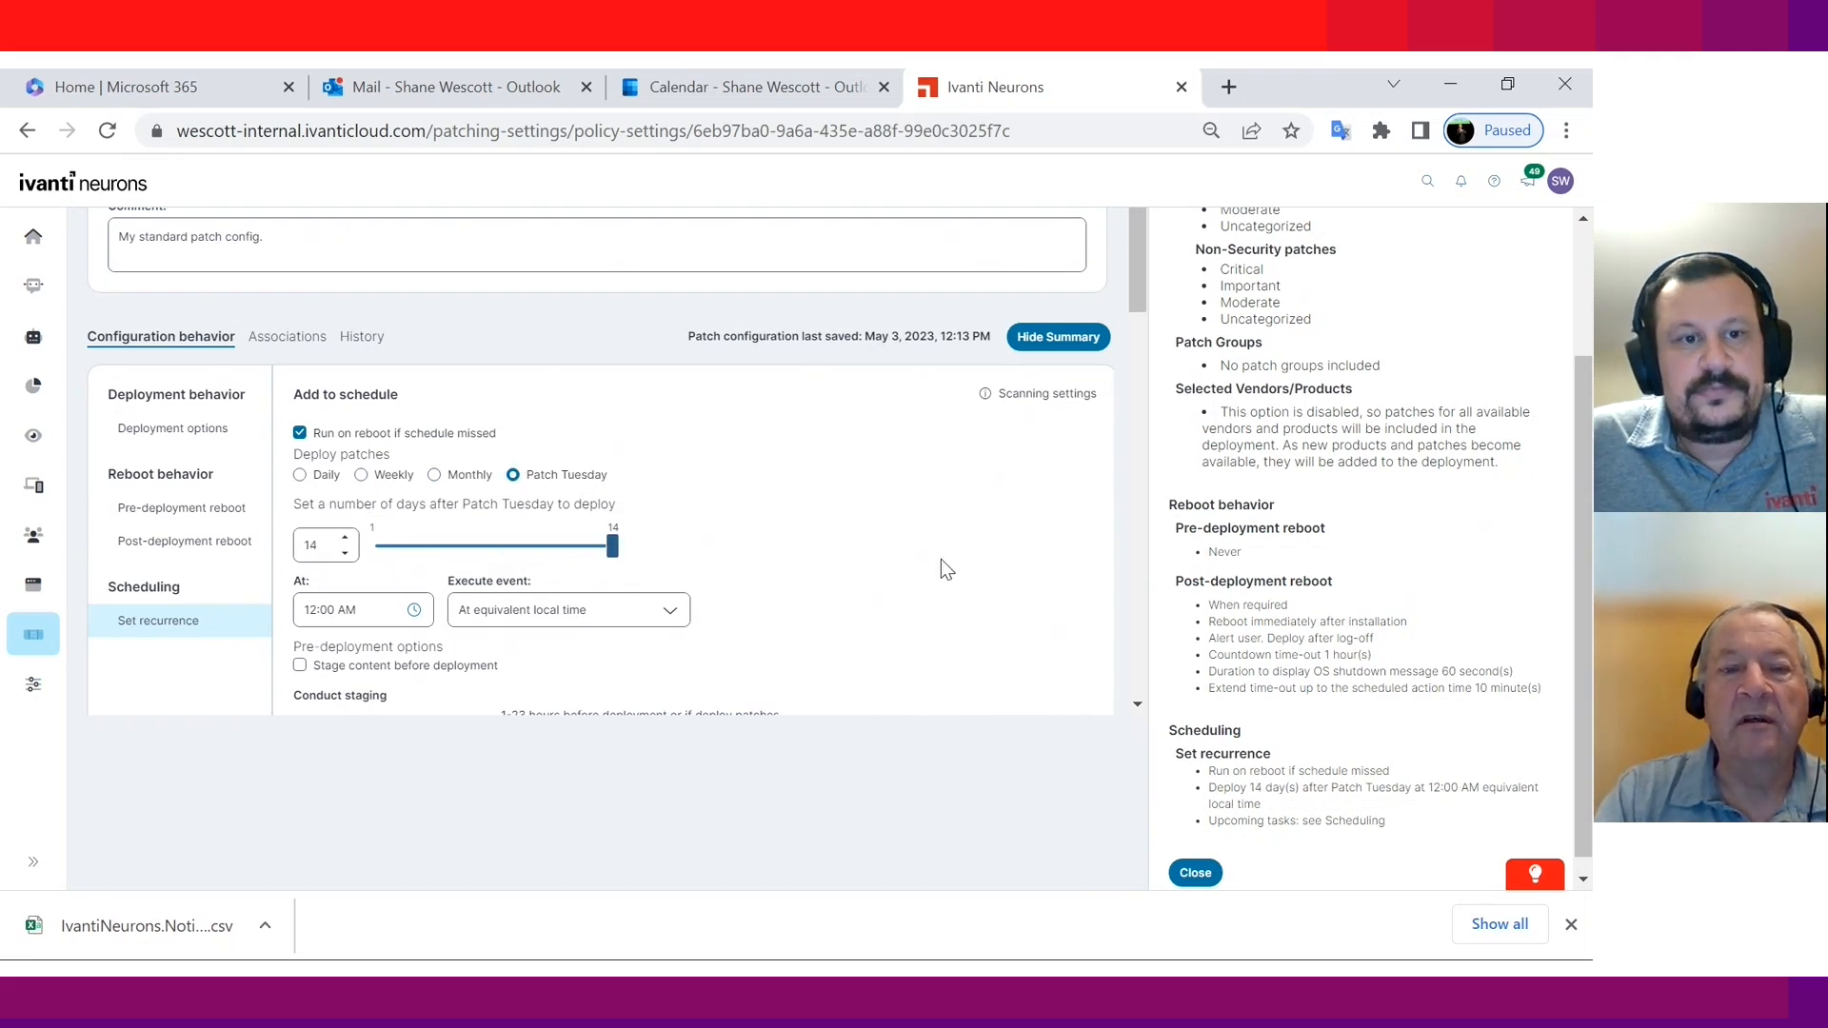
{"action": "scroll", "scroll_direction": "down", "scroll_amount": 3}
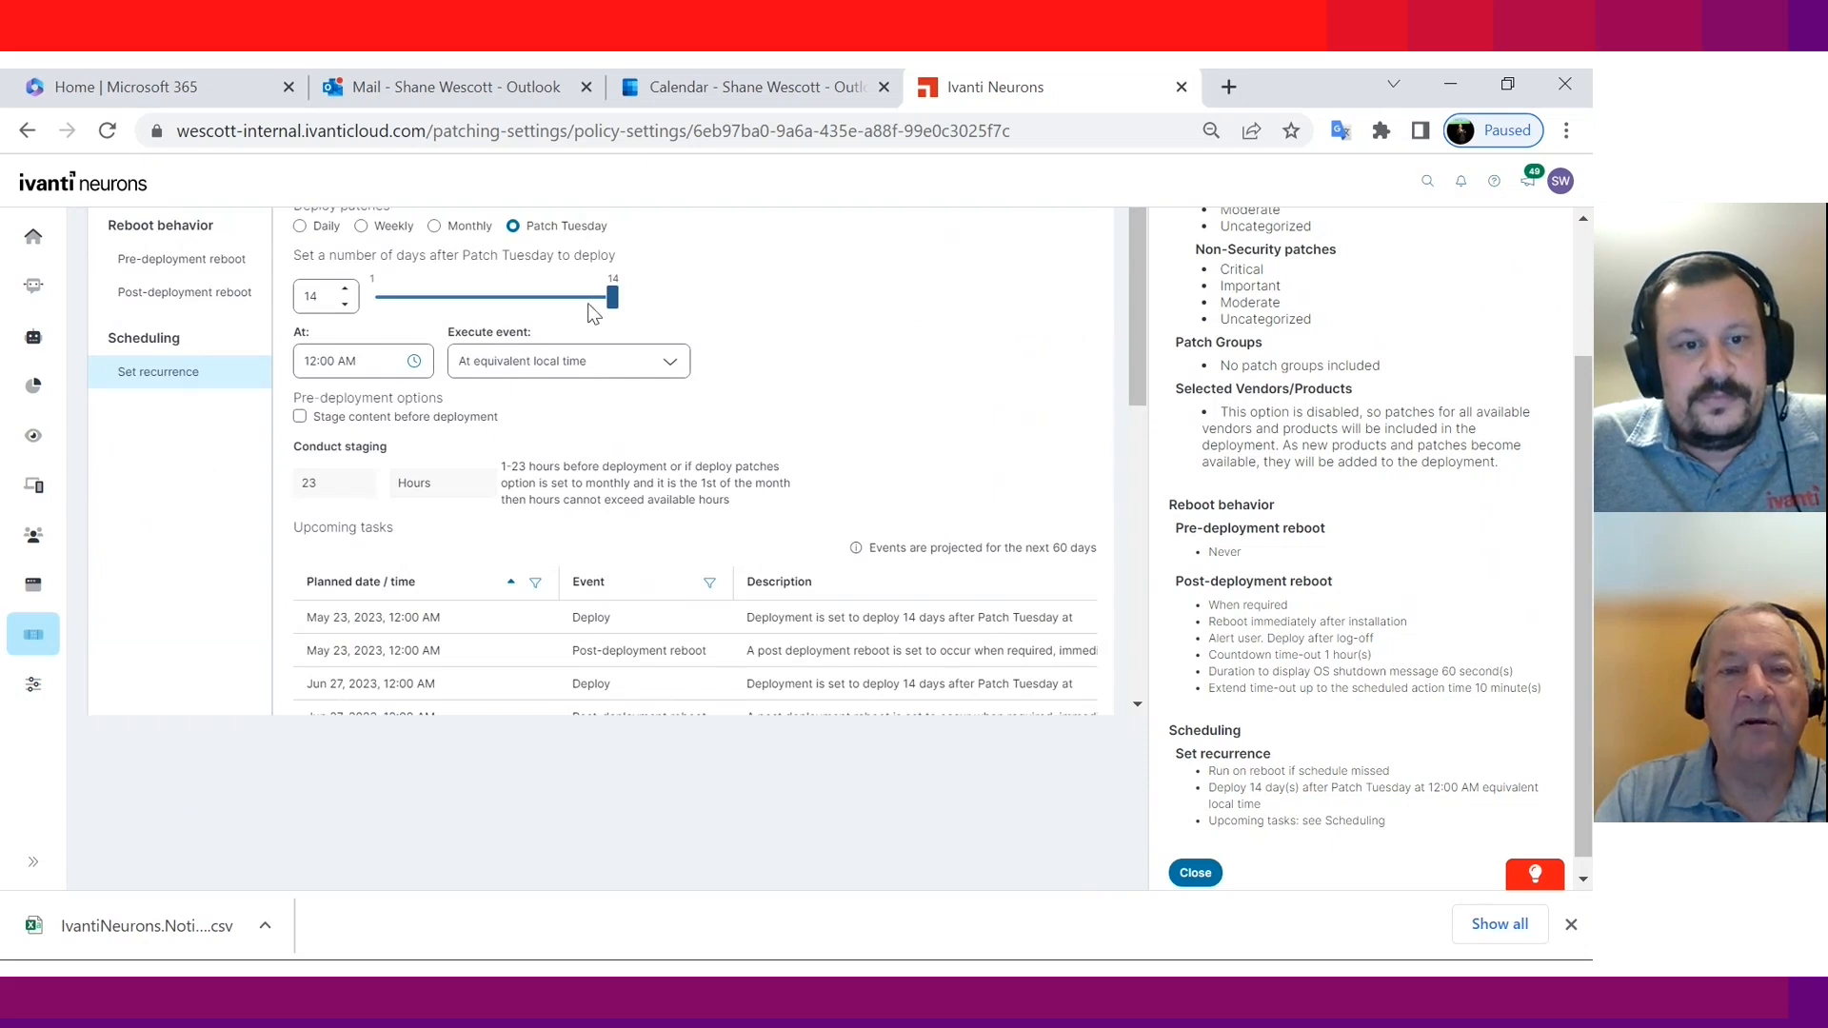
{"action": "scroll", "scroll_direction": "down", "scroll_amount": 3}
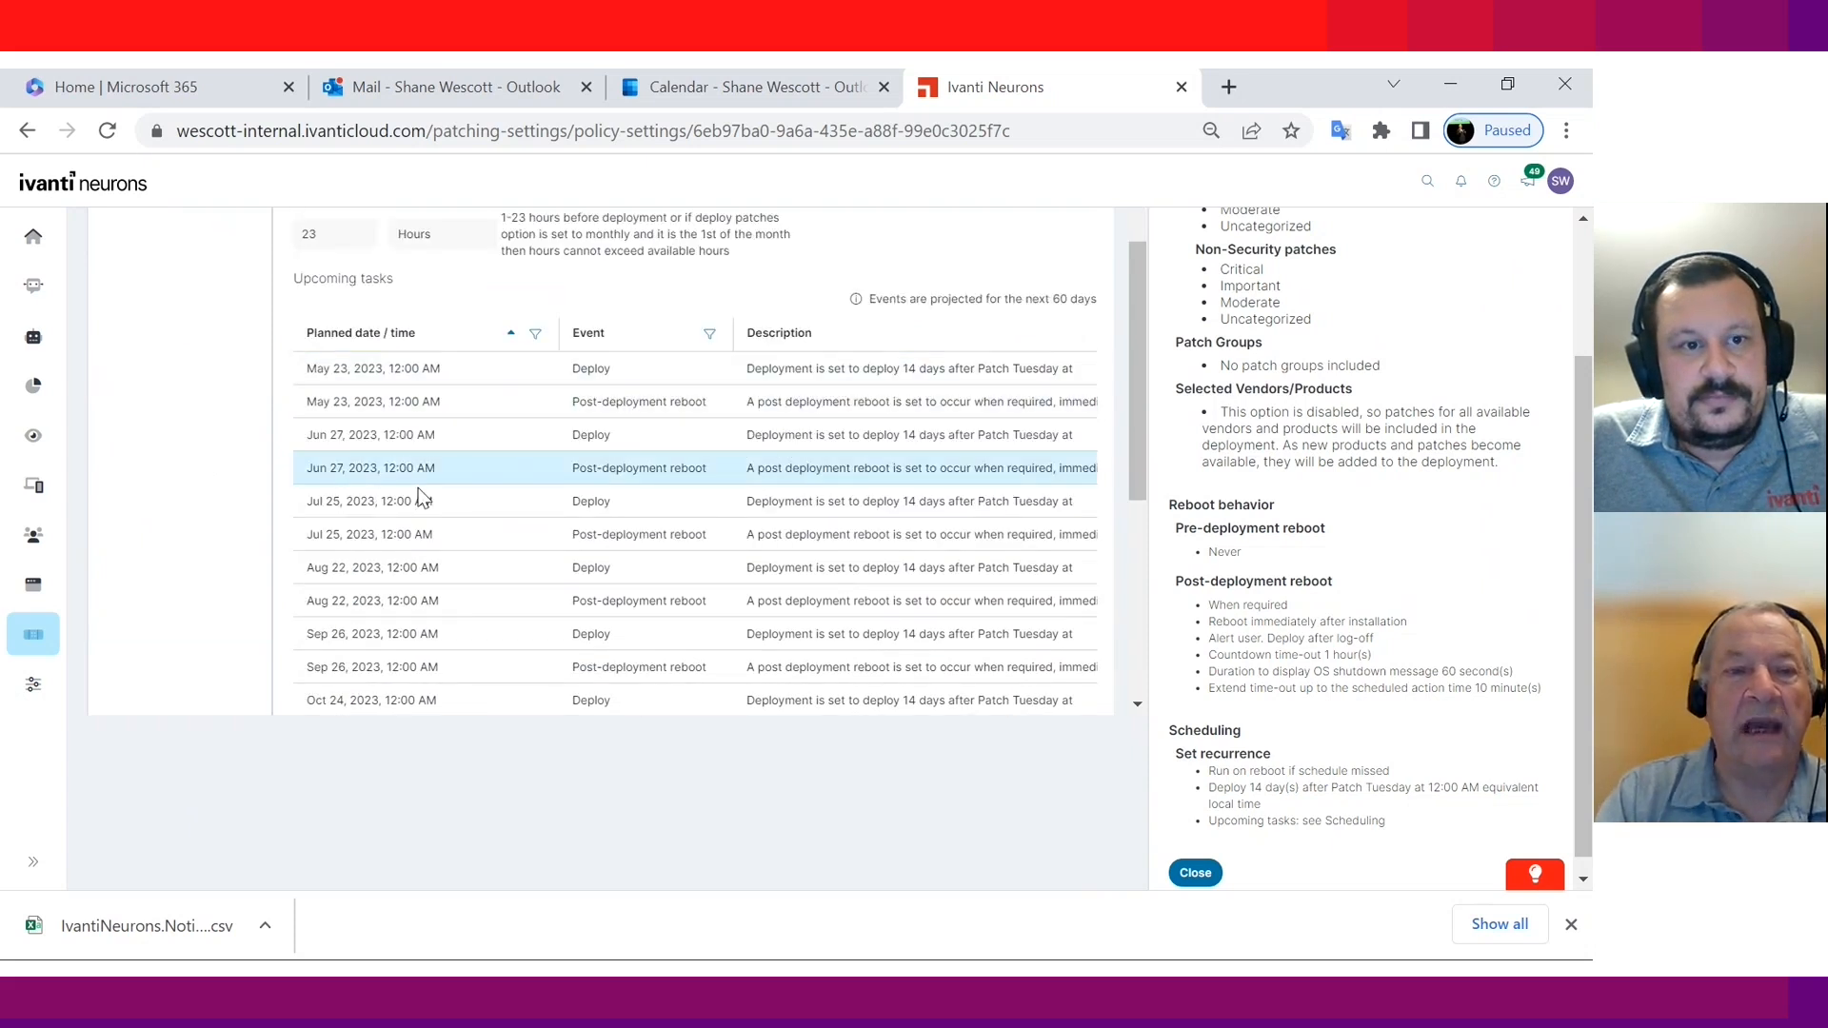
{"action": "scroll", "scroll_direction": "down", "scroll_amount": 3}
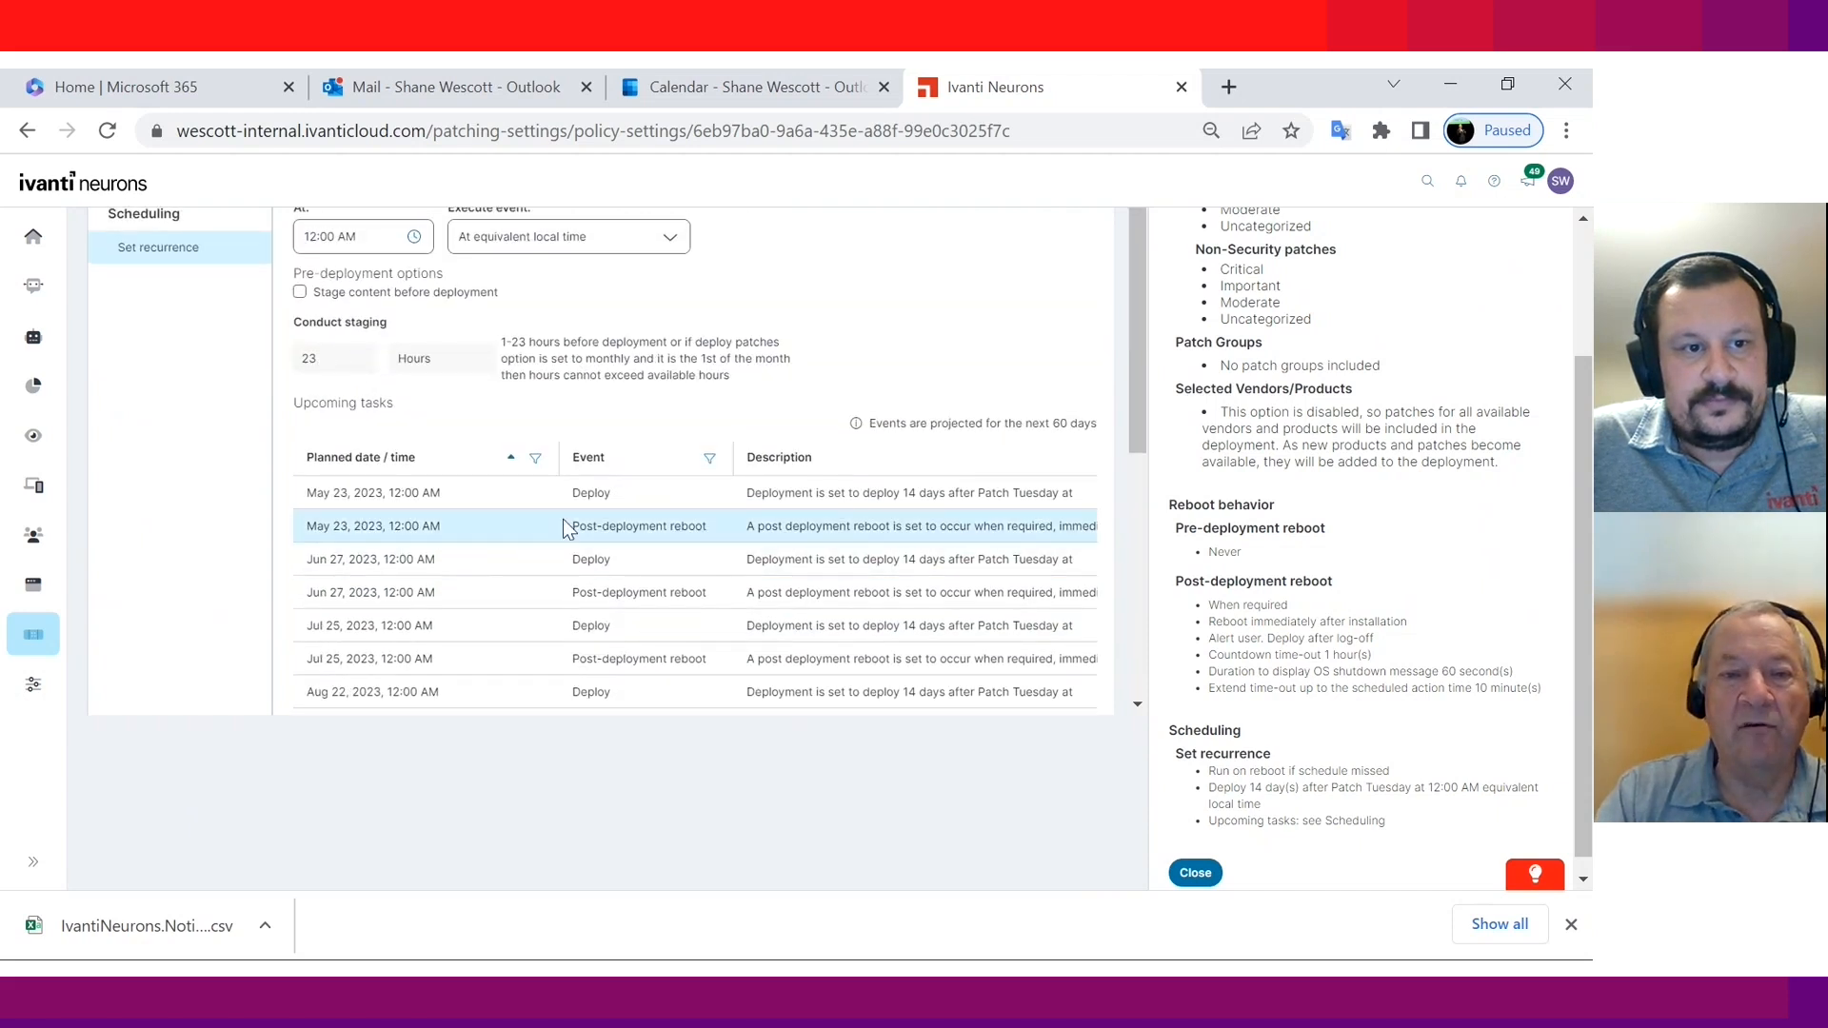
{"action": "mouse_move", "coordinate": [636, 547]}
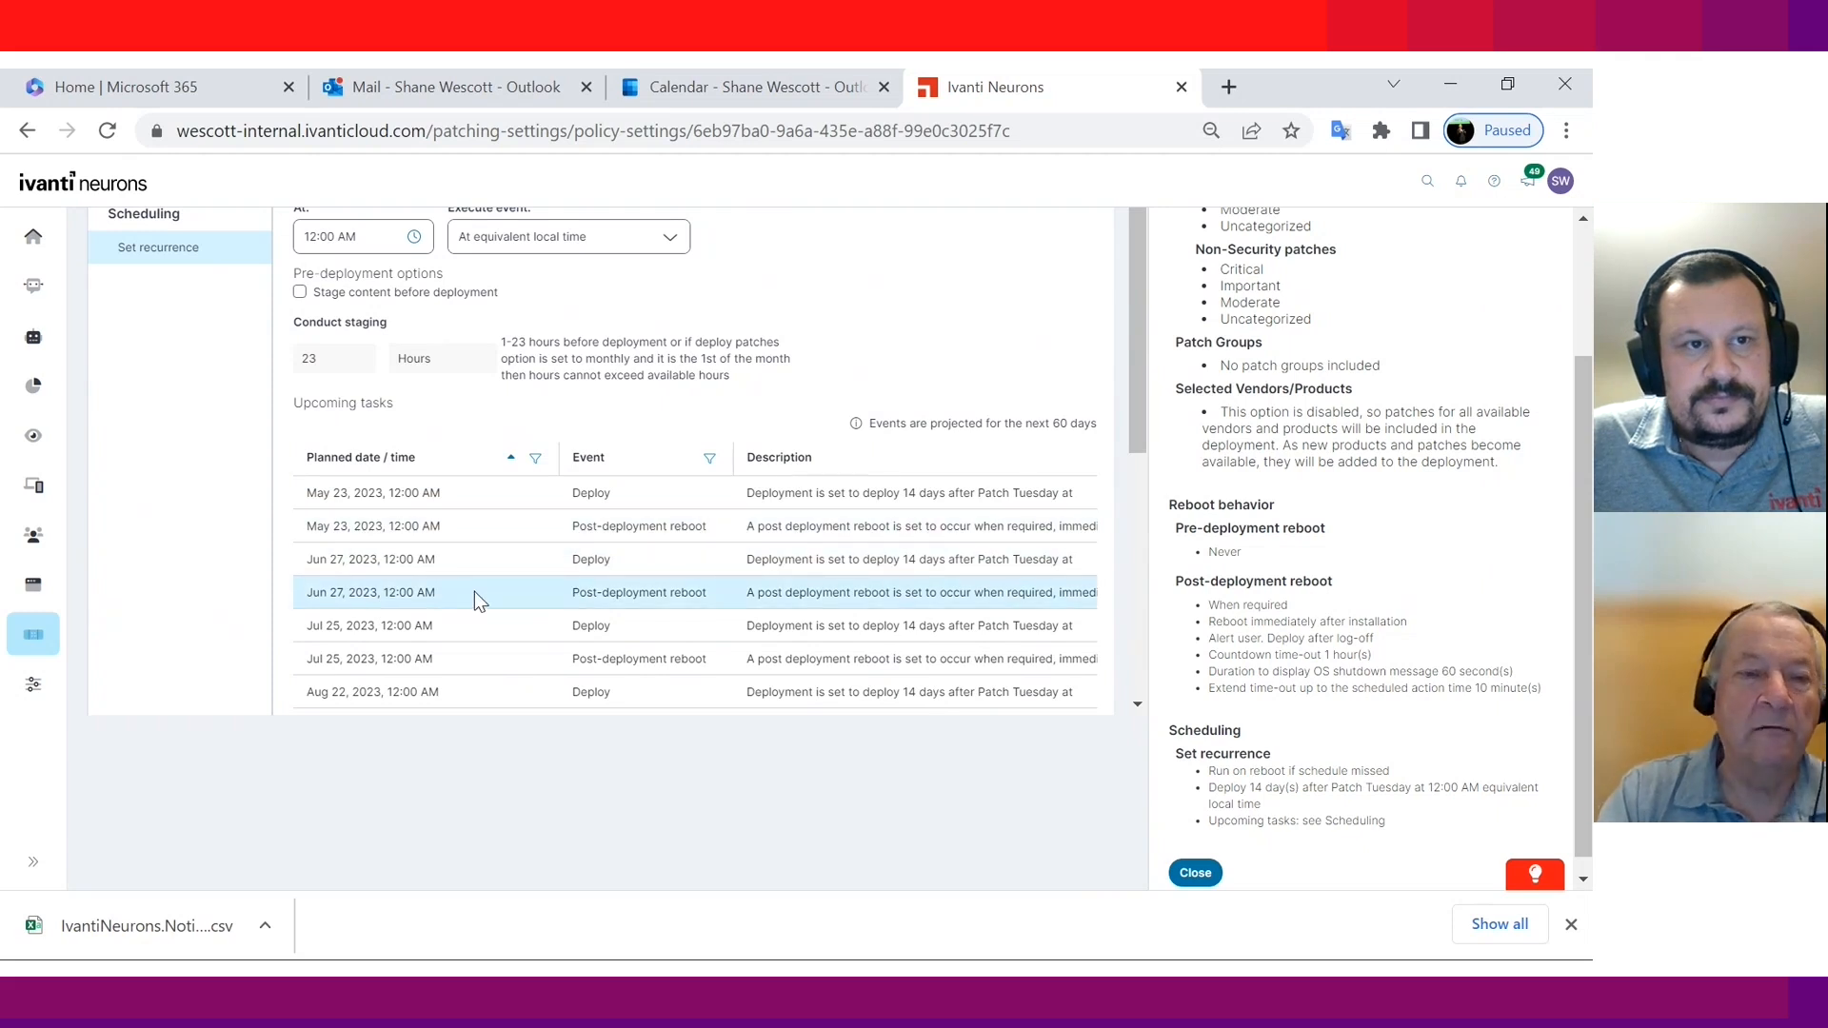
{"action": "scroll", "scroll_direction": "down", "scroll_amount": 3}
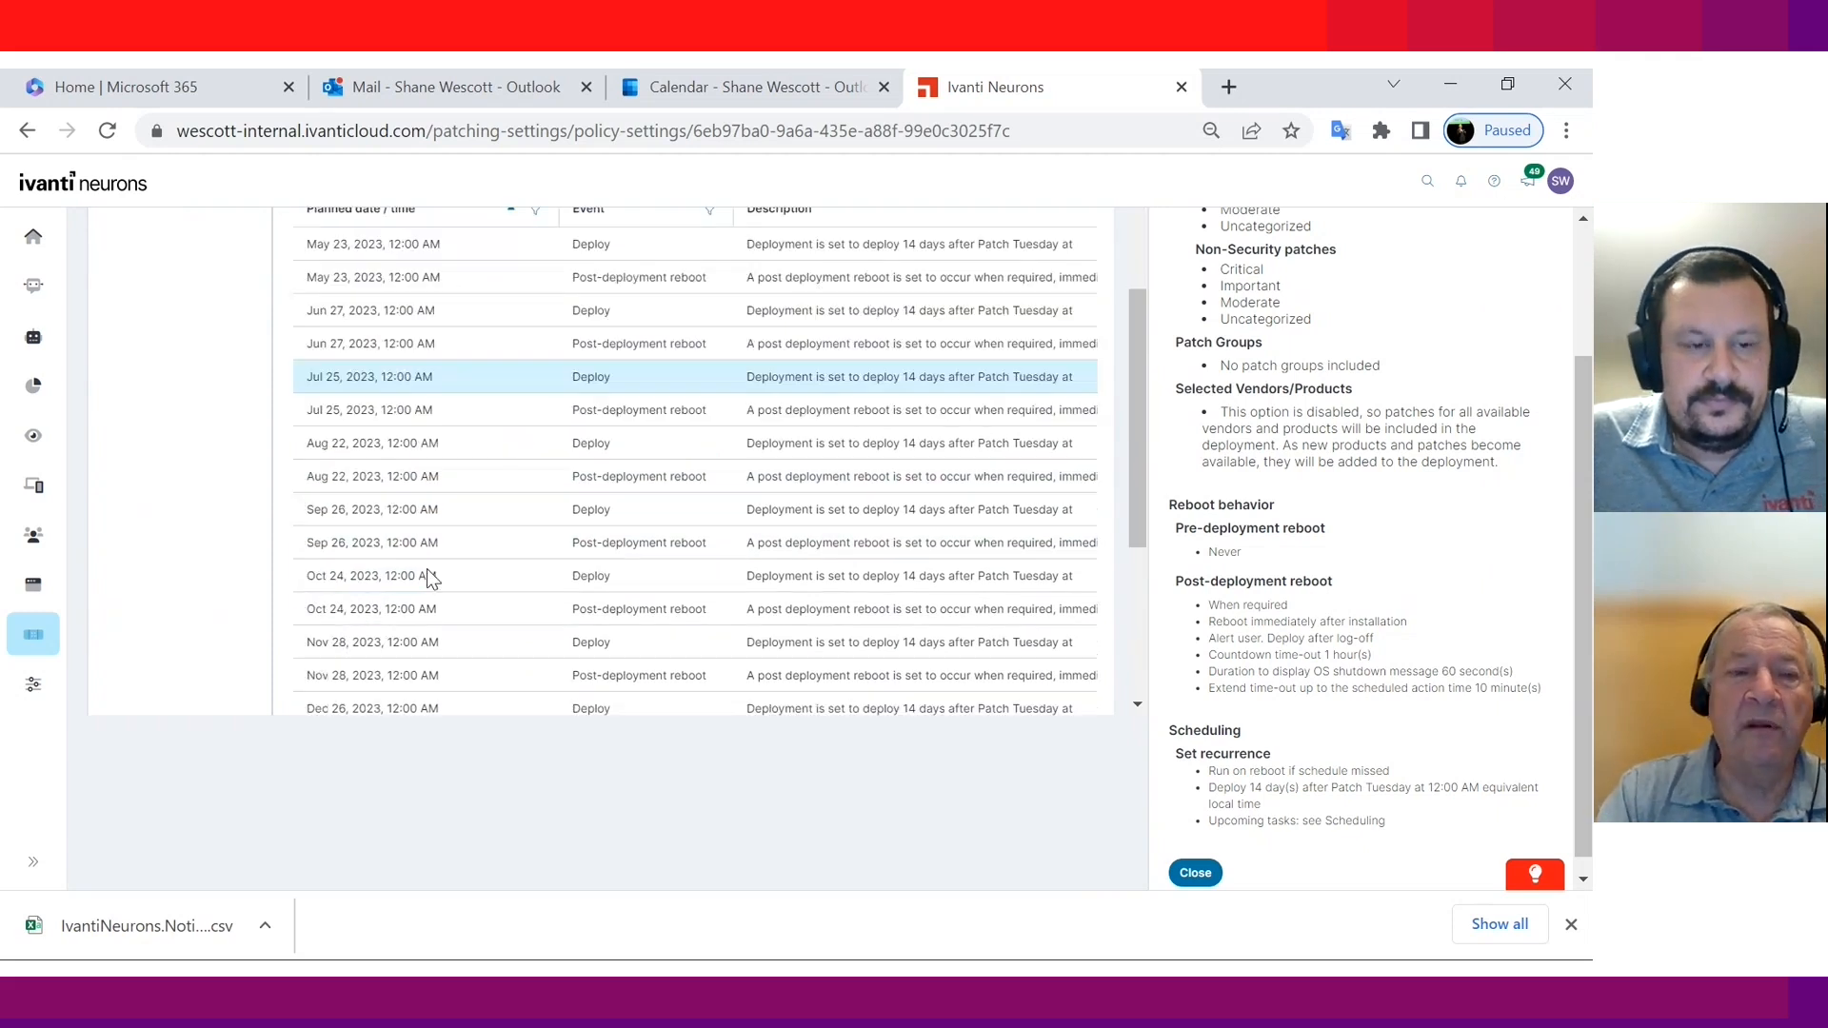
{"action": "scroll", "scroll_direction": "down", "scroll_amount": 3}
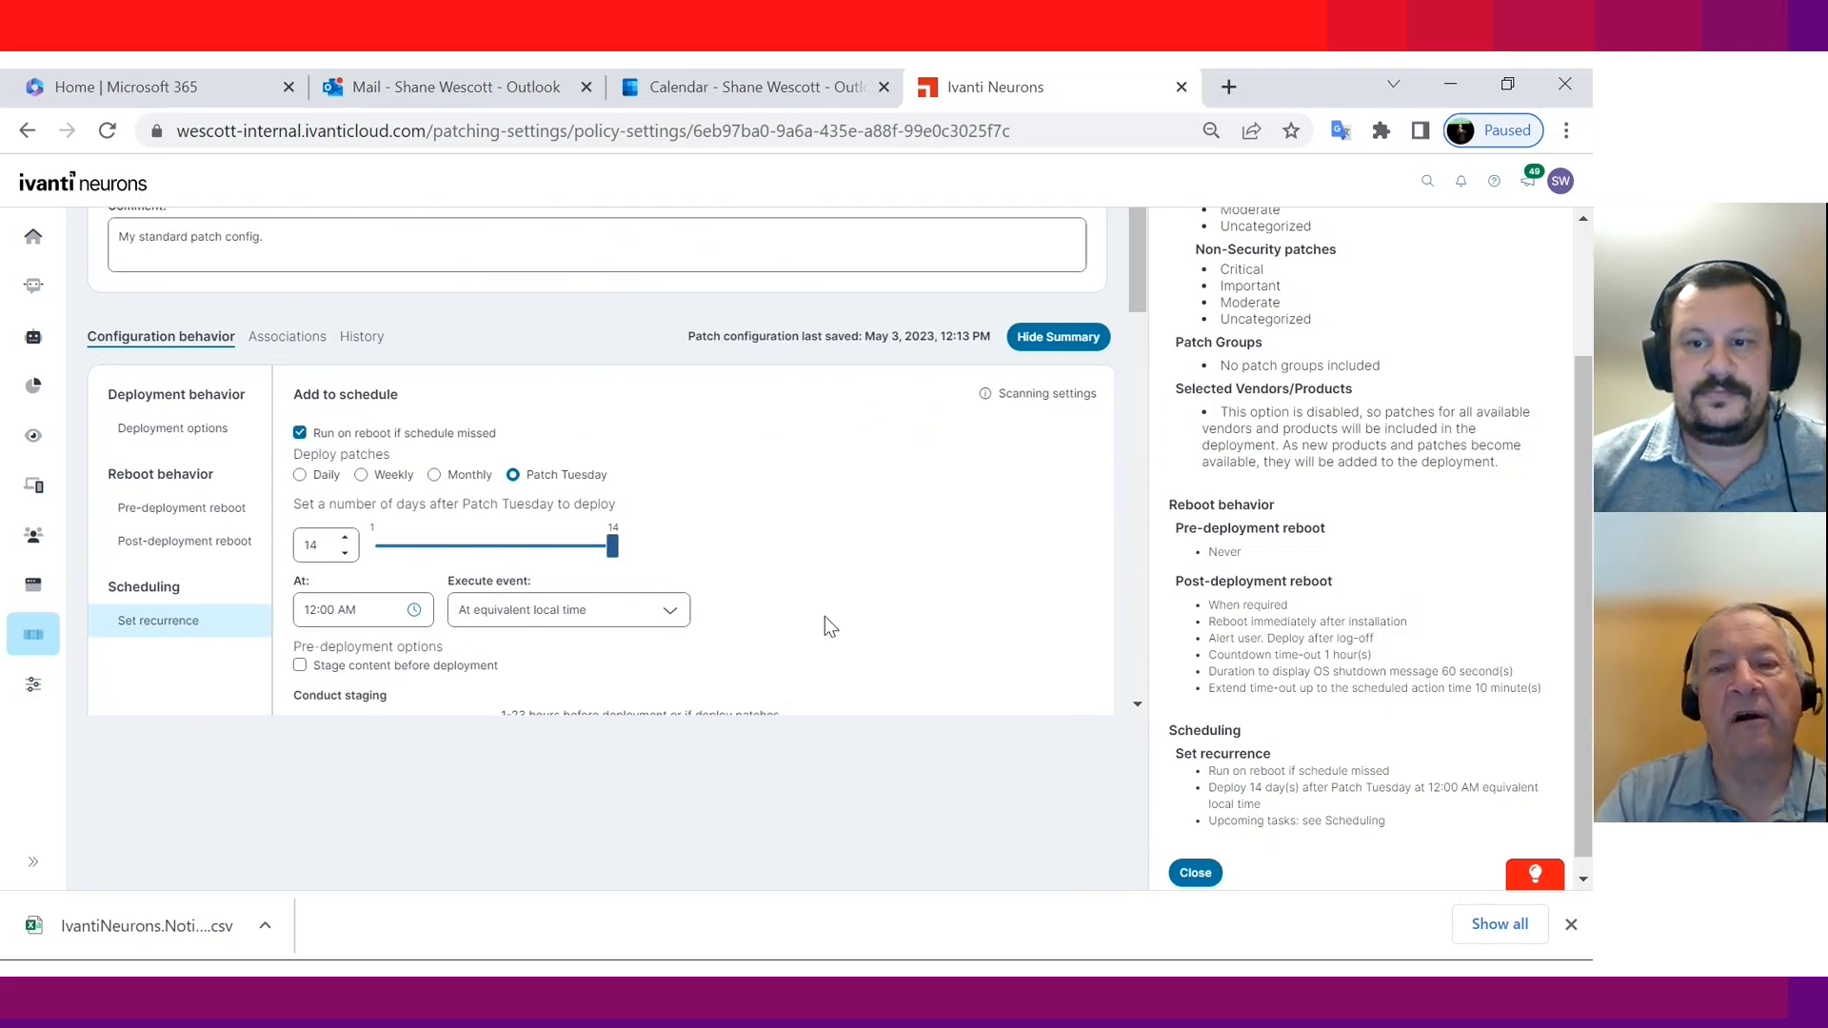
{"action": "mouse_move", "coordinate": [983, 621]}
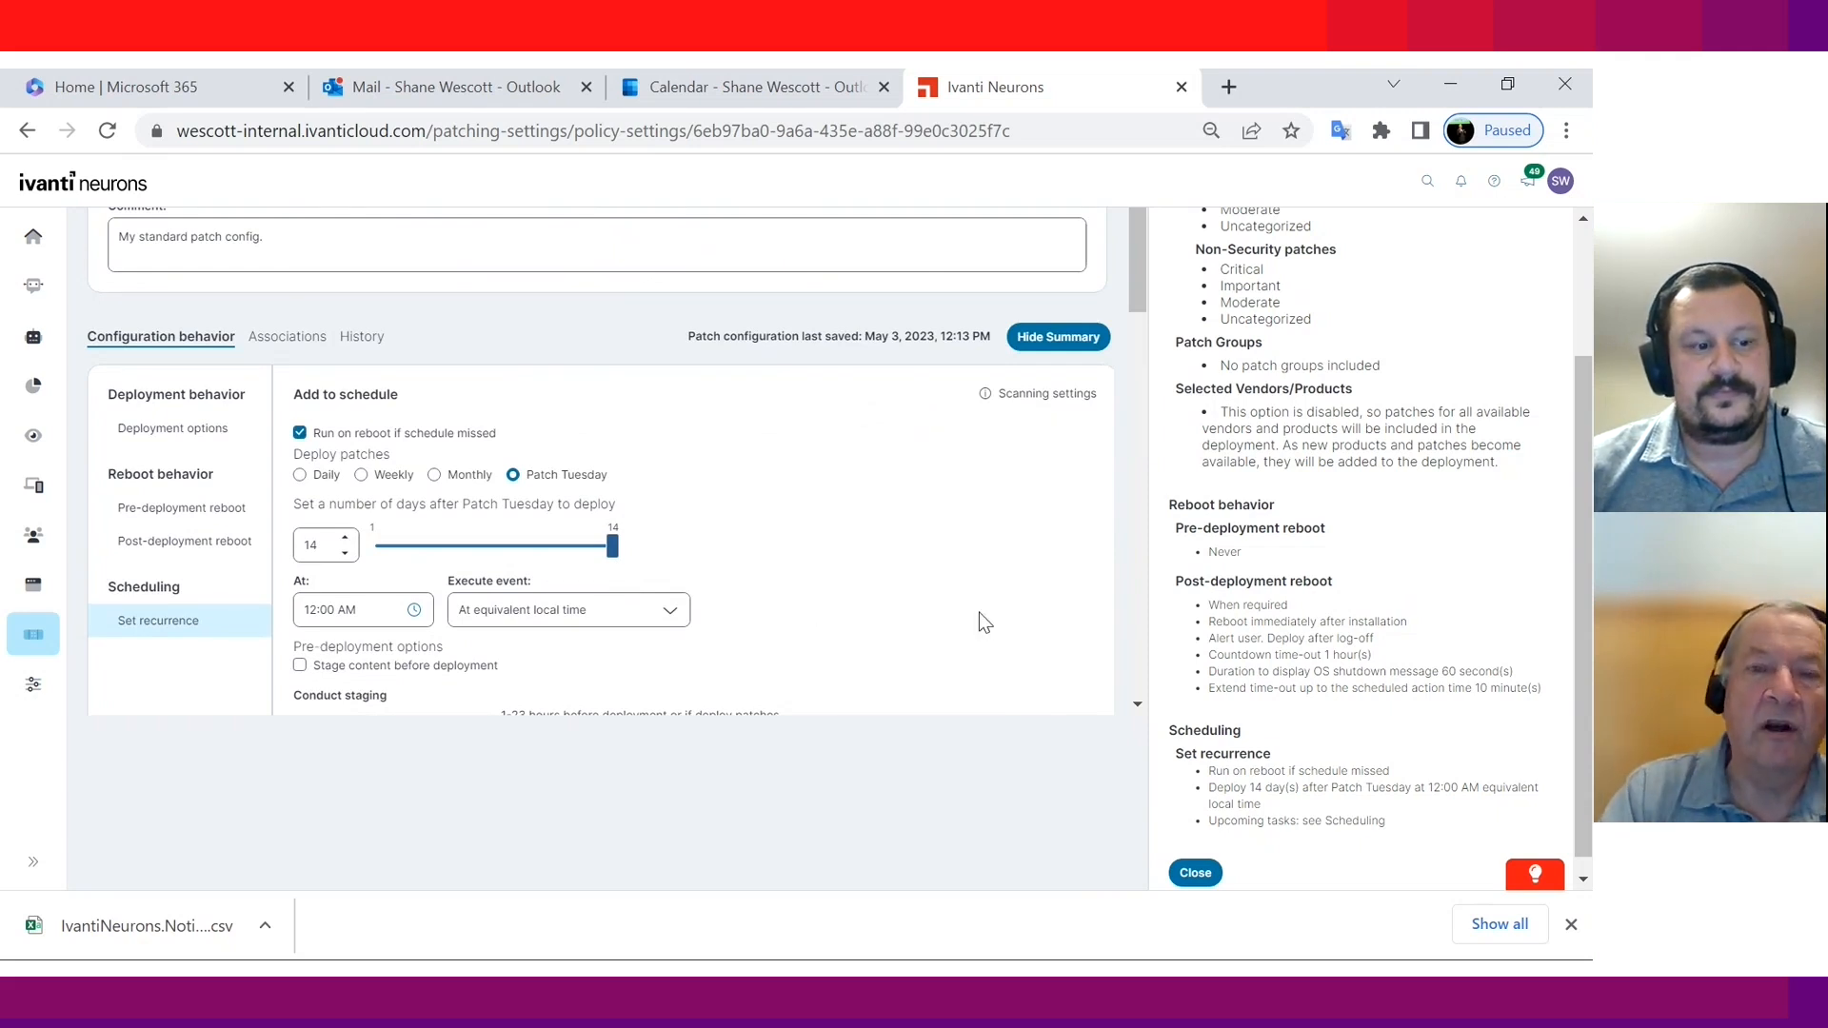
{"action": "mouse_move", "coordinate": [906, 603]}
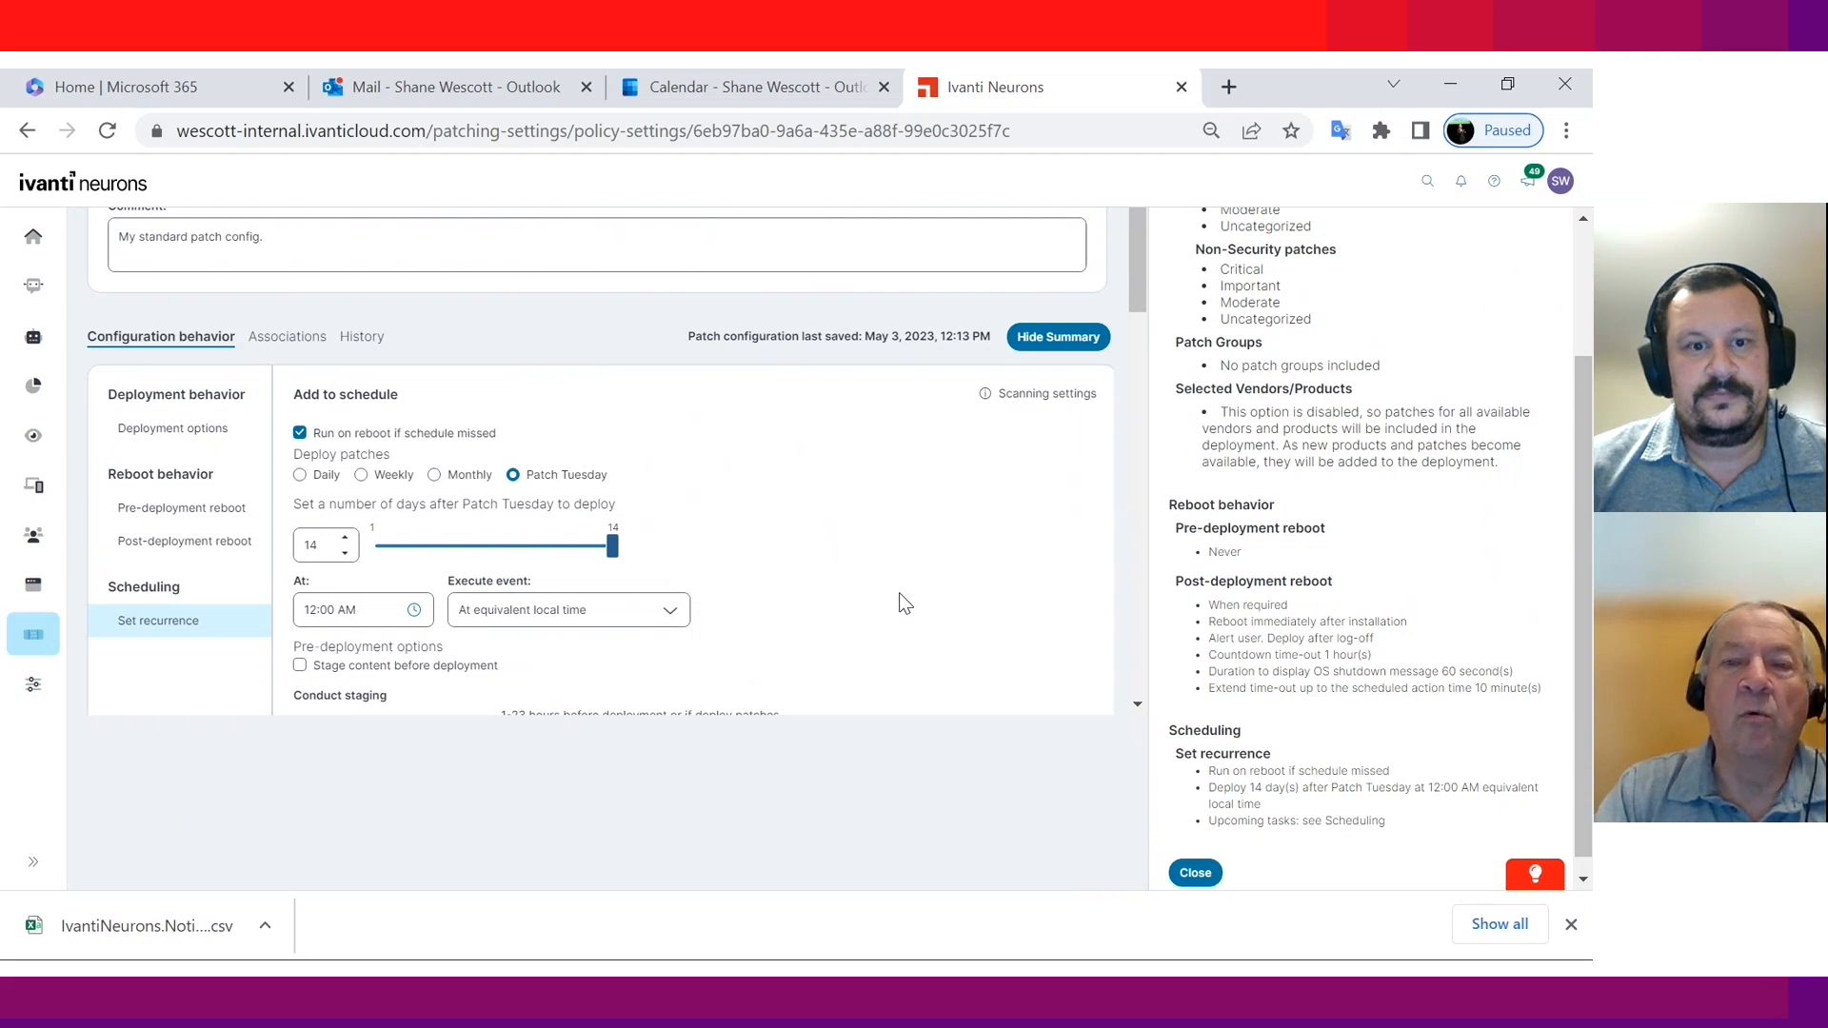